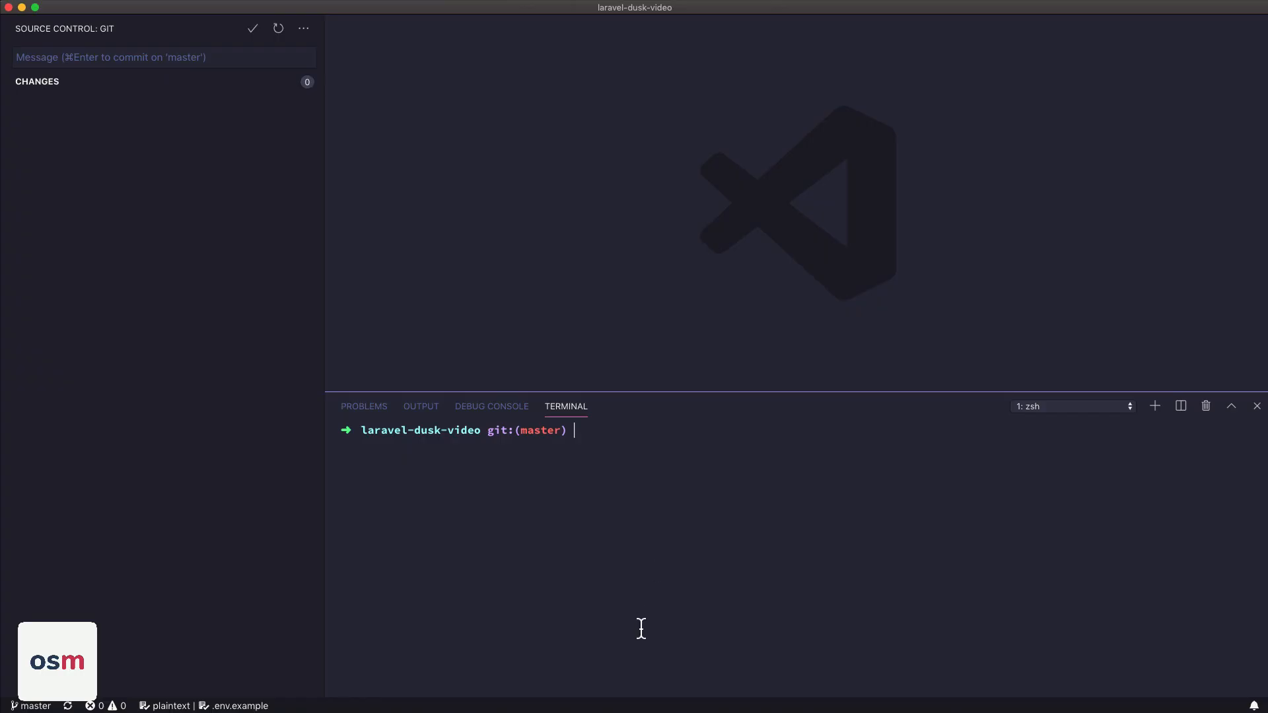
Type 'composer require --dev laravel/dusk' into the integrated terminal
type("composer require")
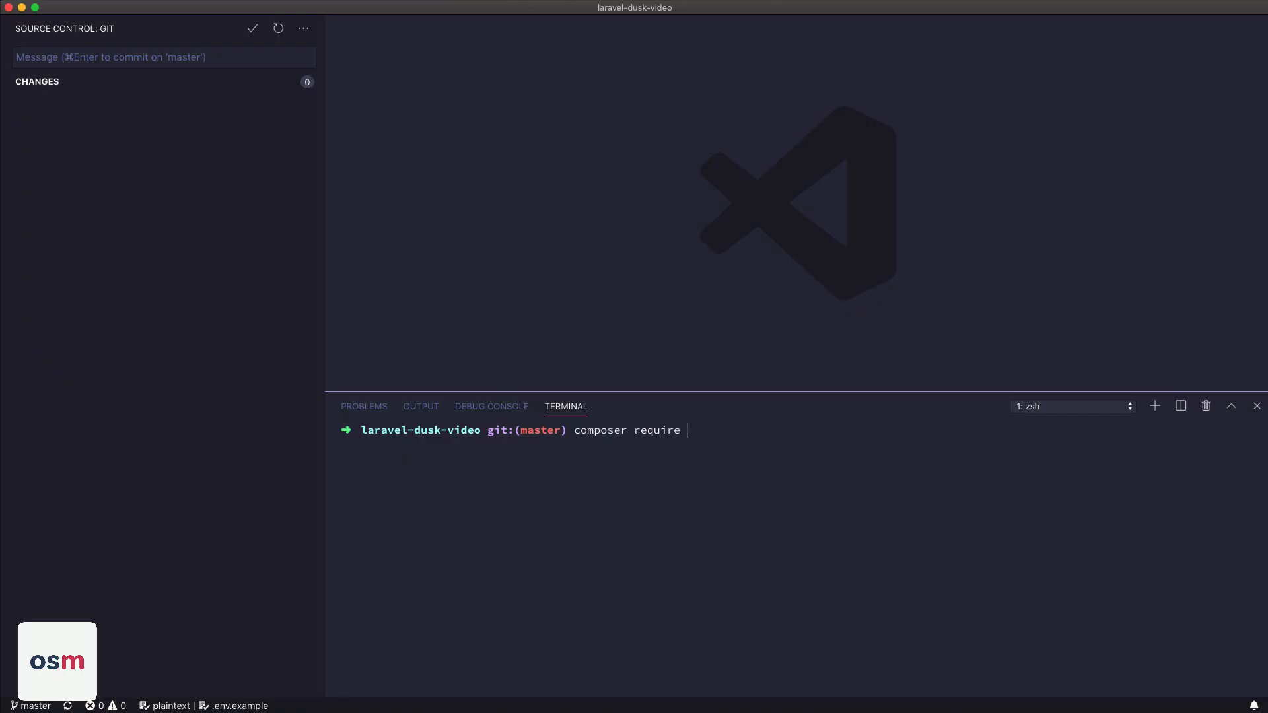
type("--dev")
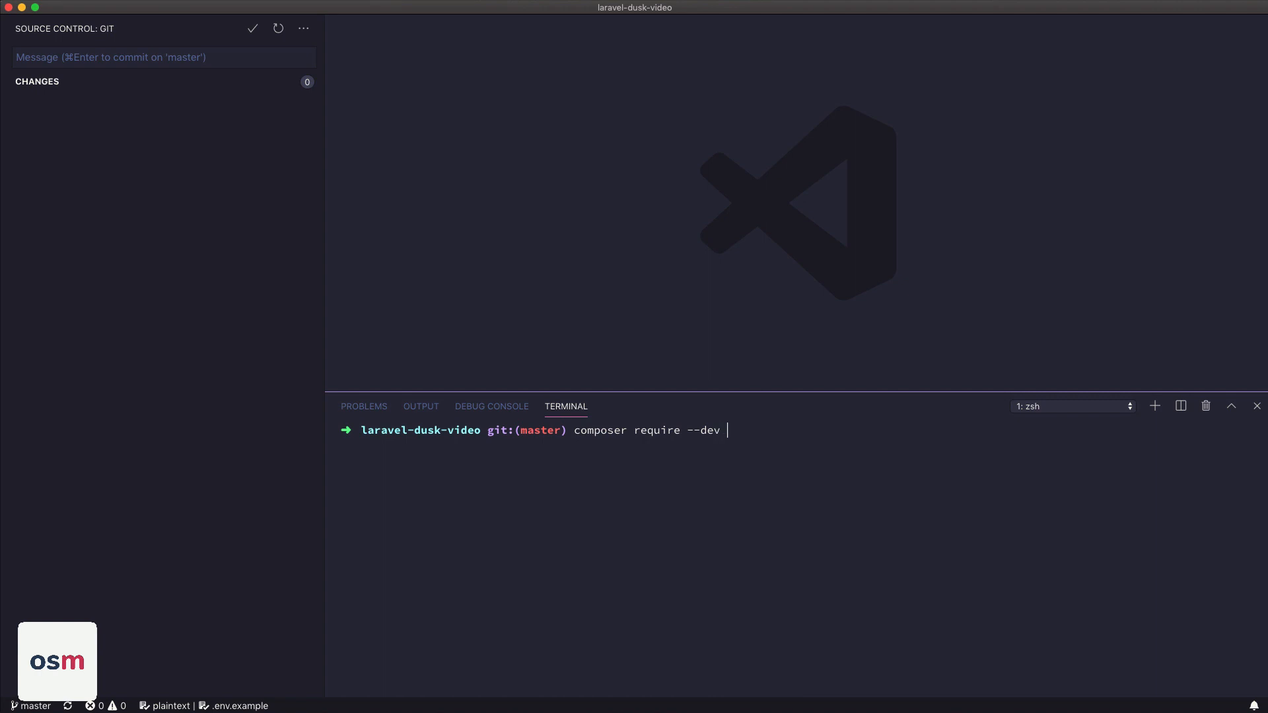
type("laravel/dusl")
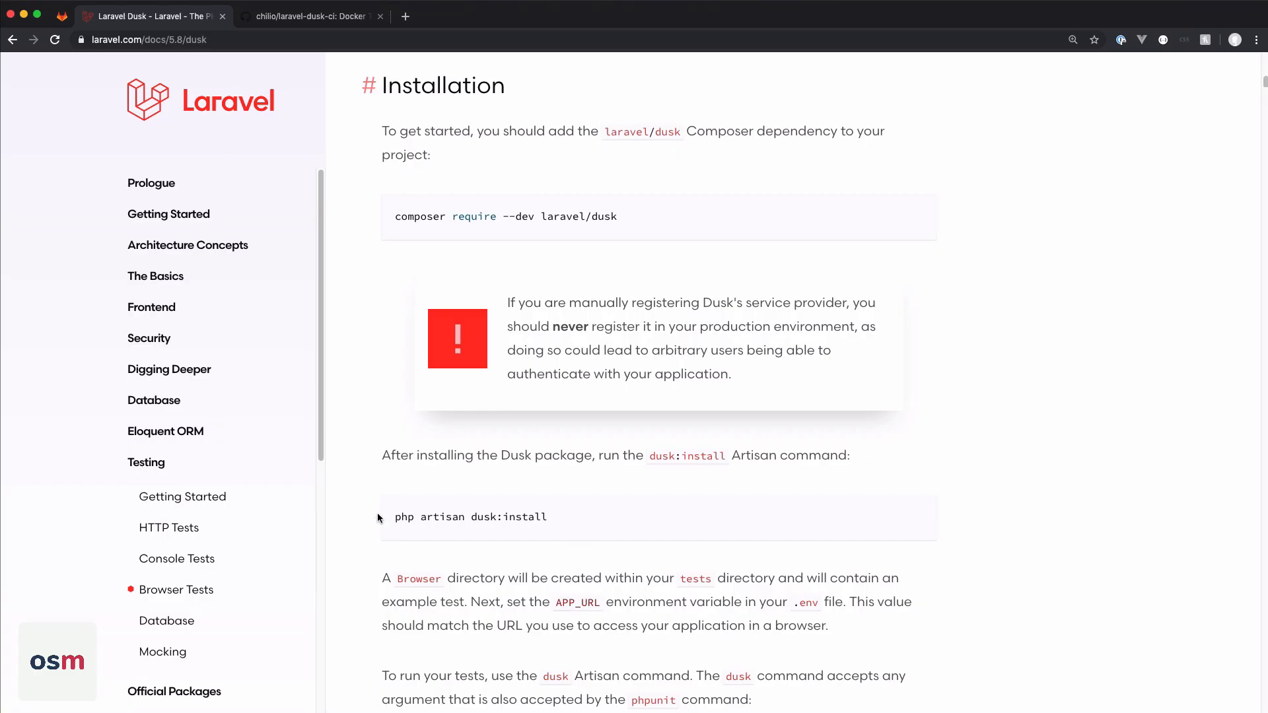
scroll("down", 3)
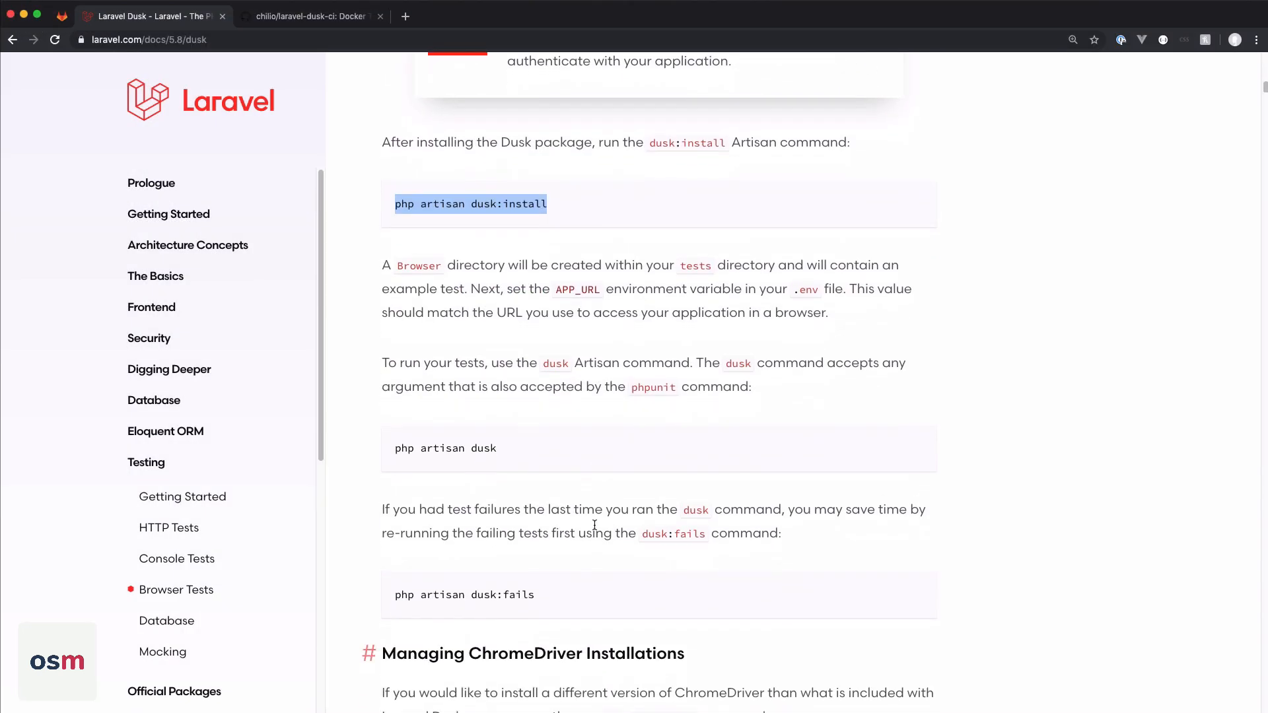
scroll("down", 3)
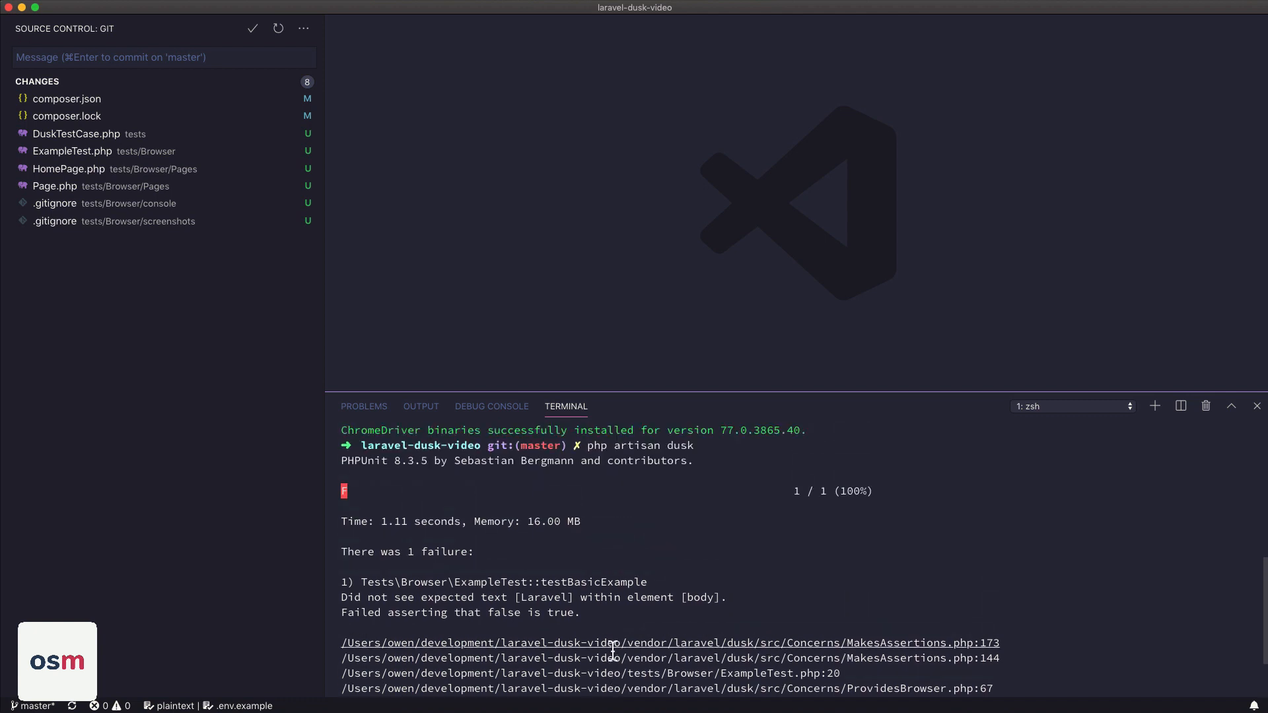
Copy .env.example to a new .env file with cp in the terminal
scroll("down", 3)
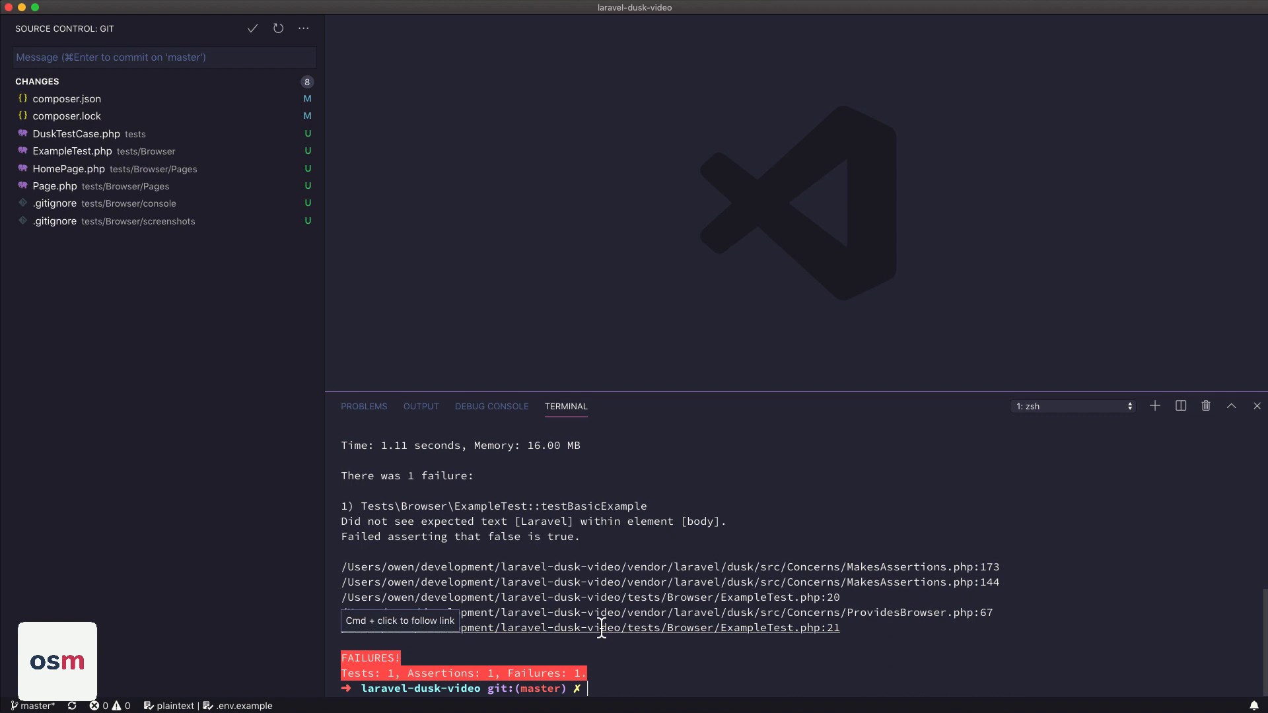
mouse_move(597, 325)
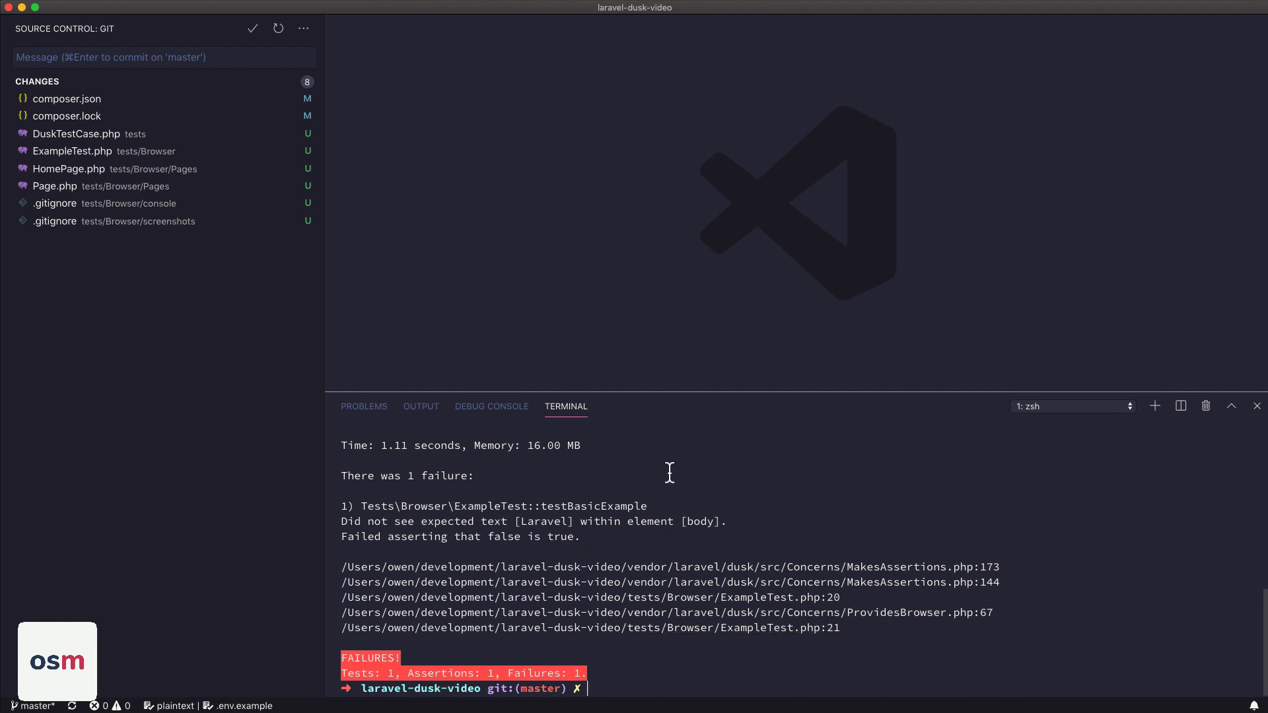
type("cp .env.e")
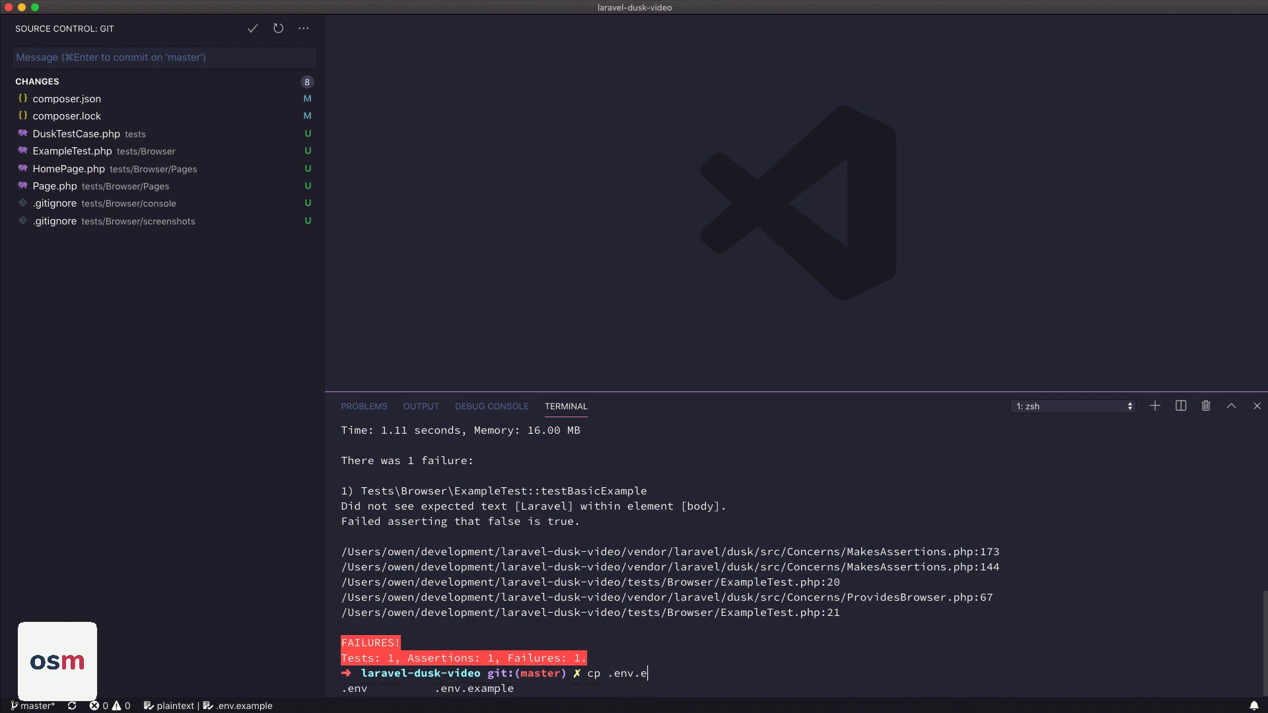
type("xample .en")
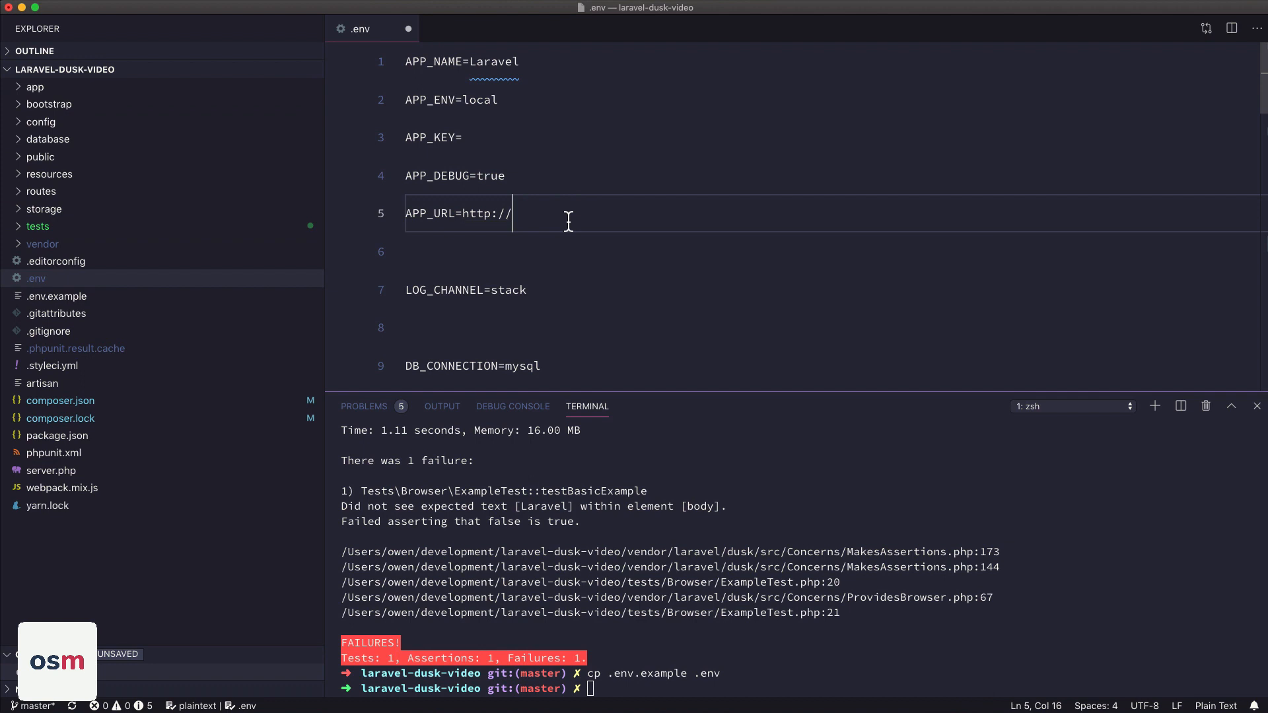
type("v")
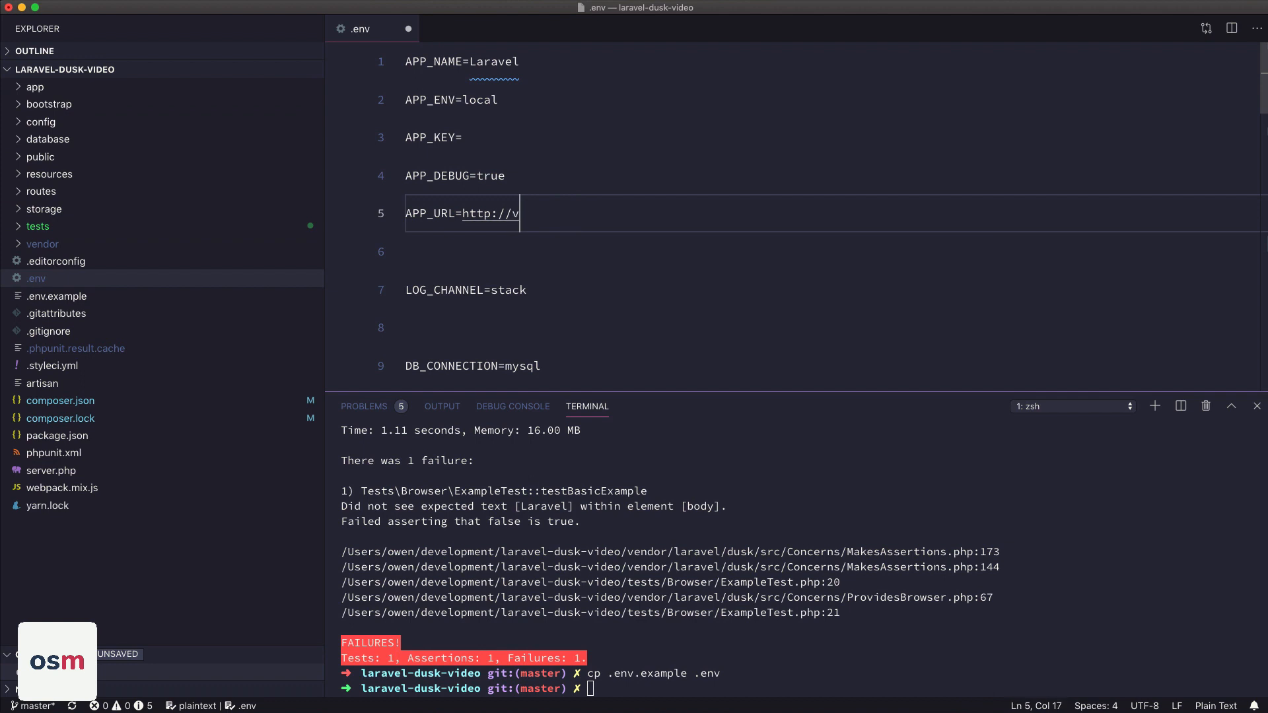
type("dusk.test")
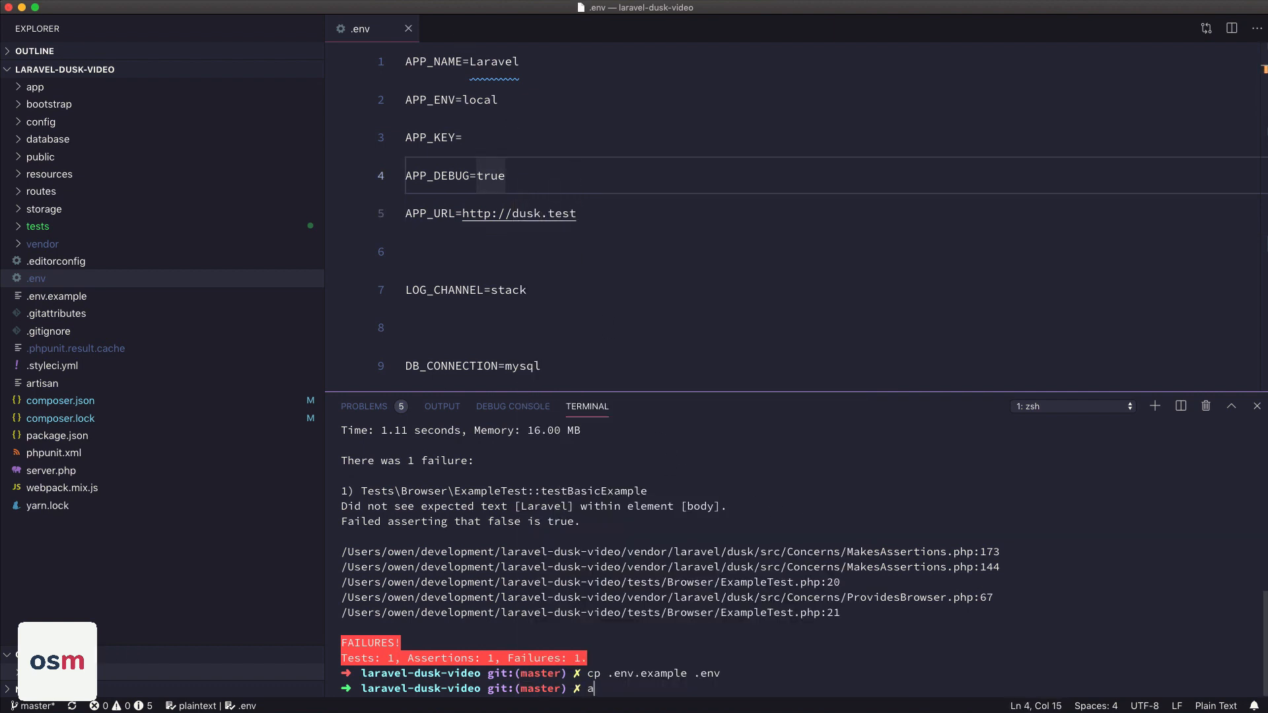
type("valet")
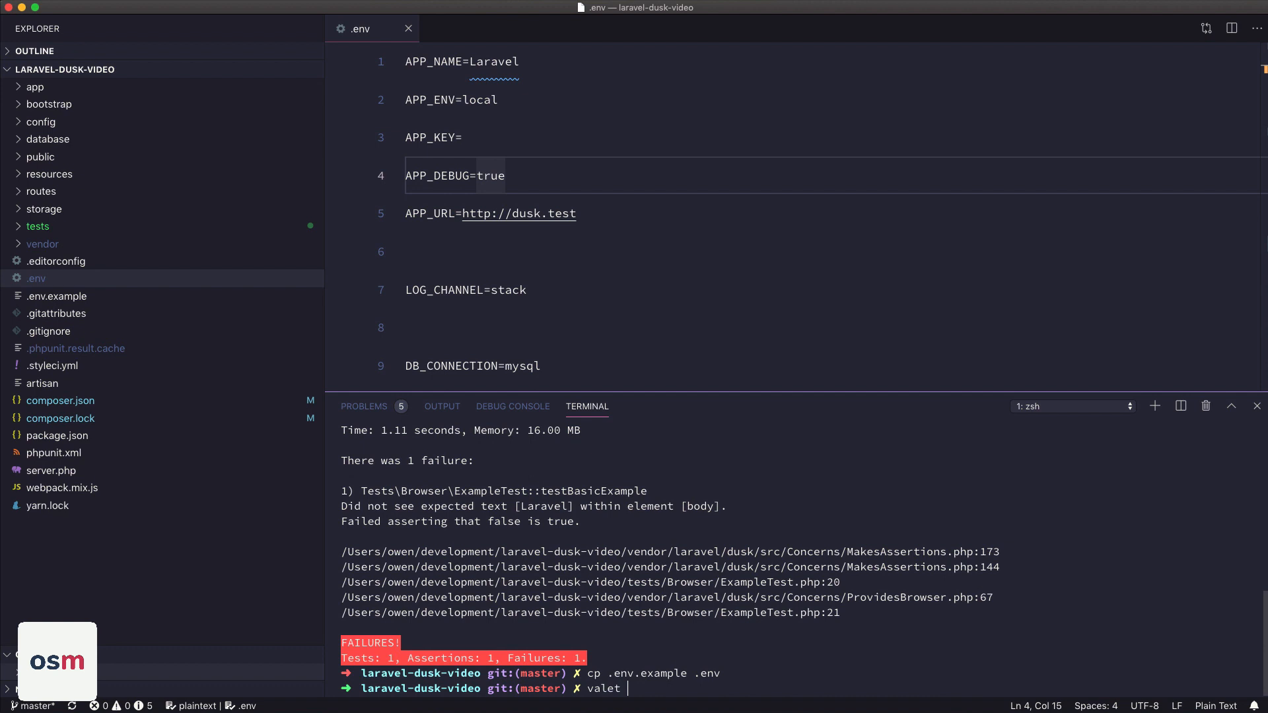
type("link dusk")
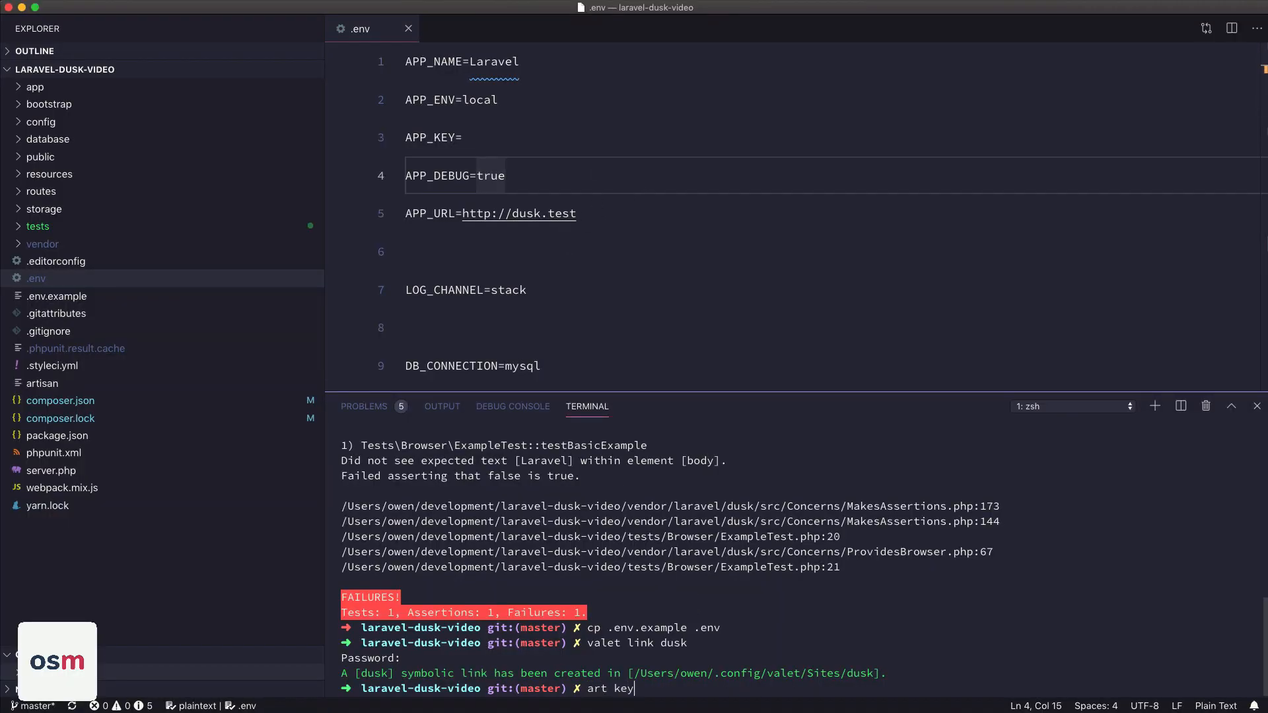
Generate the application key, highlight it, and run valet link dusk
type(":generate")
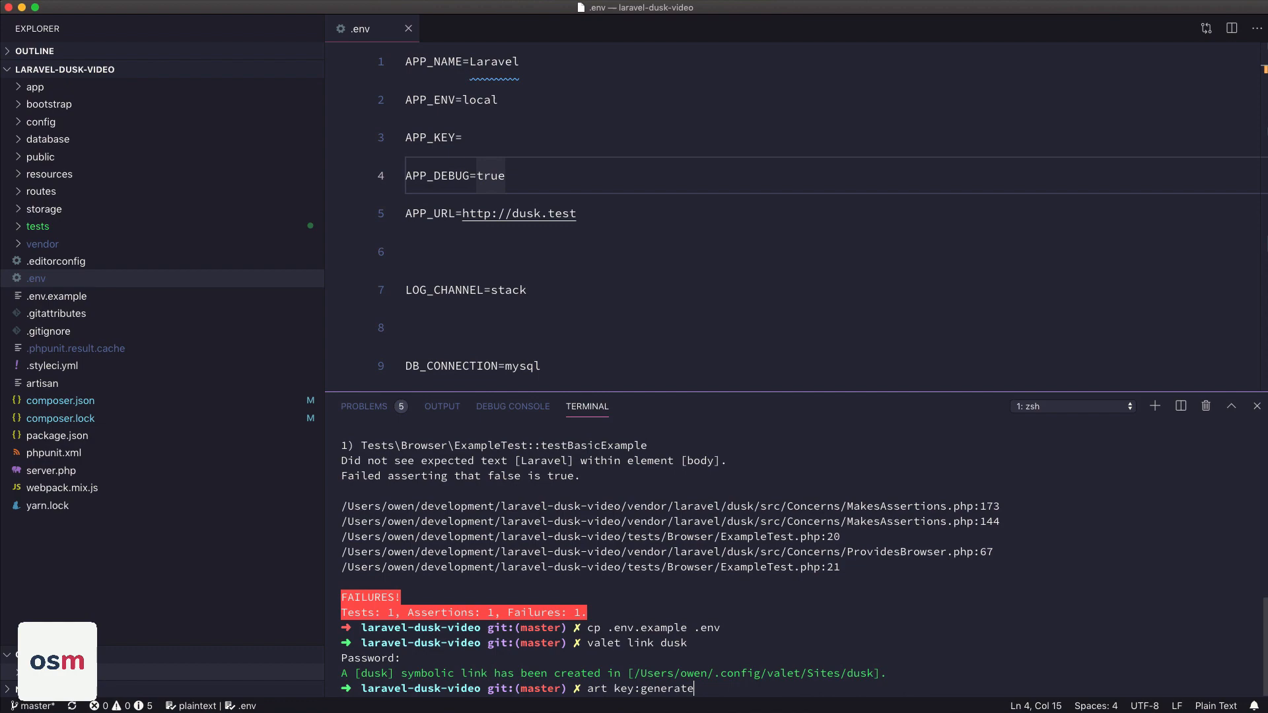
key("enter")
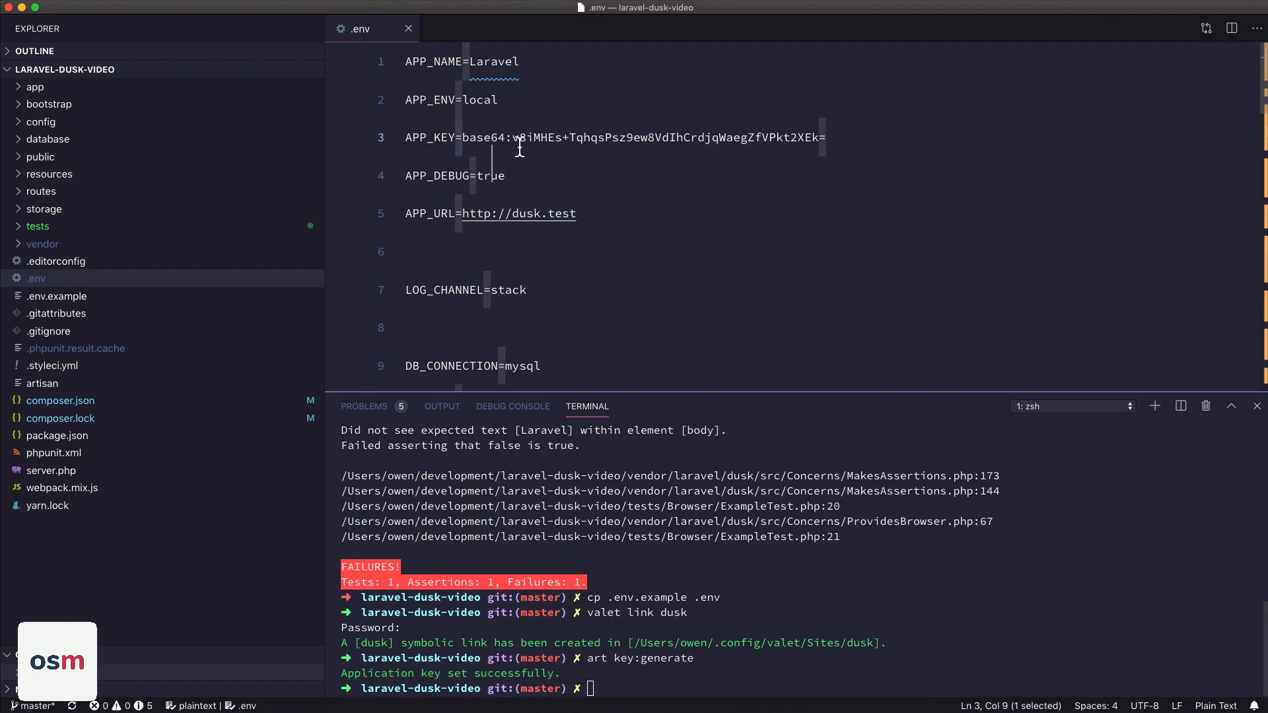
left_click_drag(462, 136, 597, 136)
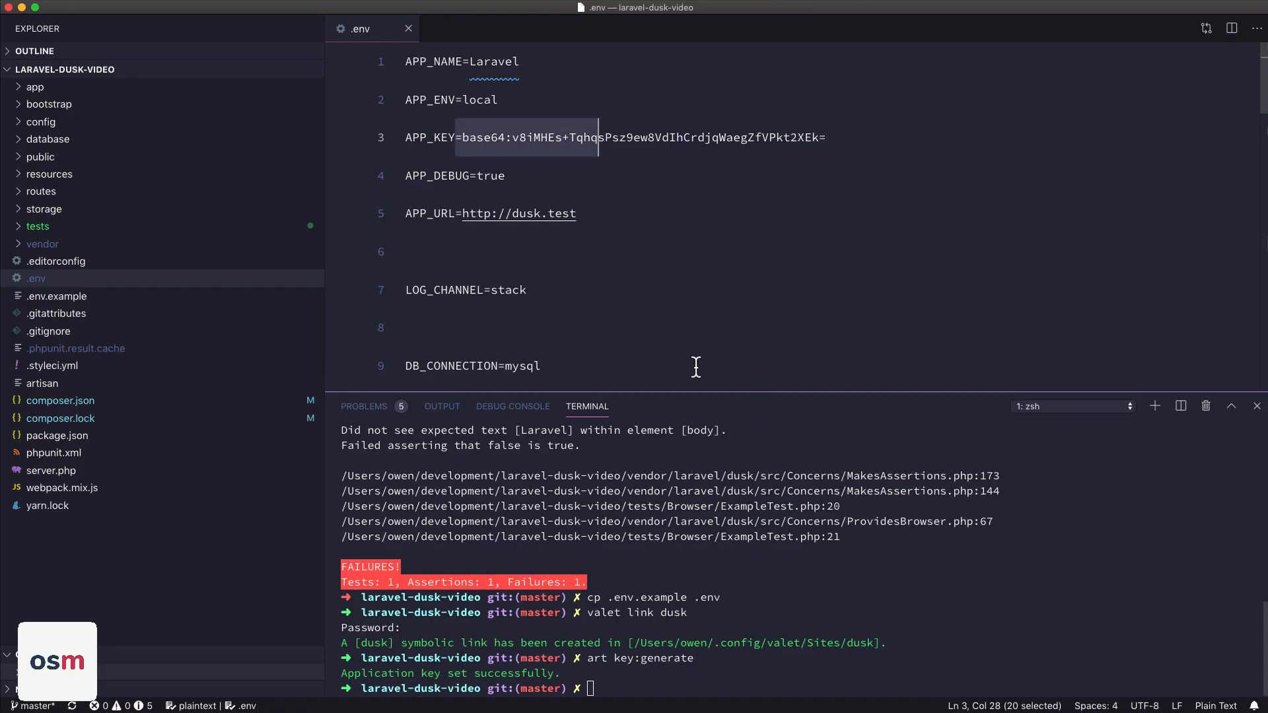
type("valet link dusk")
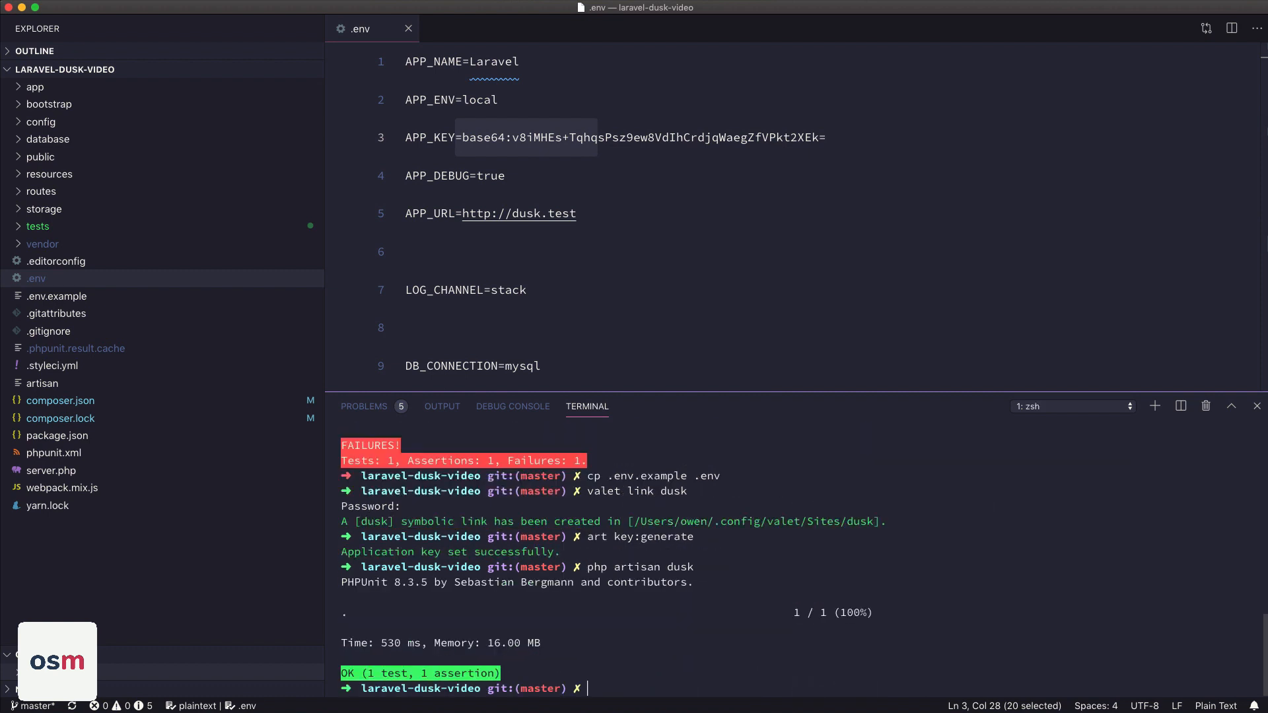
mouse_move(630, 317)
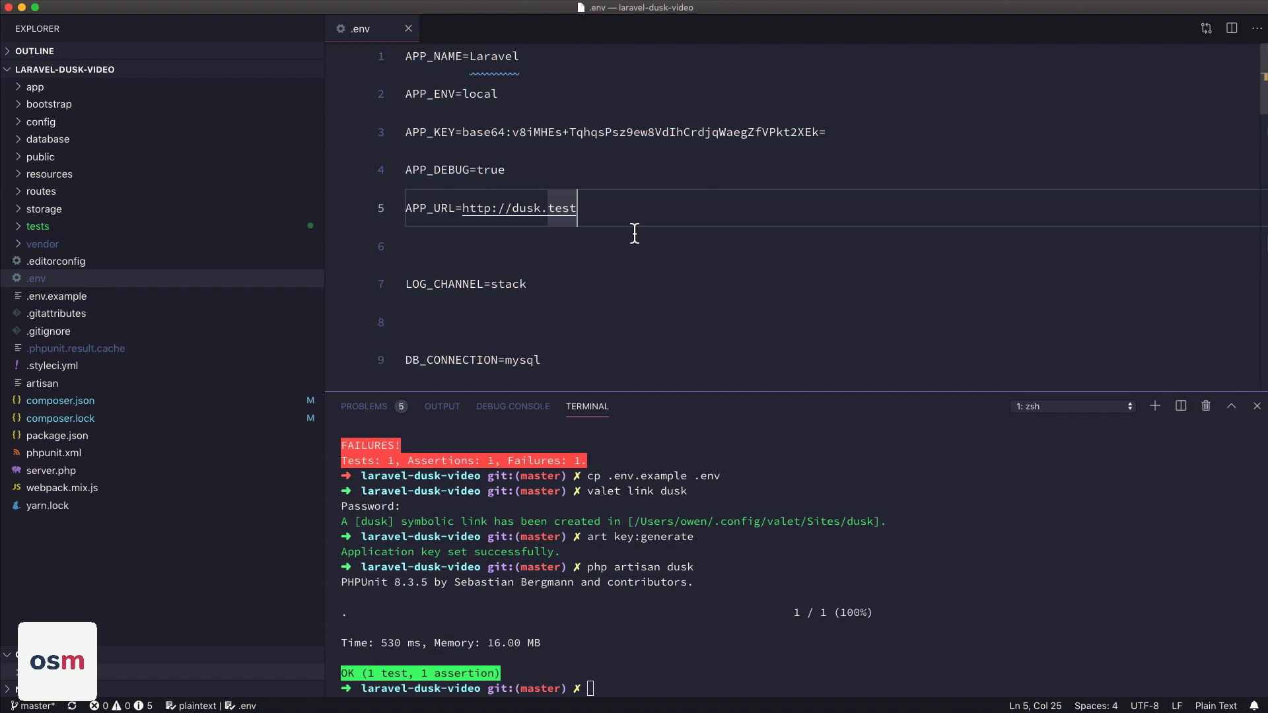
Close .env and create a new .gitlab-ci.yml file
left_click(409, 28)
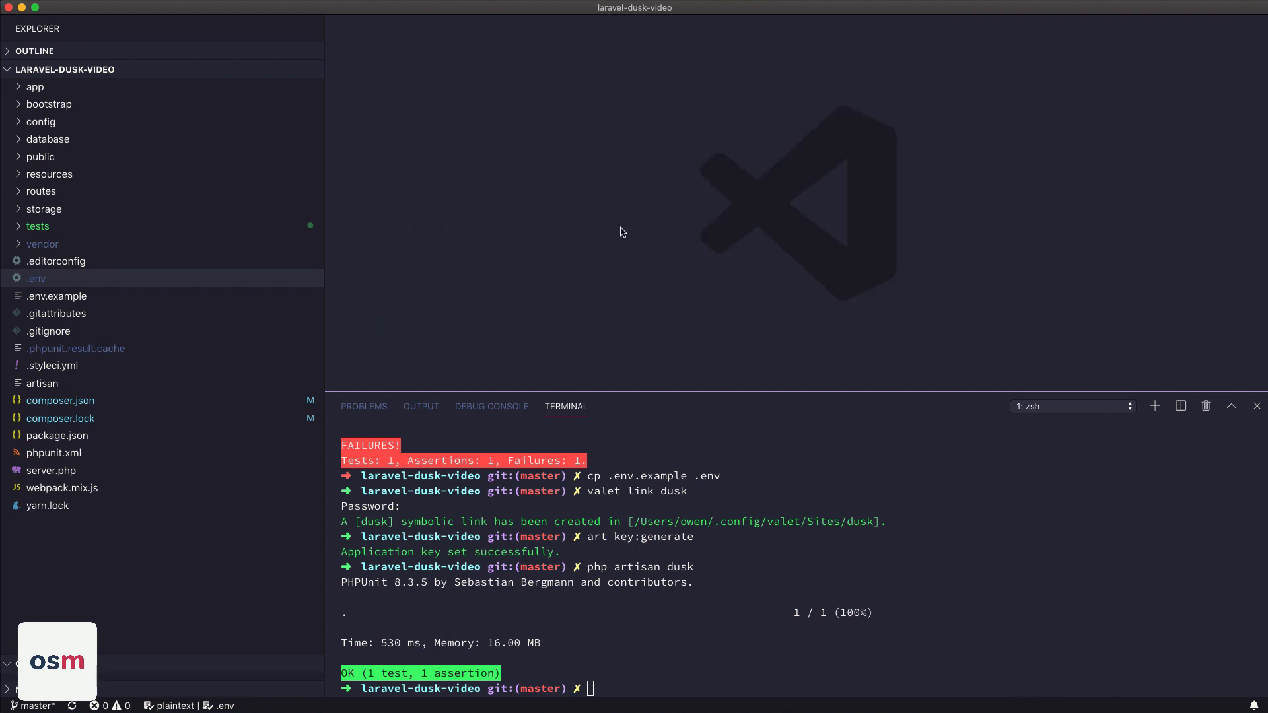
type("g")
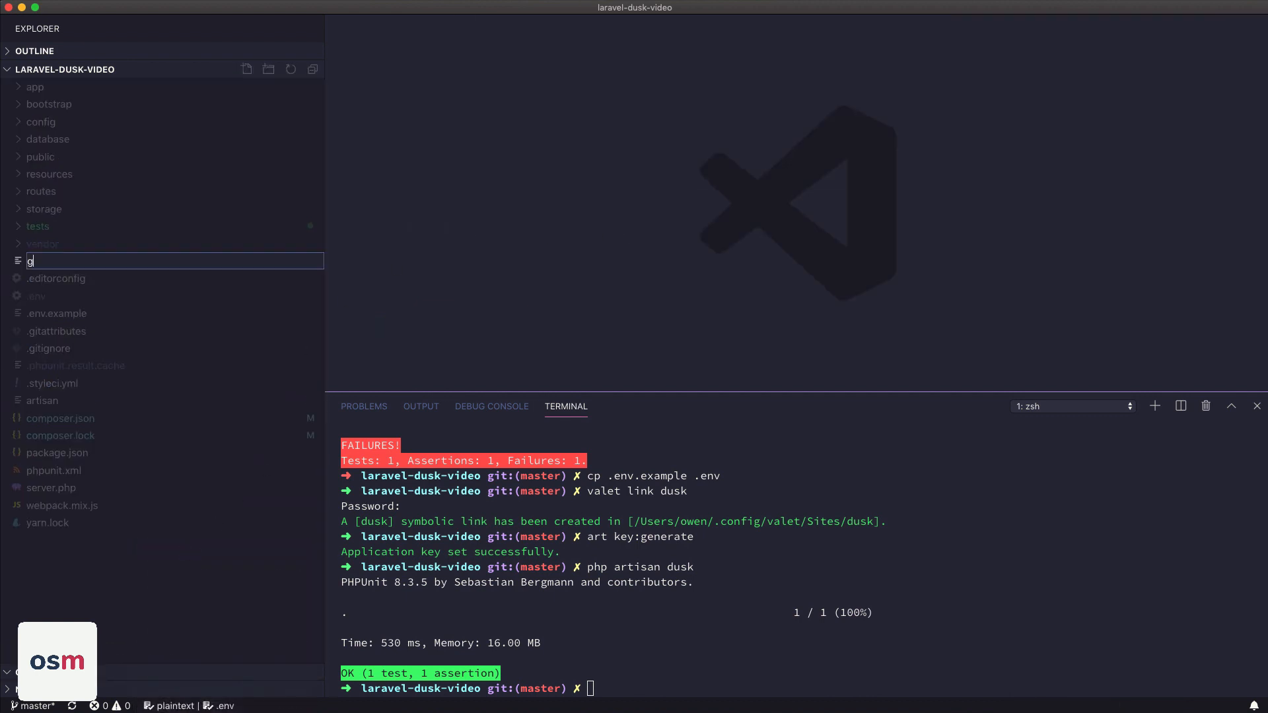
type(".gitlab-ci.")
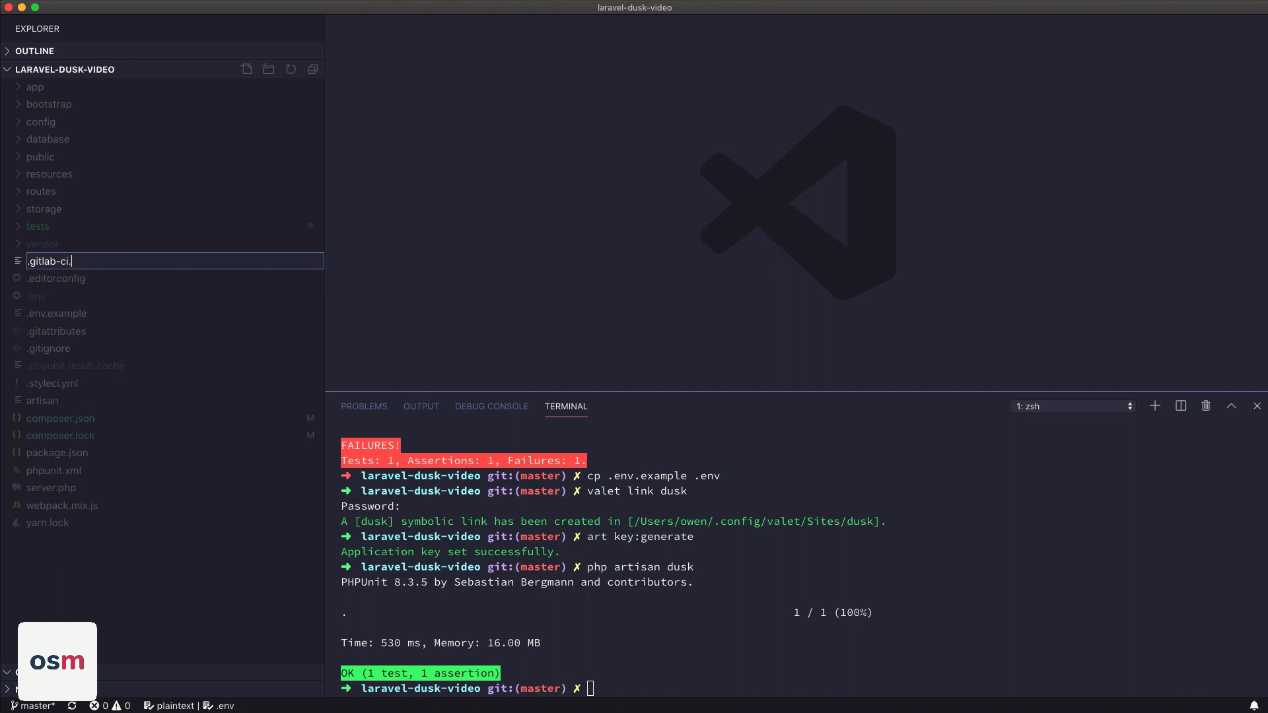
key("Enter")
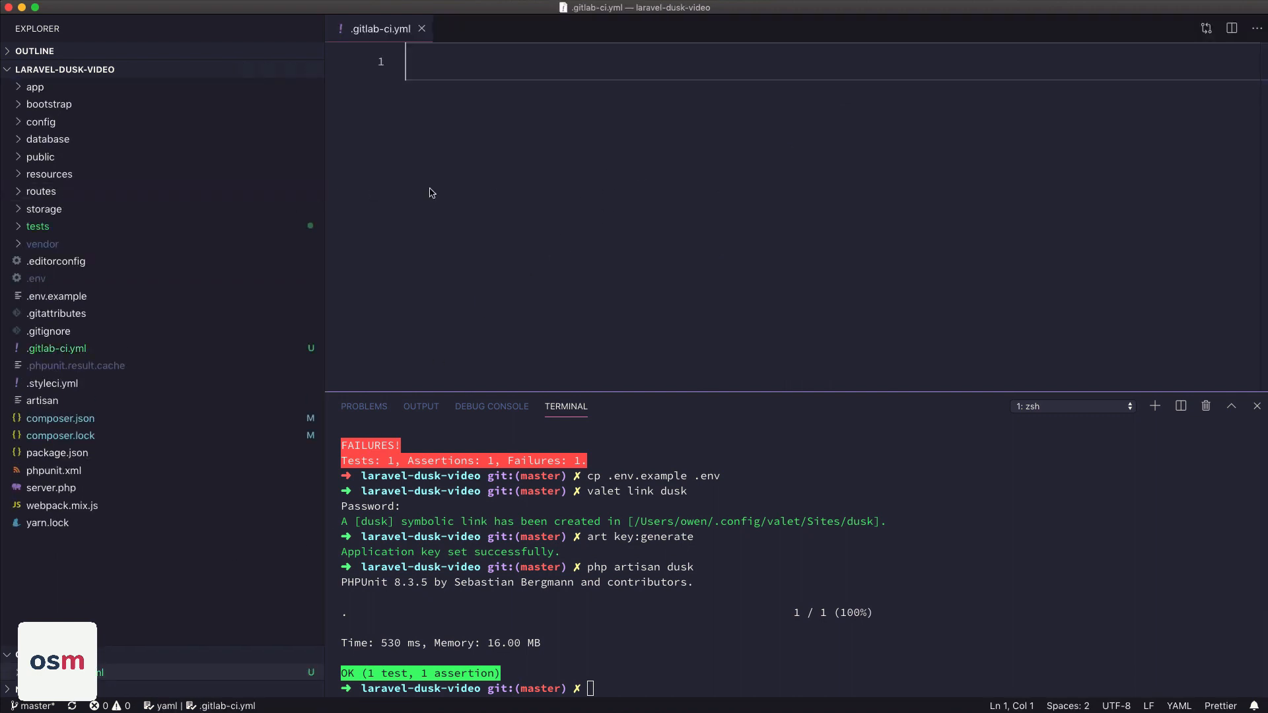
Define a test stage and a dusk job running in stage test
type("stage:")
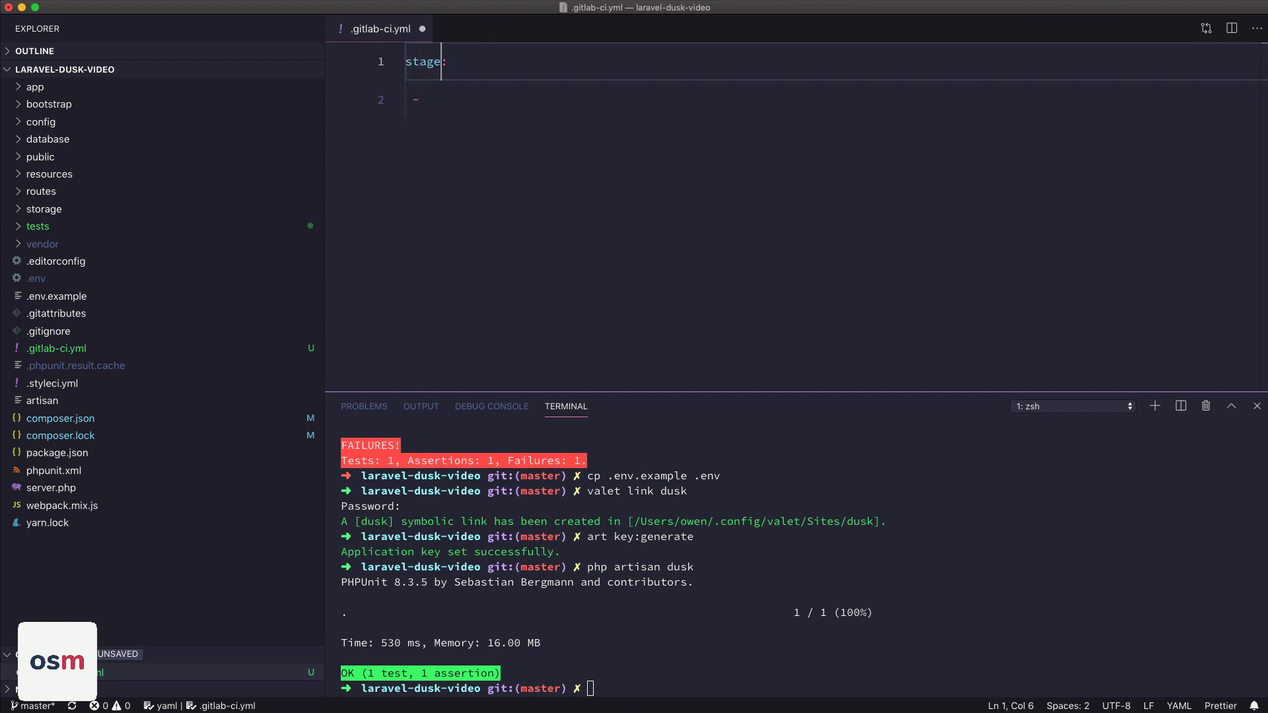
type("test")
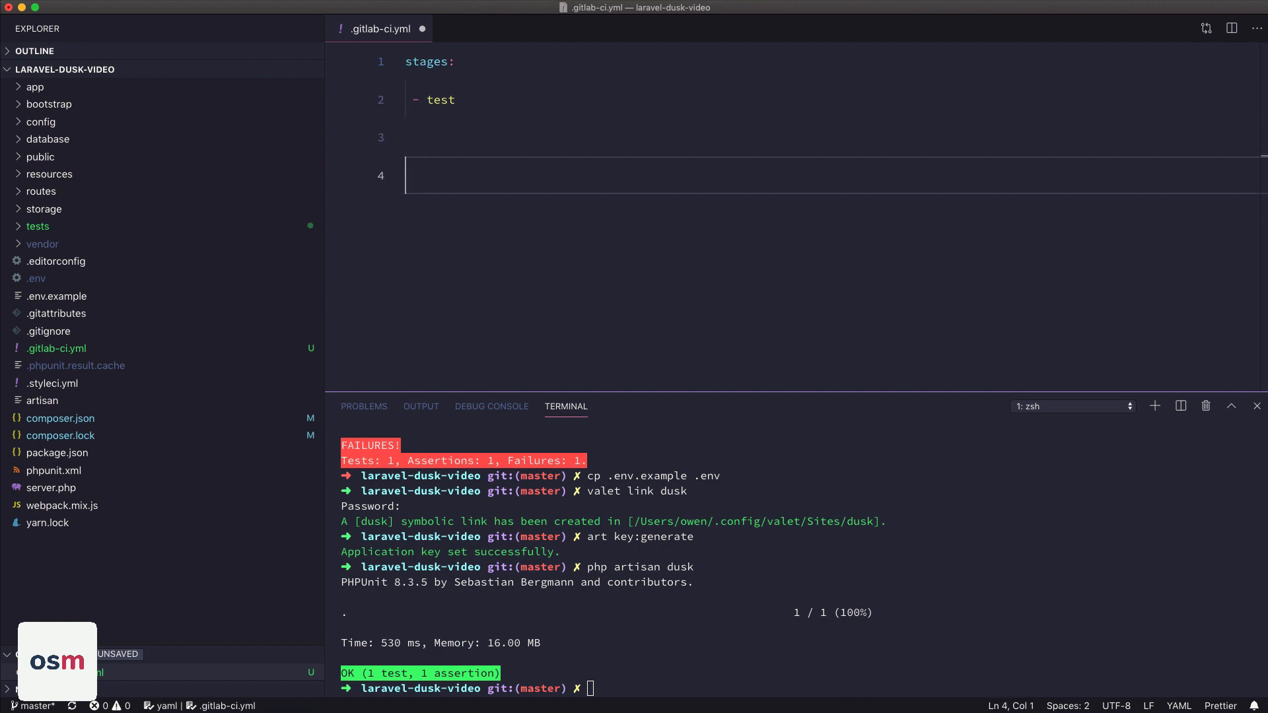
type("dusk:")
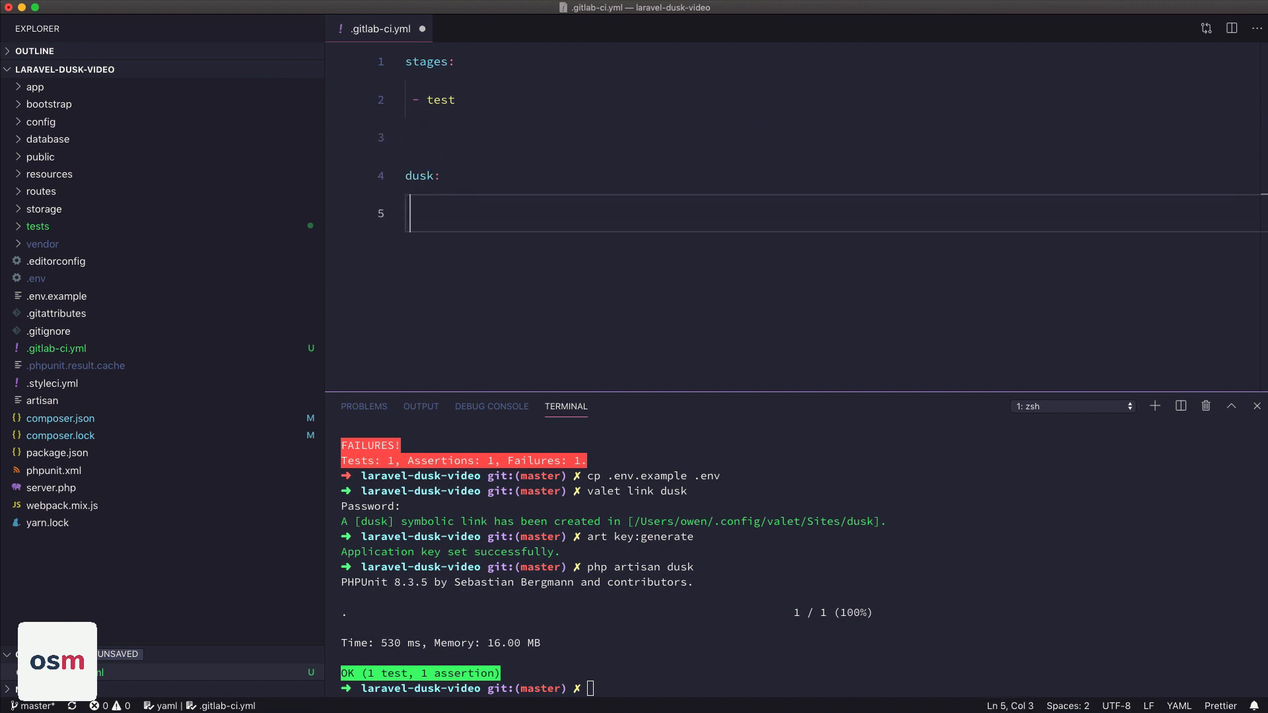
type("stage: test")
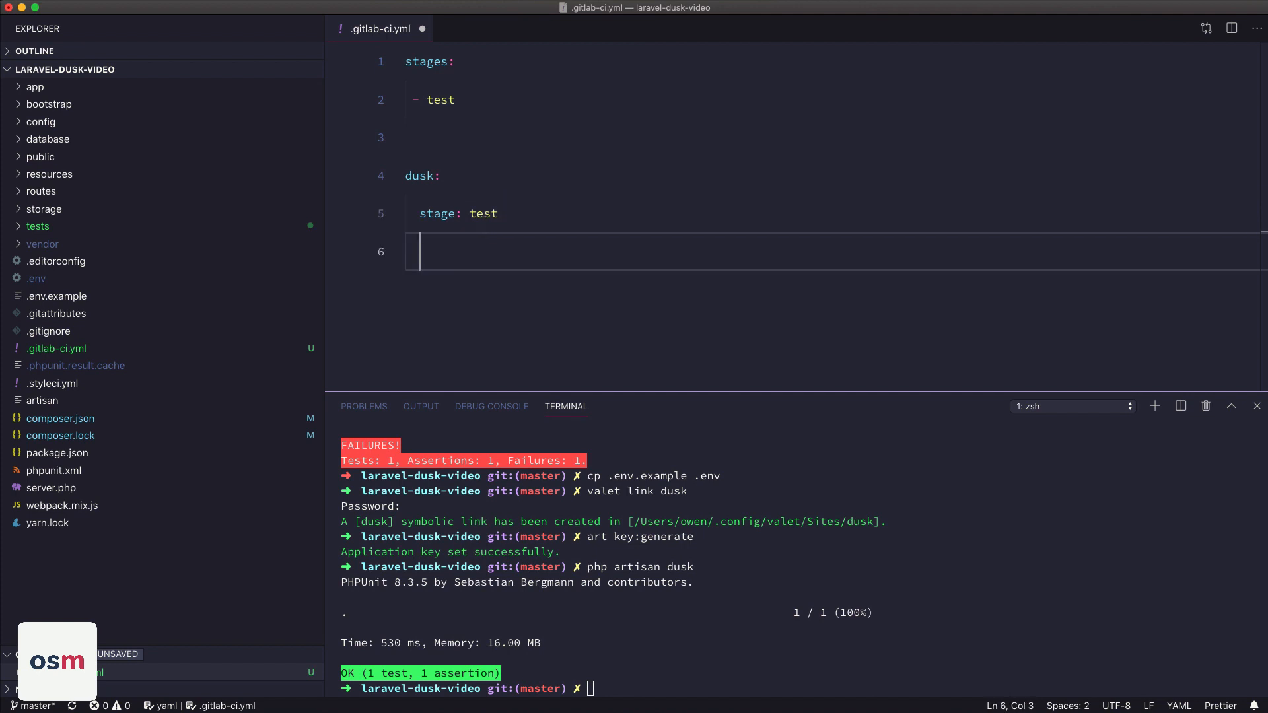
type("image:")
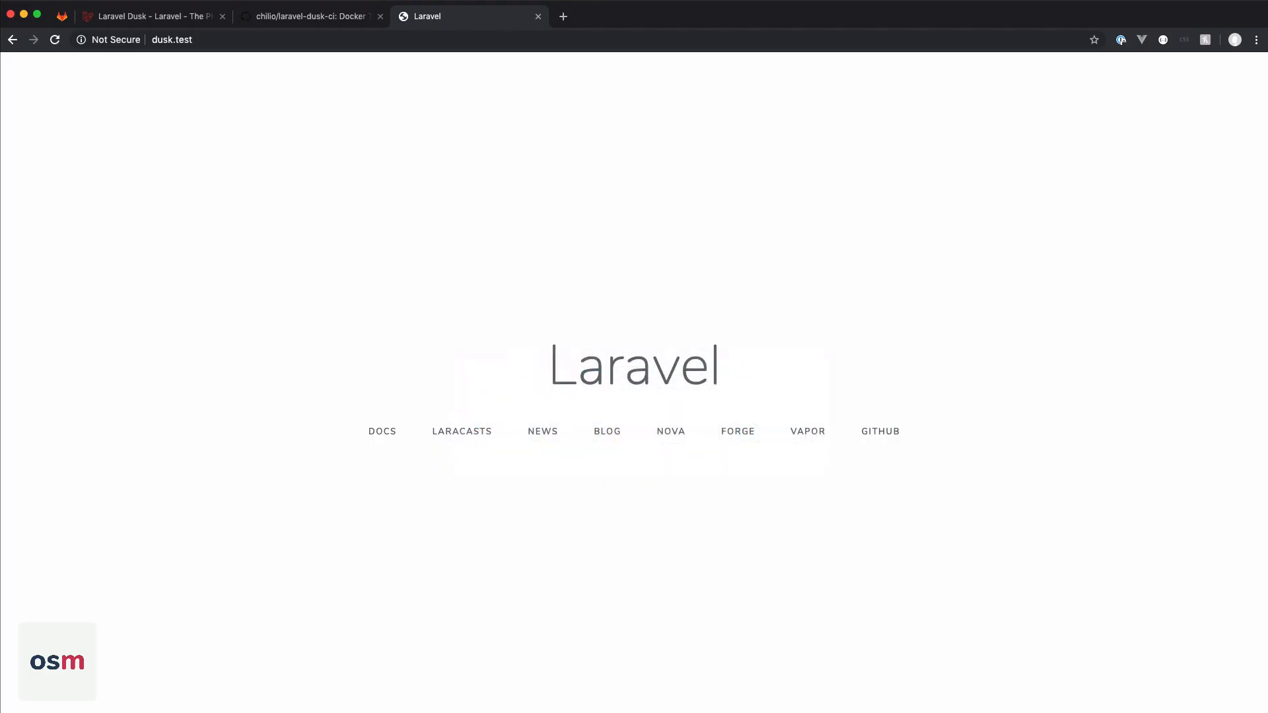
Switch to the chilio/laravel-dusk-ci GitHub tab and scroll down to its README
left_click(309, 16)
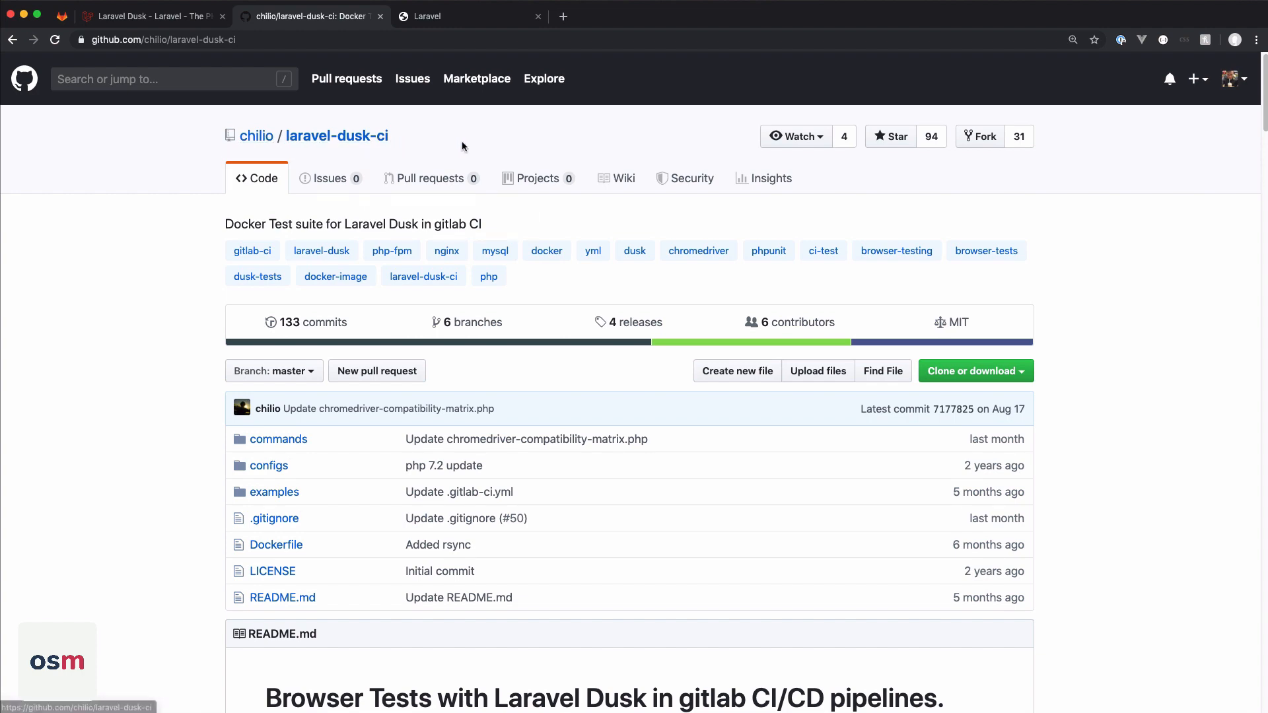
scroll("down", 3)
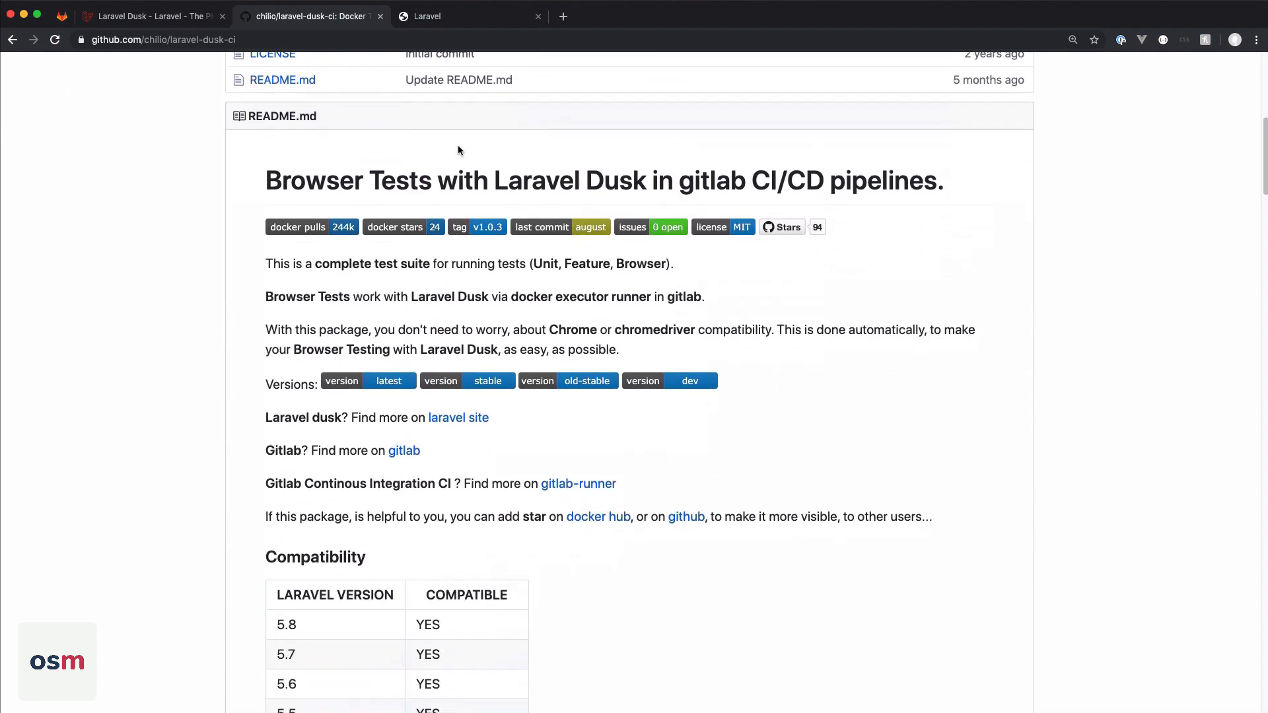
scroll("down", 3)
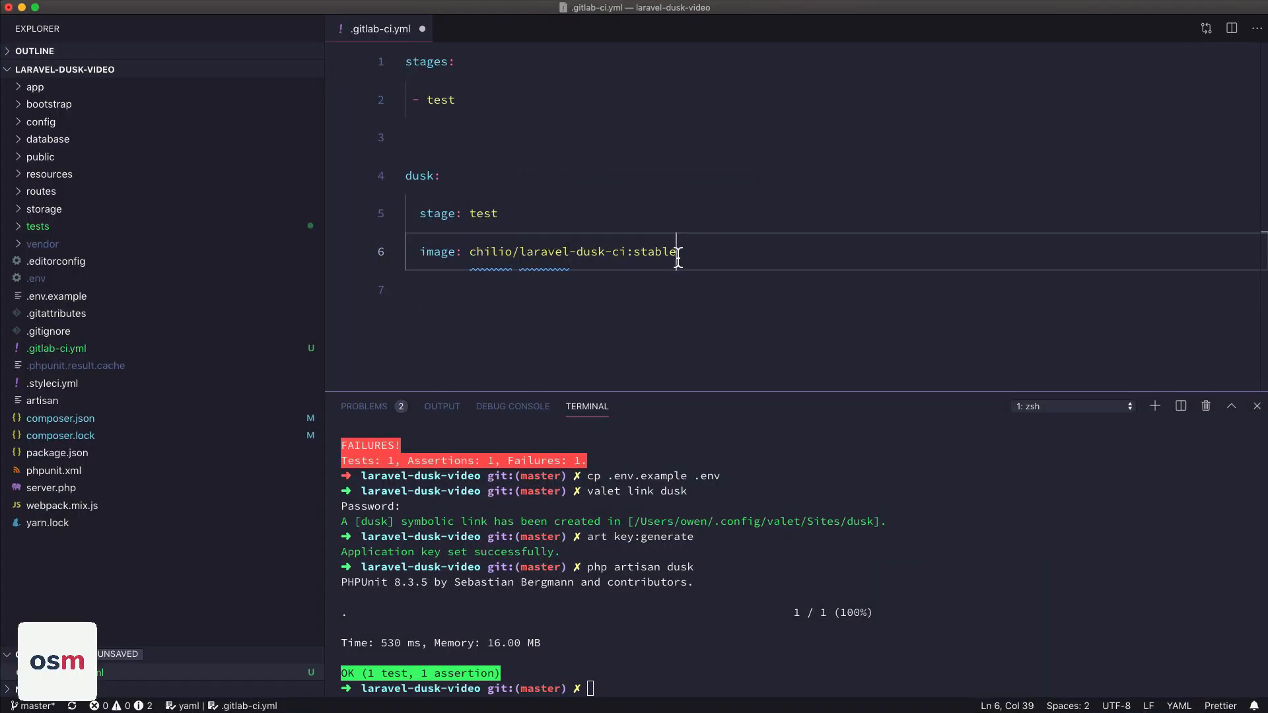
Add a variables block with MYSQL_ROOT_PASSWORD root and MYSQL_DATABASE laravel
key("enter")
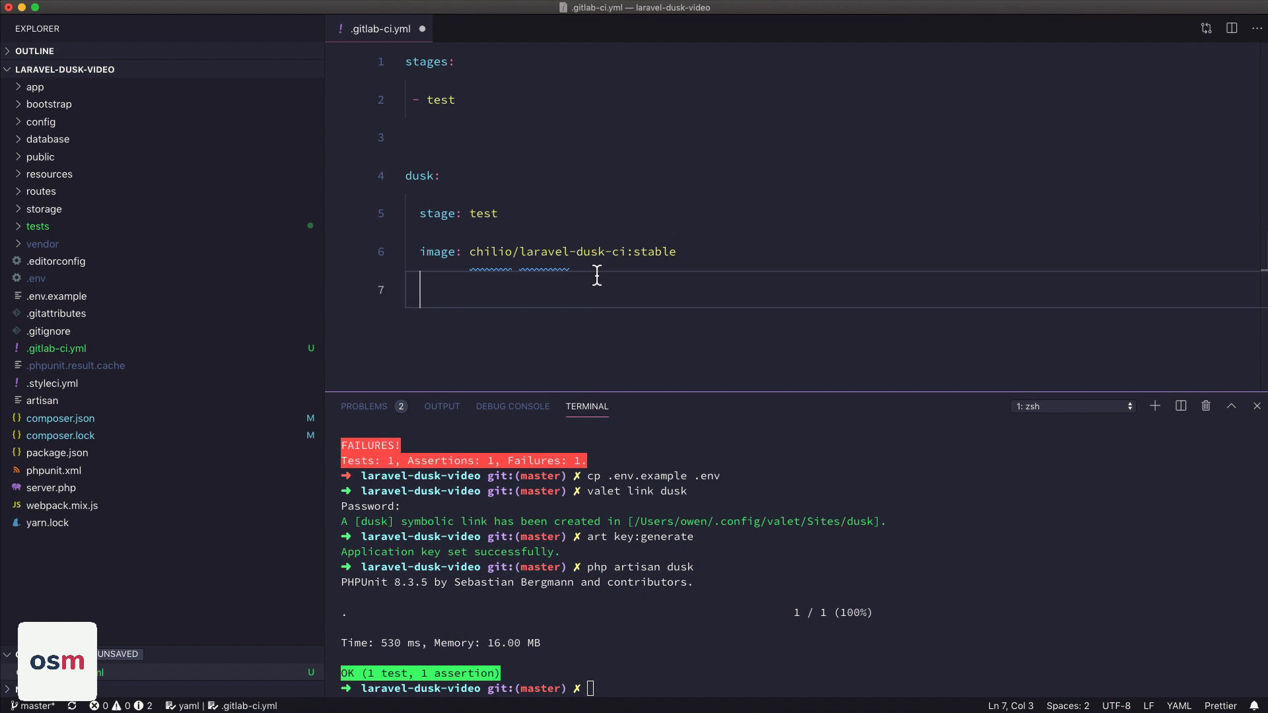
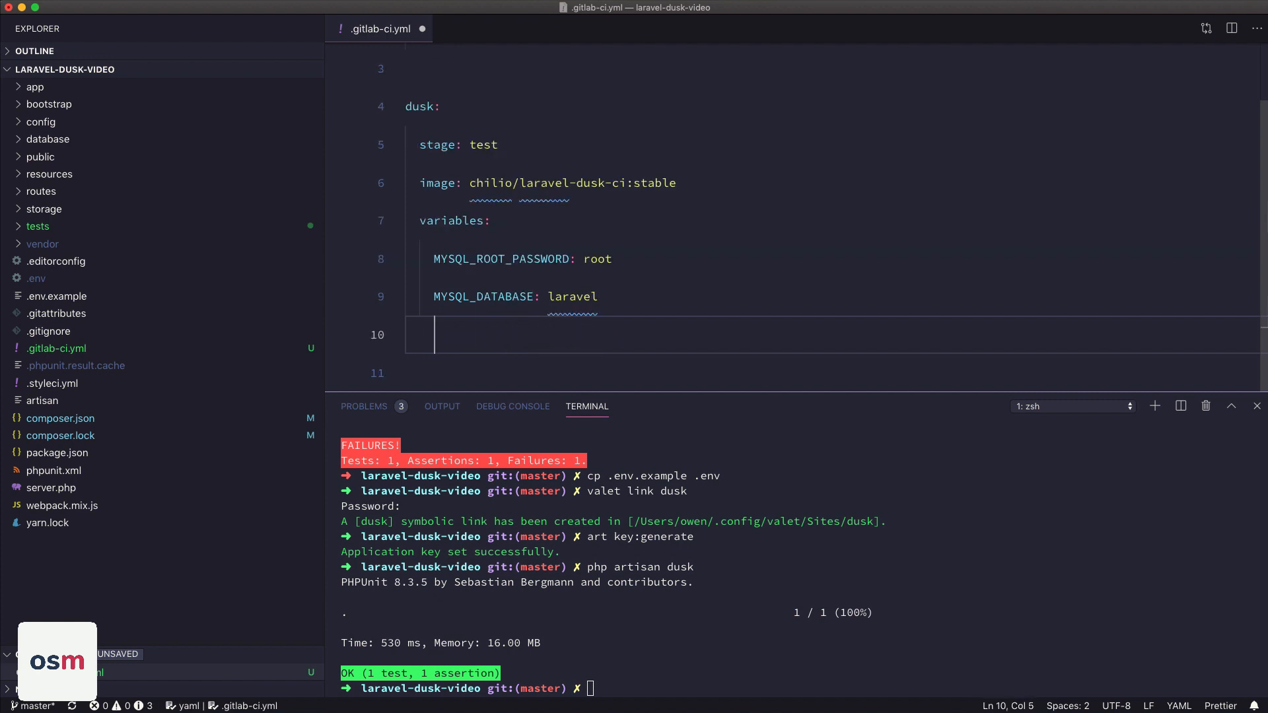
Add DB_HOST, DB_CONNECTION mysql, DB_DATABASE, and root DB_USERNAME and DB_PASSWORD variables
type("DB_HOST: my")
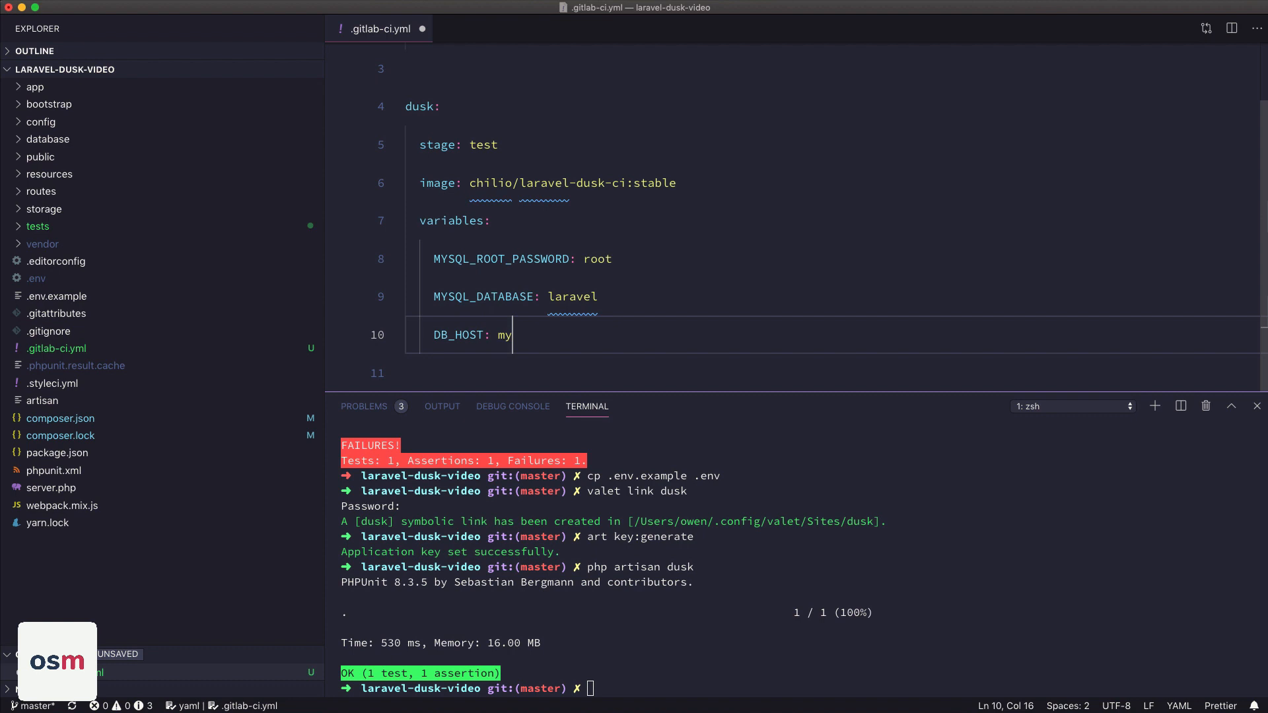
key("enter")
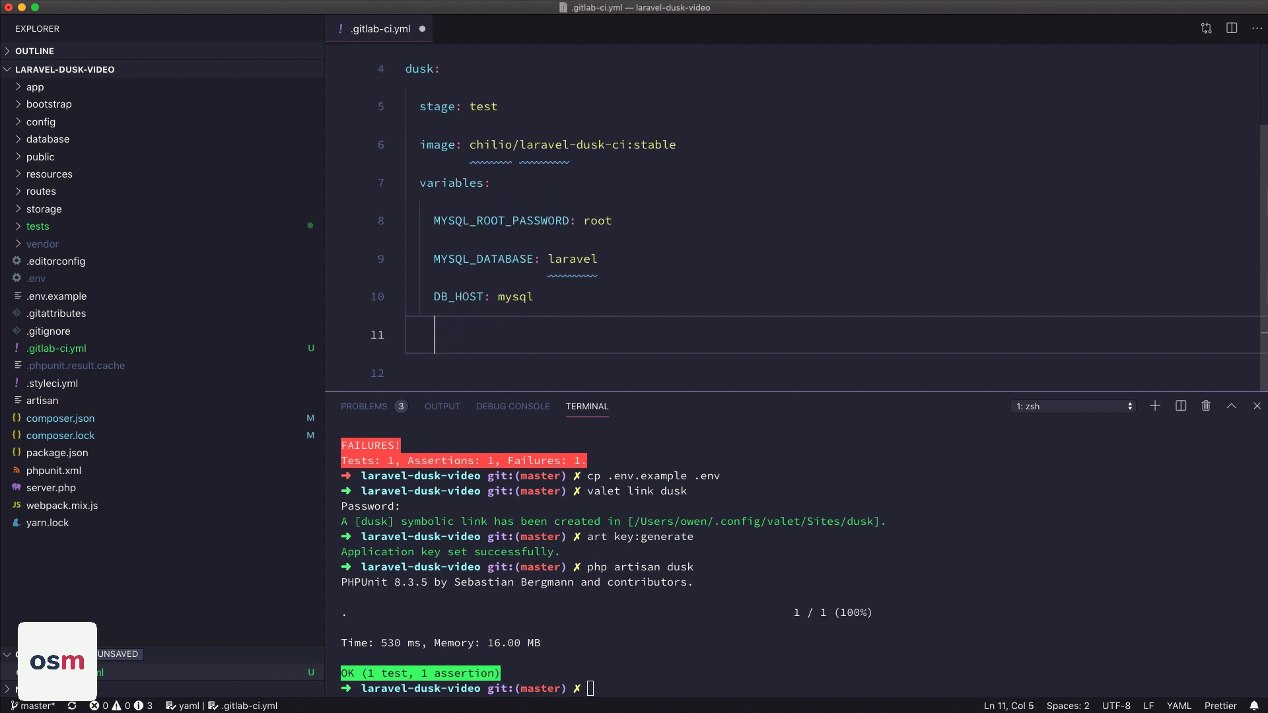
type("DB_COM")
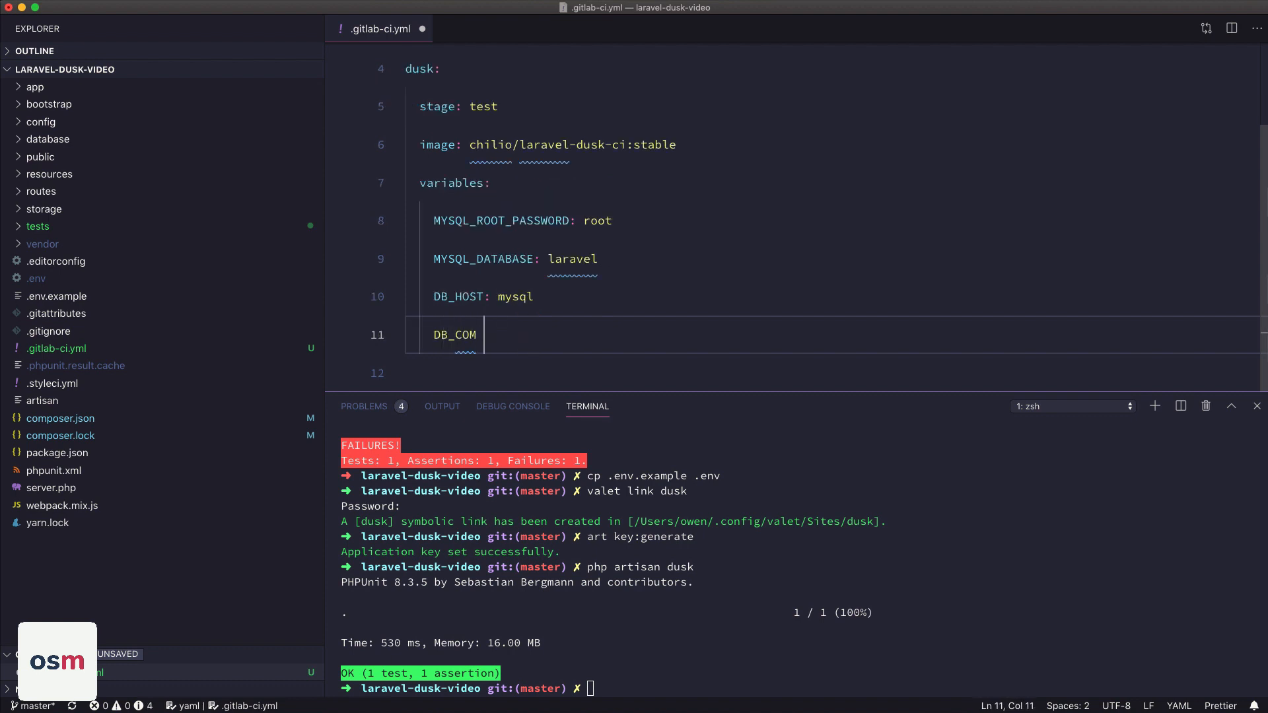
type("NECTION")
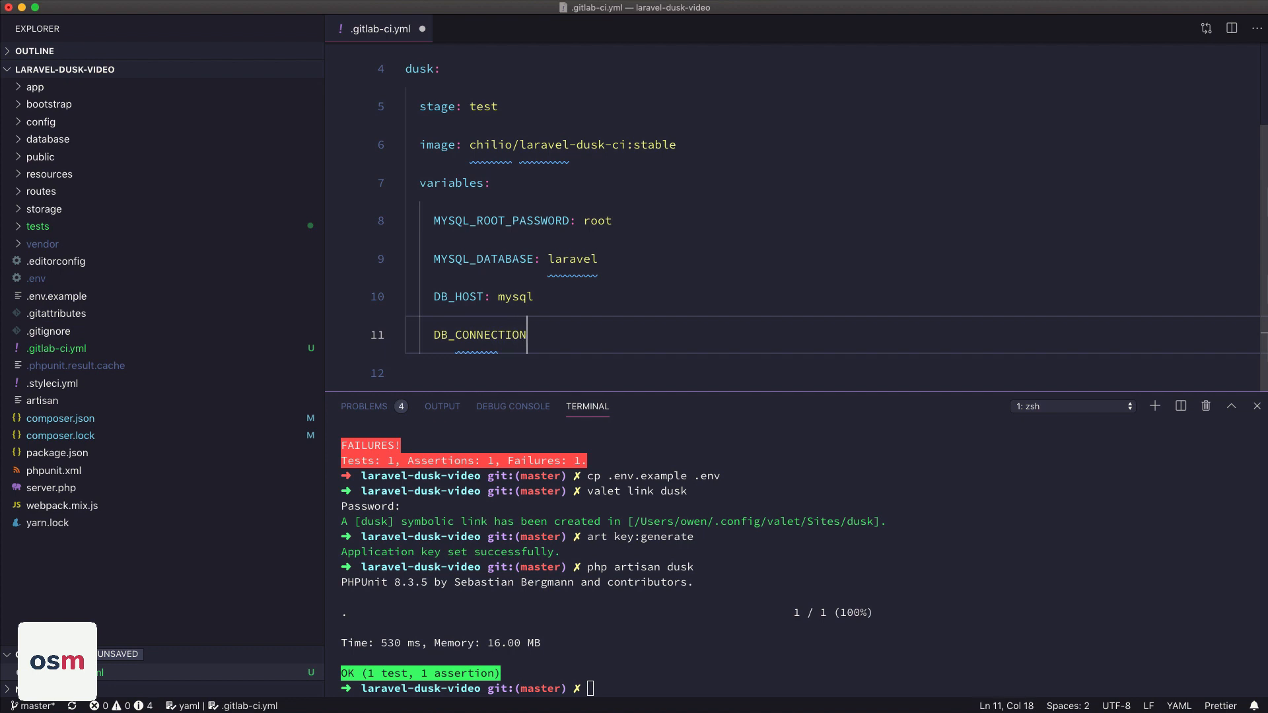
type(": mysql")
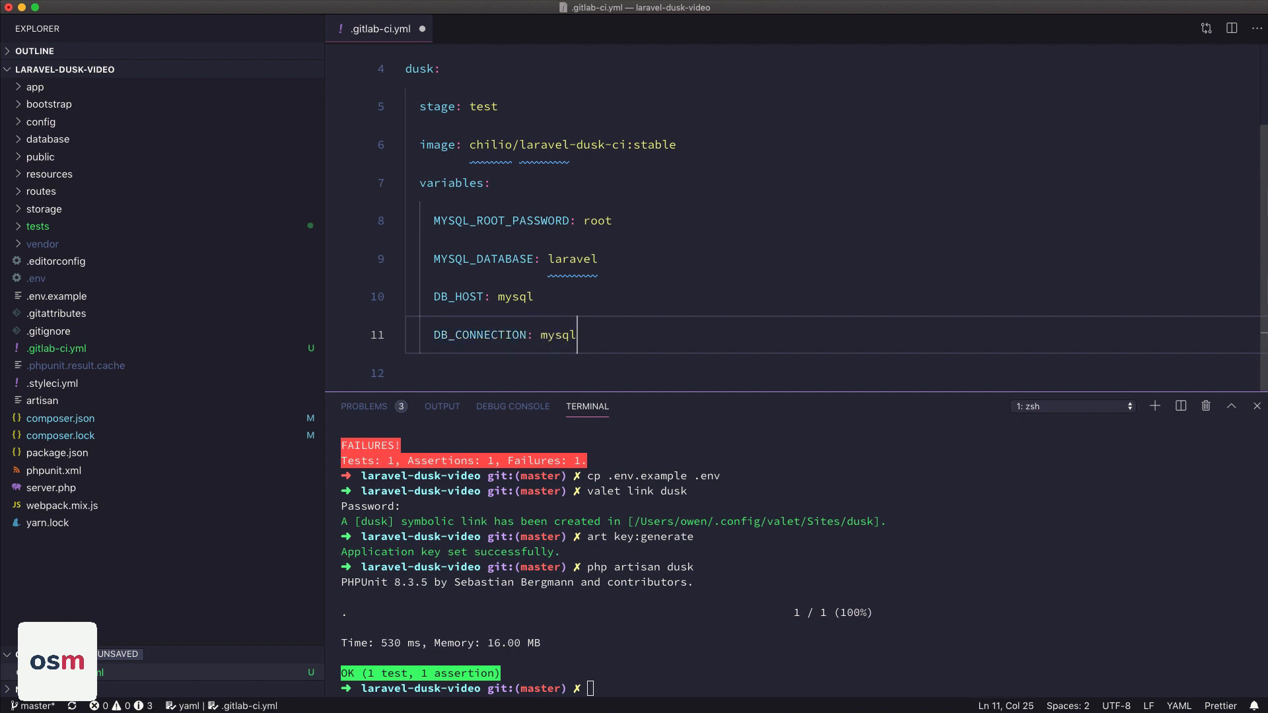
type("DB")
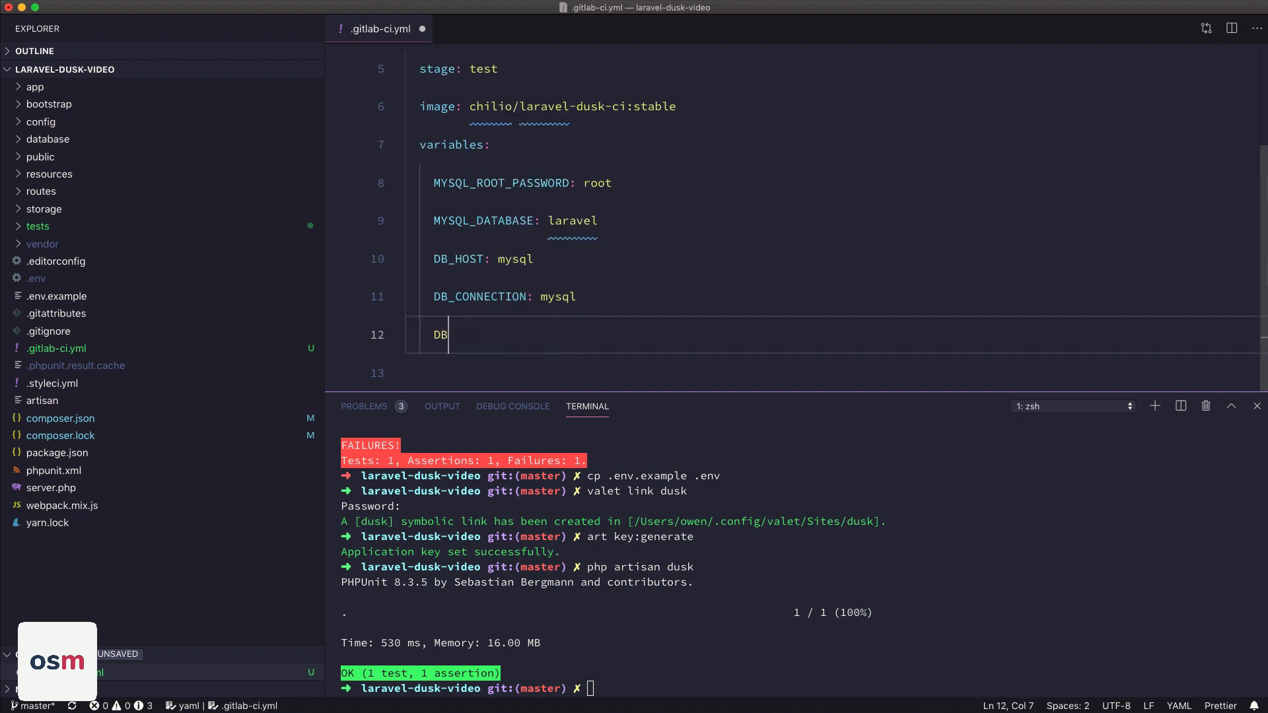
type("_DATABASE: laravel")
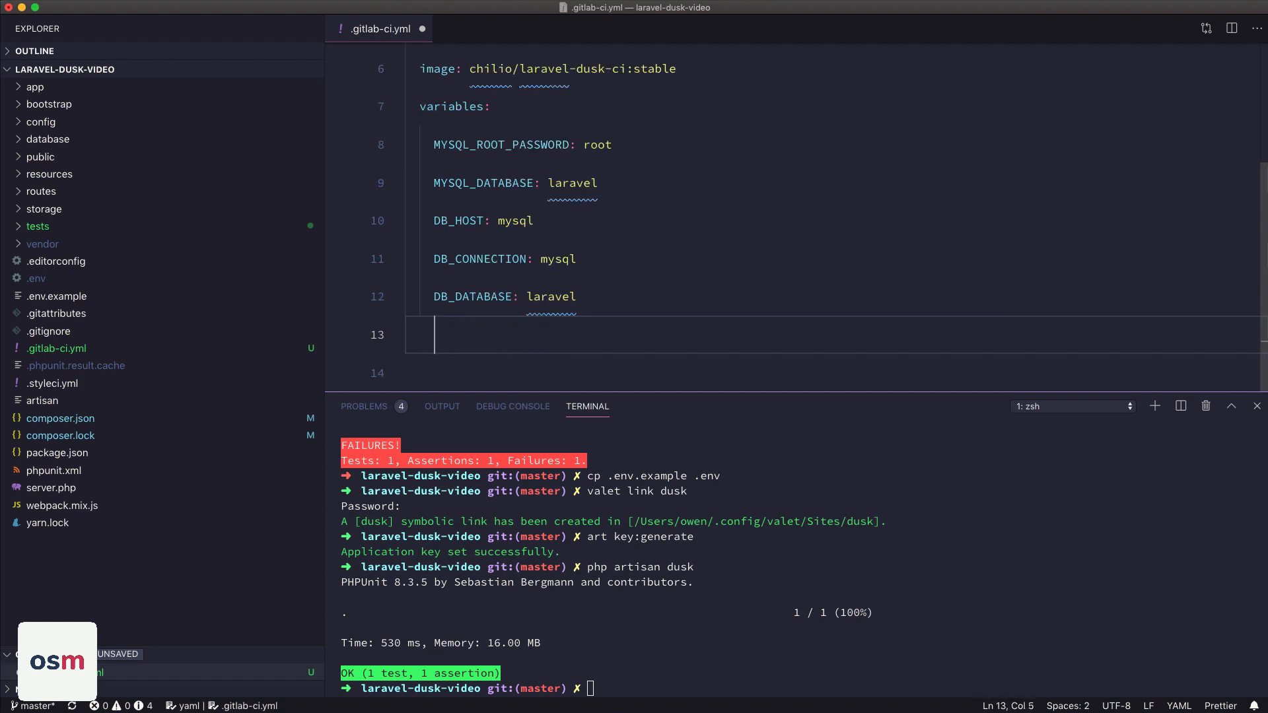
type("DB_")
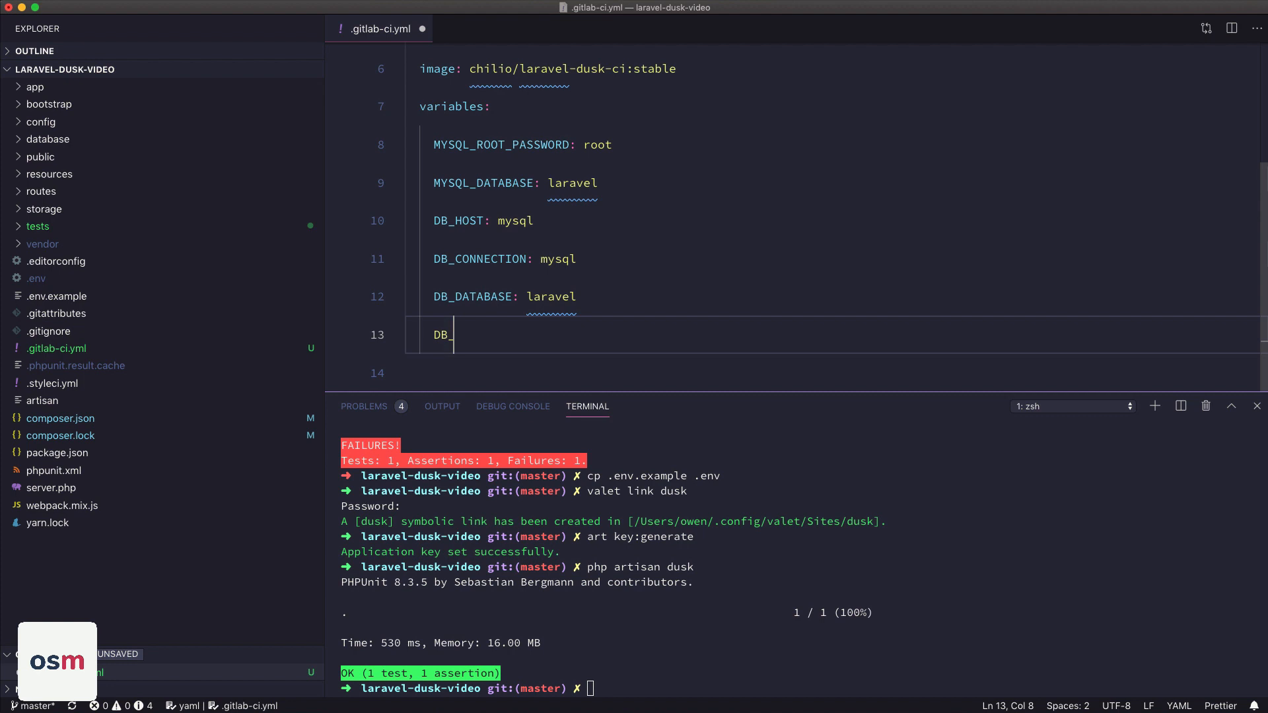
type("USER: root")
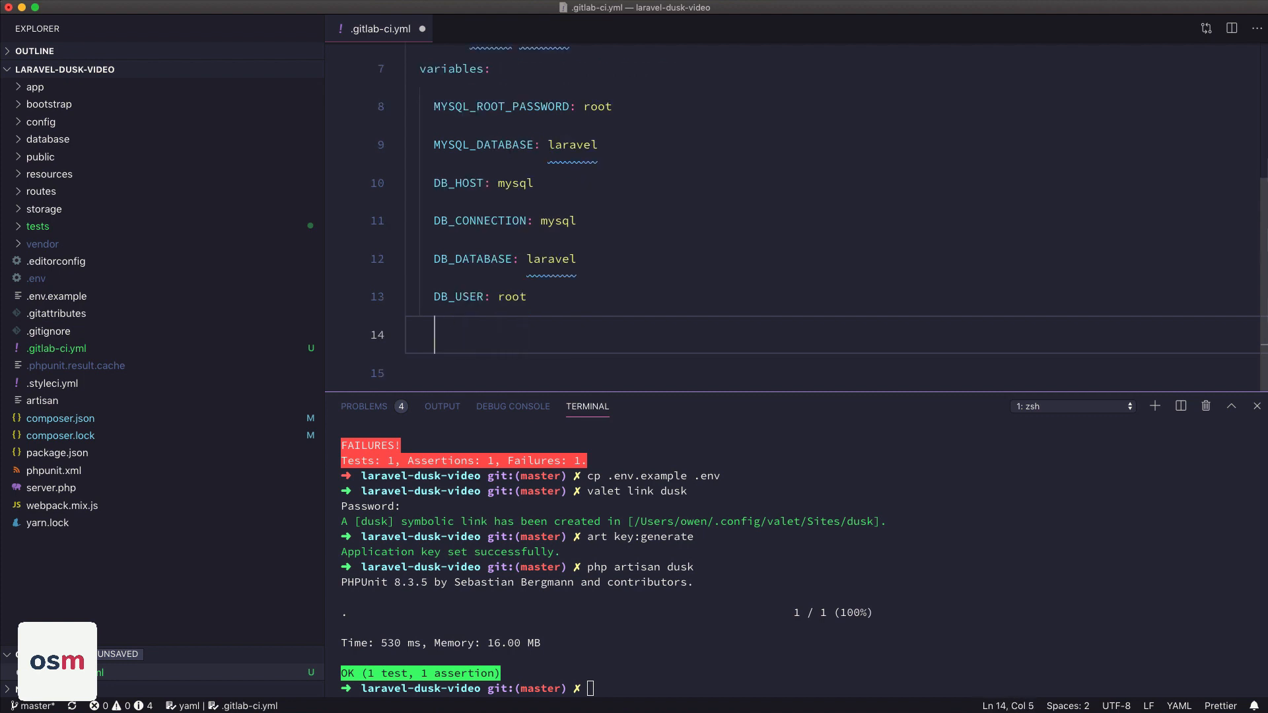
type("DB_PASSWORD:")
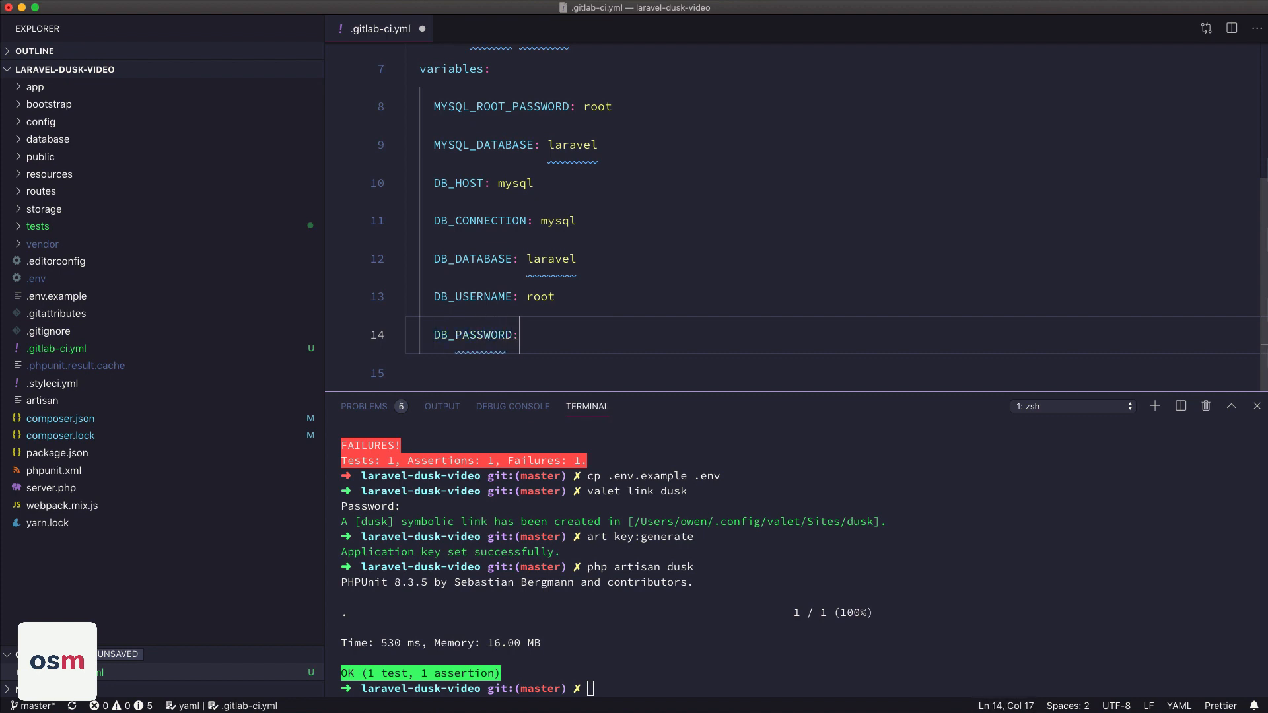
type("root")
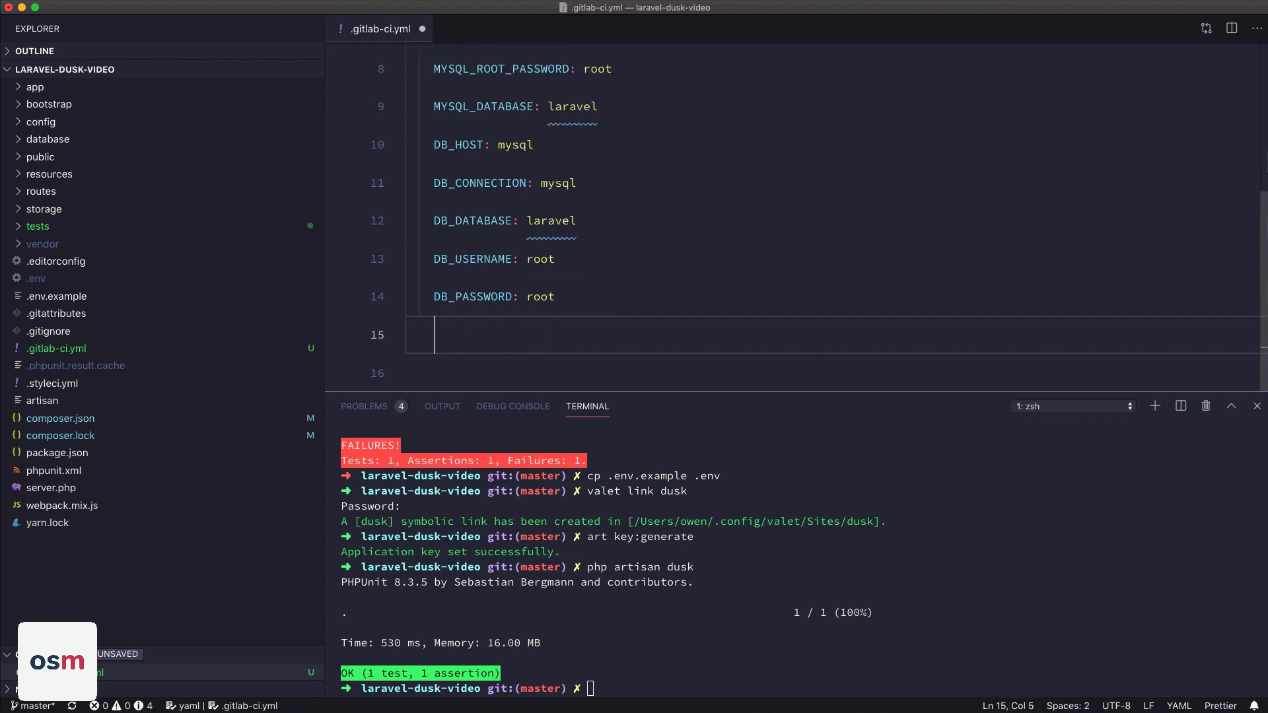
type("services")
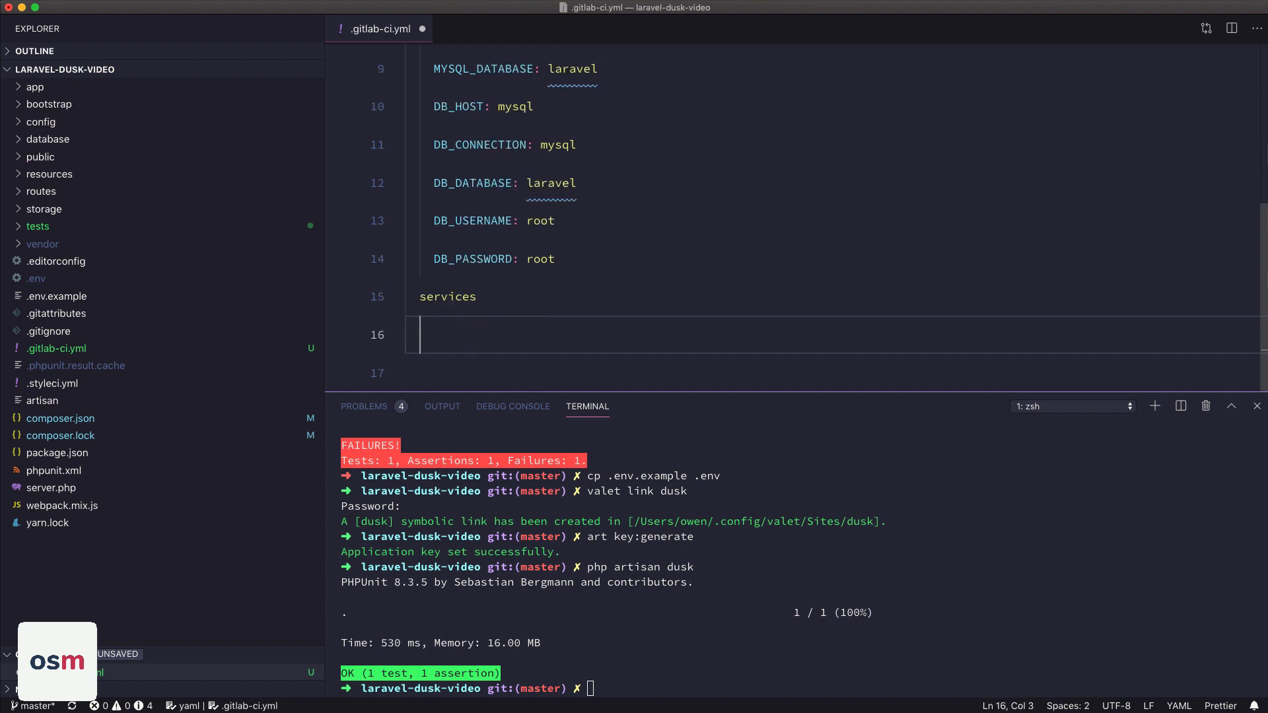
List '- name: mysql:5.7' under the dusk job's services key
type(":")
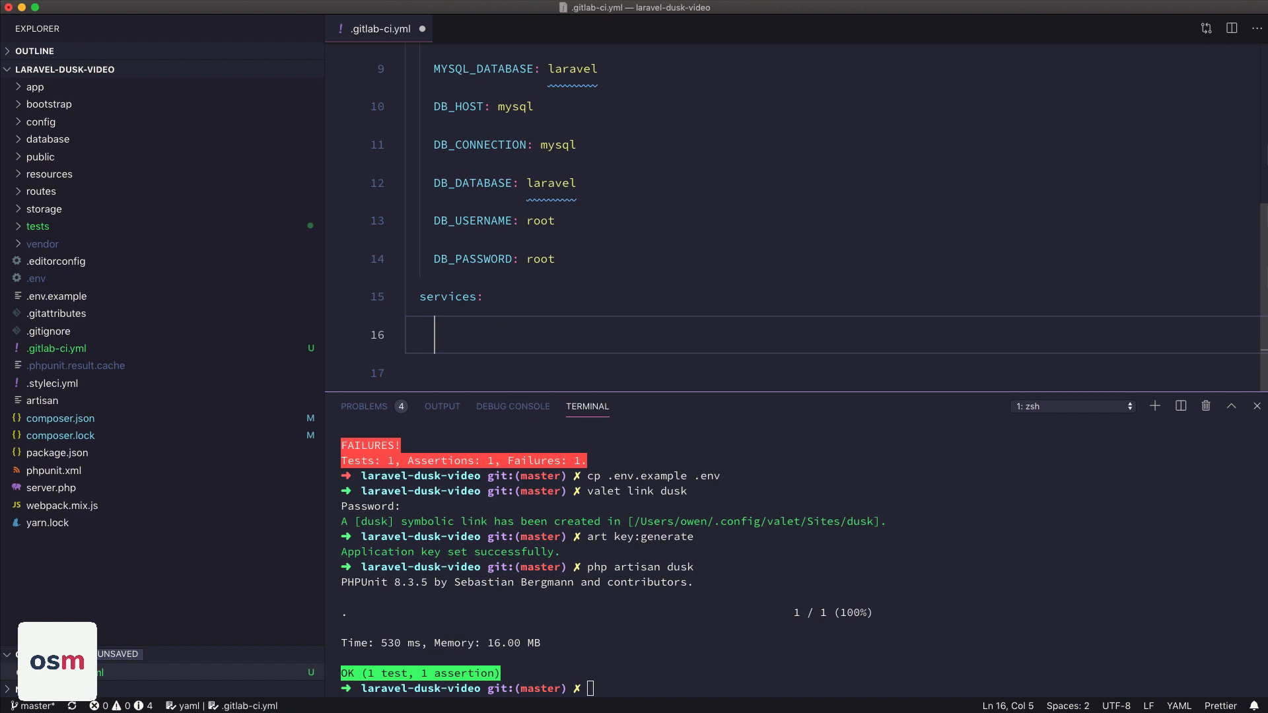
type("- name: mysq")
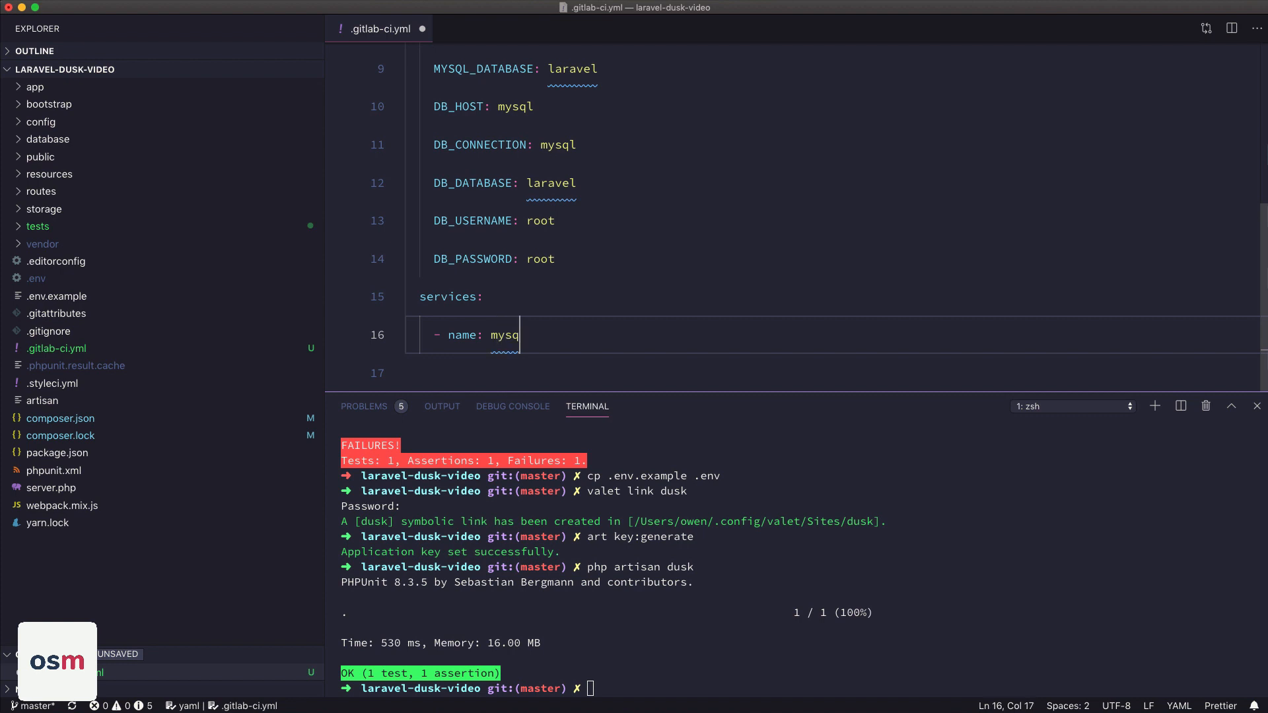
type(":5.7")
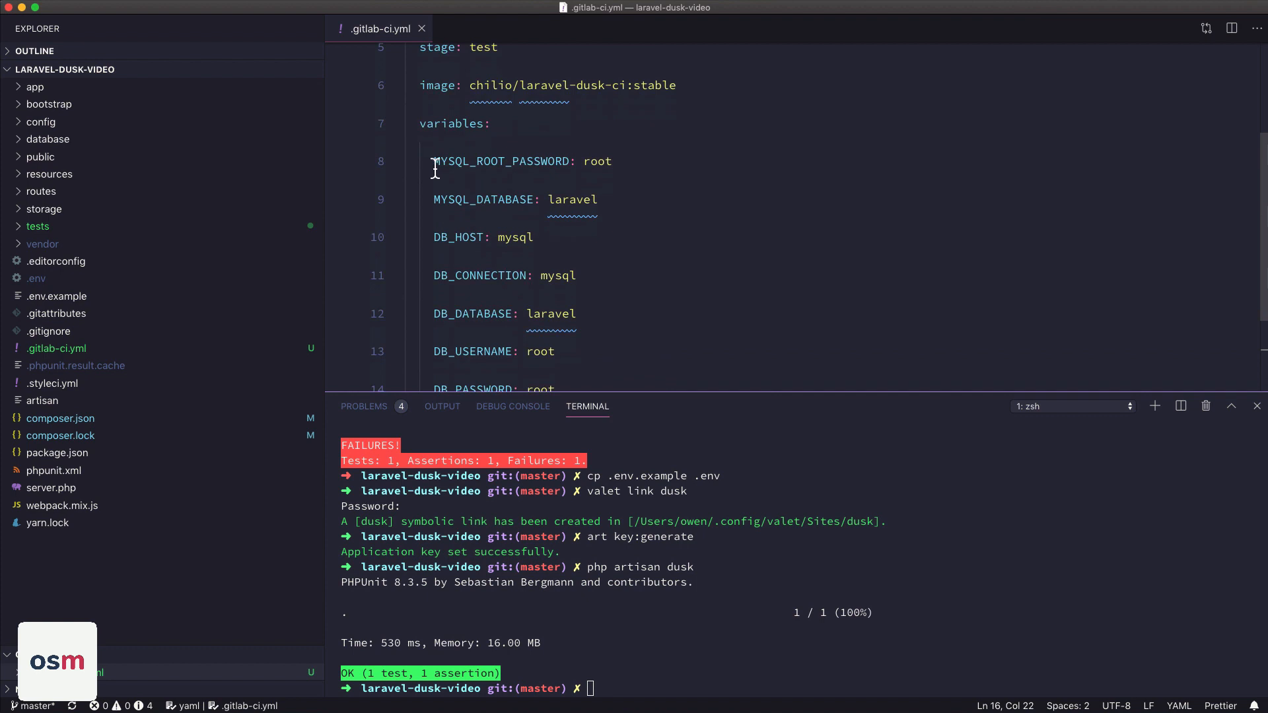
left_click_drag(433, 161, 600, 199)
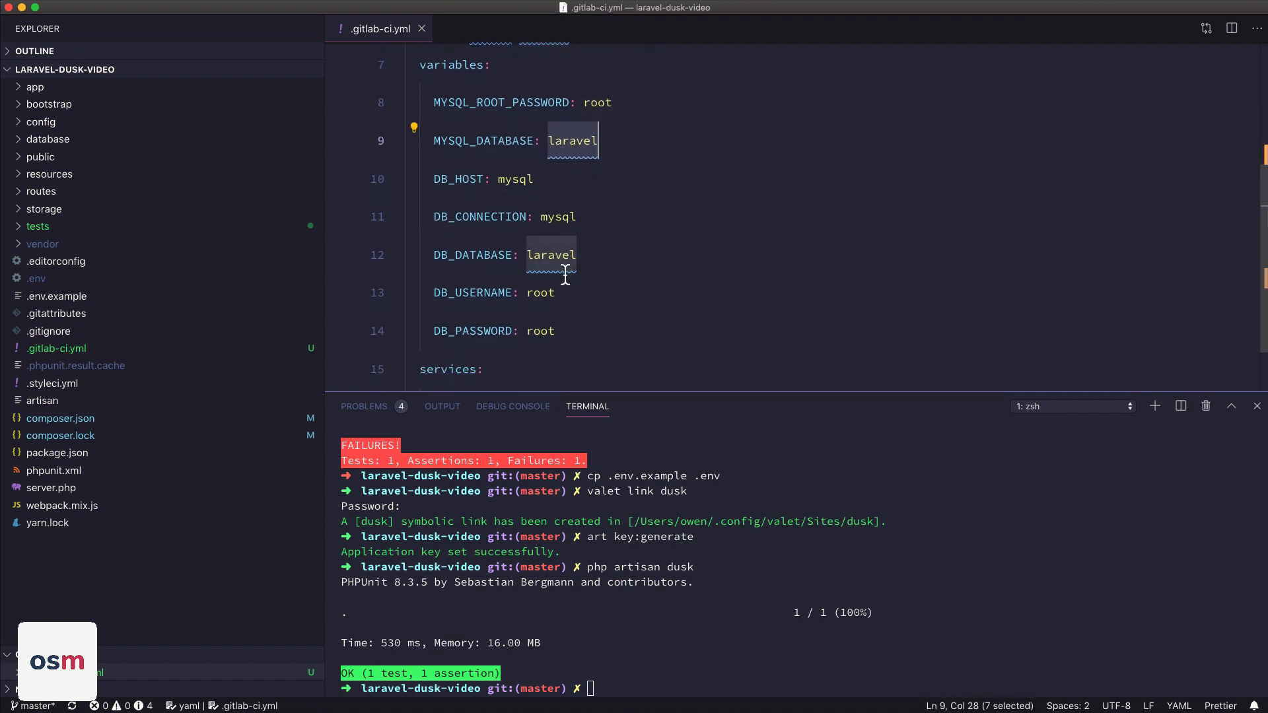
scroll("down", 3)
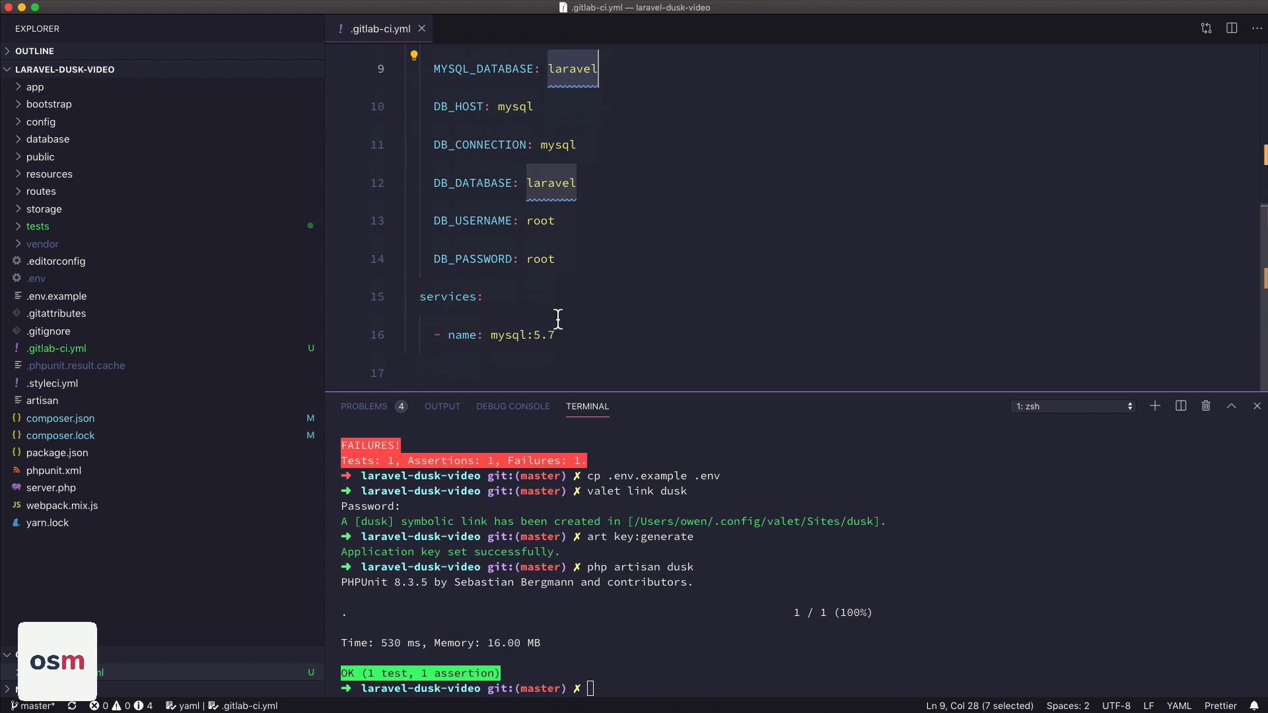
mouse_move(493, 335)
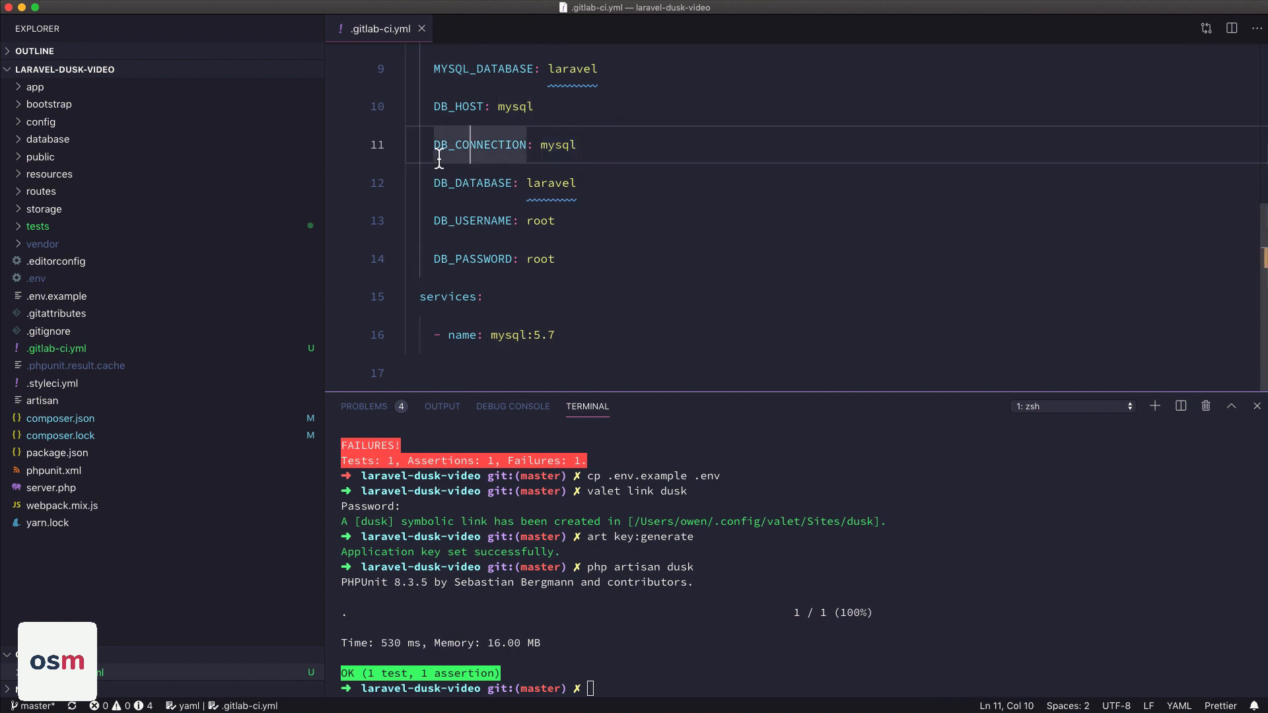
left_click(533, 106)
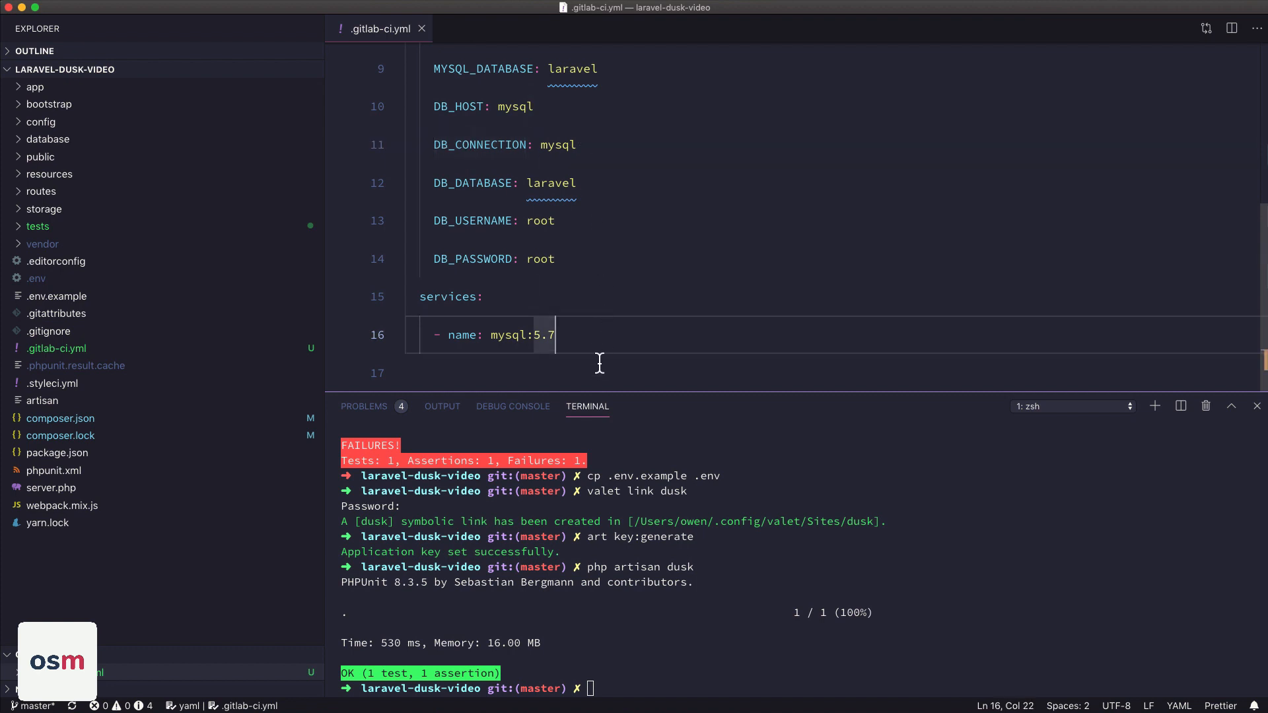
mouse_move(597, 350)
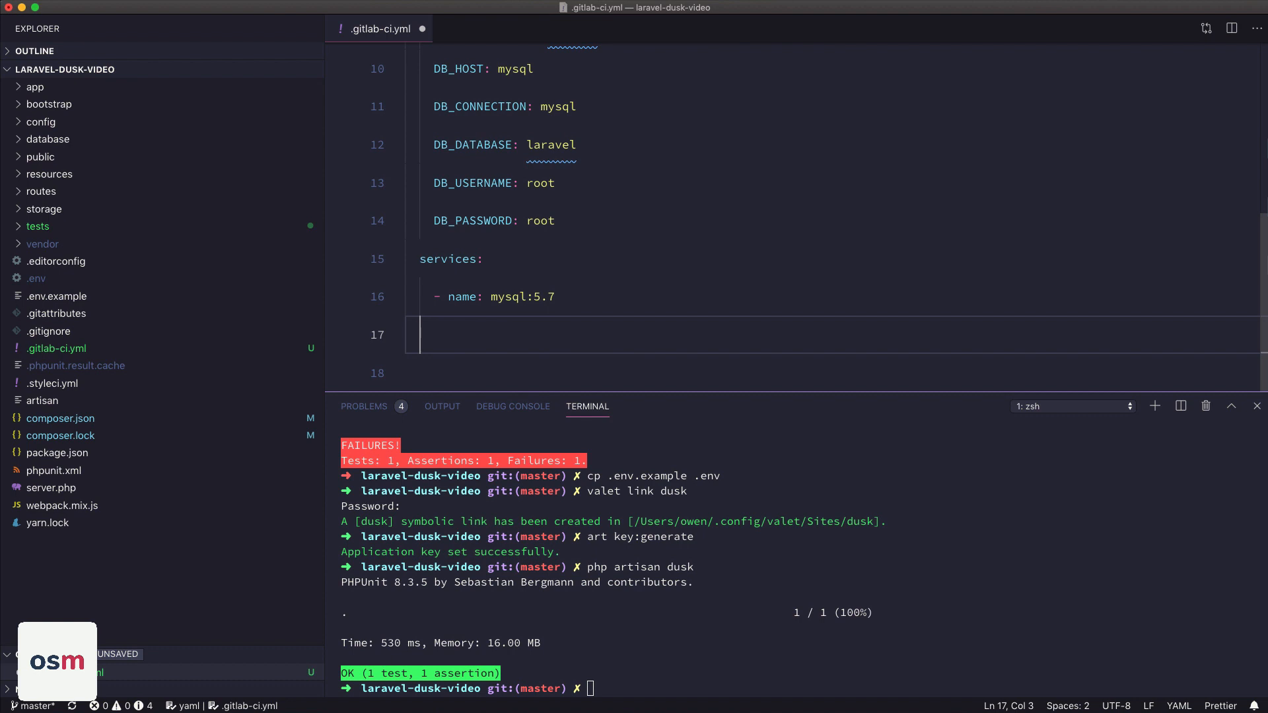
Begin the script with cp .env.example .env, checking .env.example's settings
type("script:")
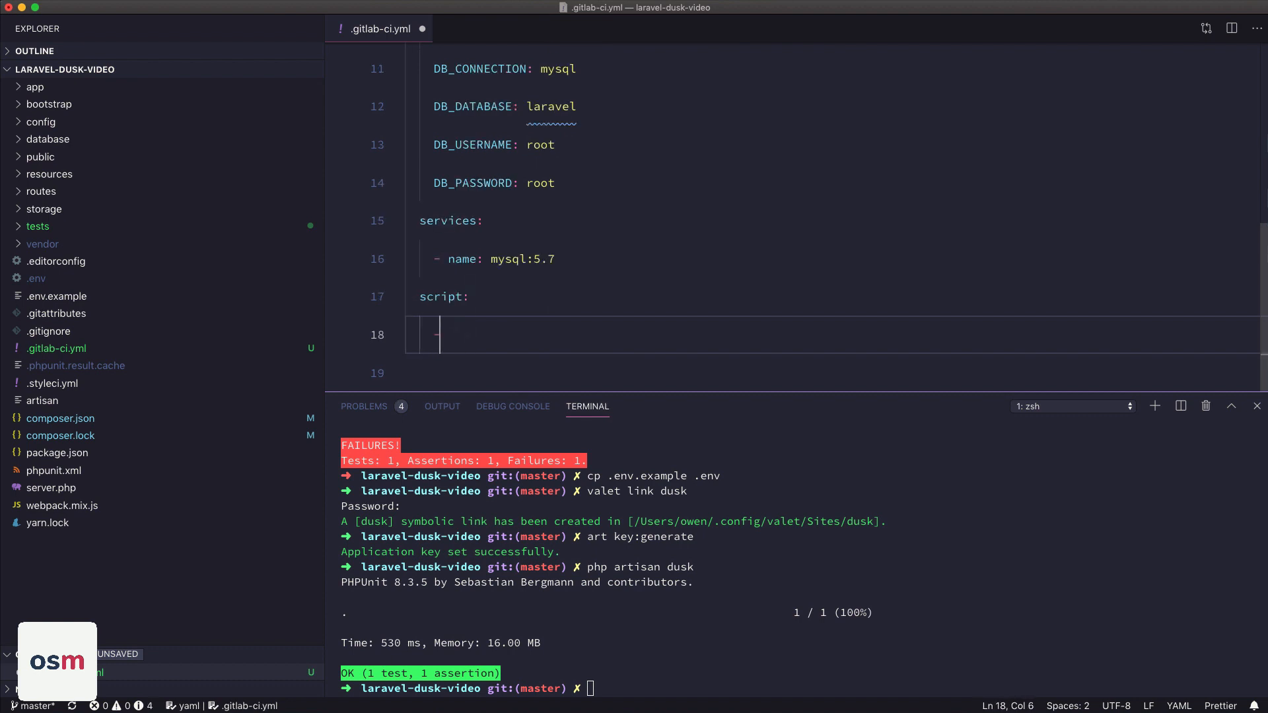
type("cp .")
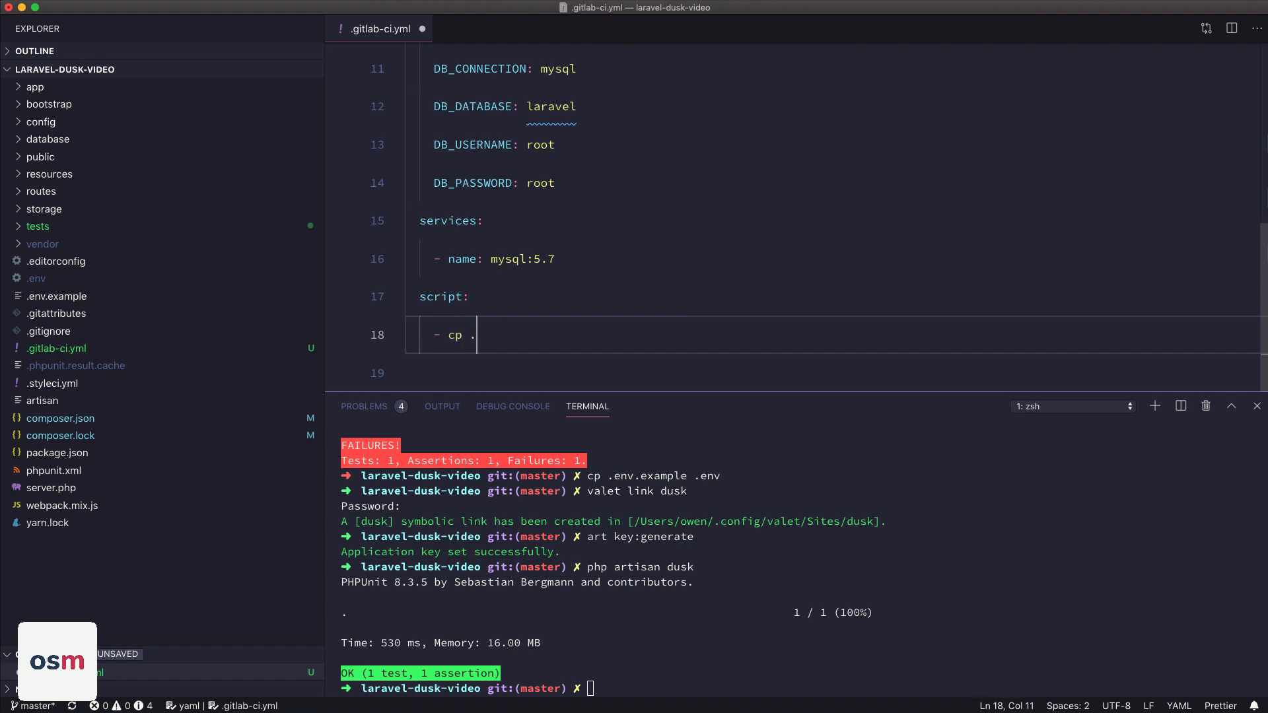
type("env.example .env")
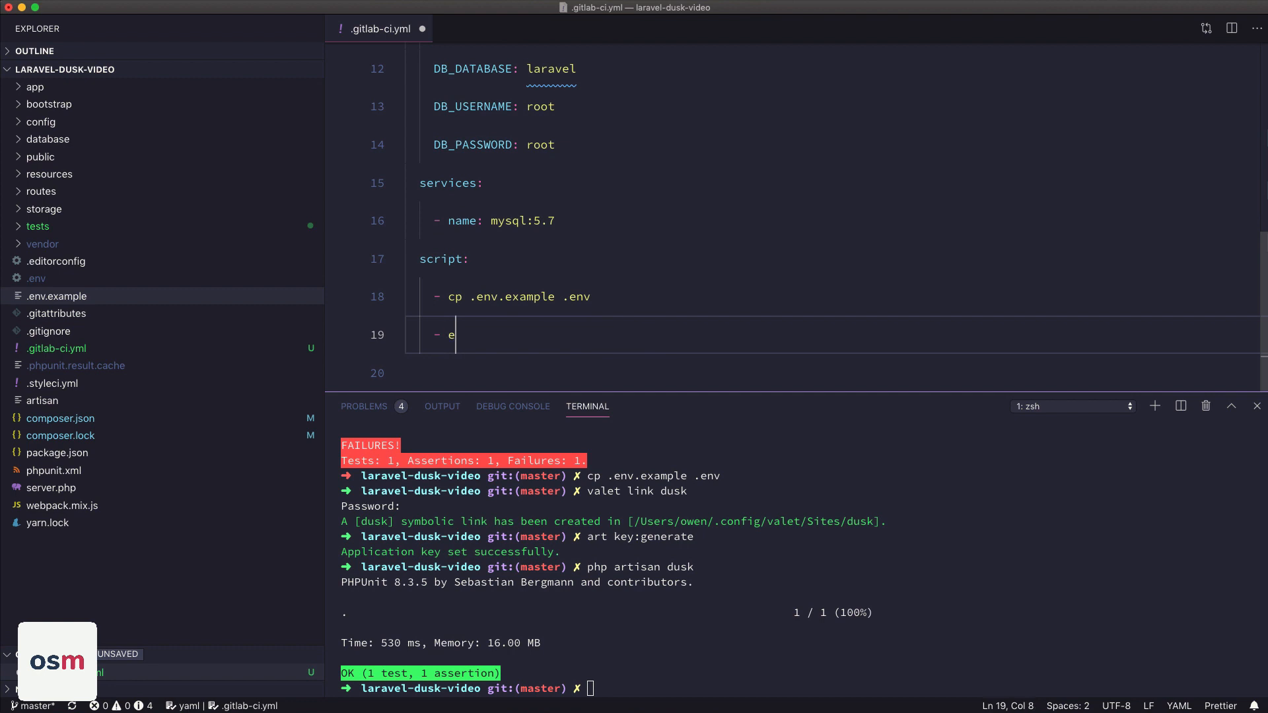
type("xport APP_U")
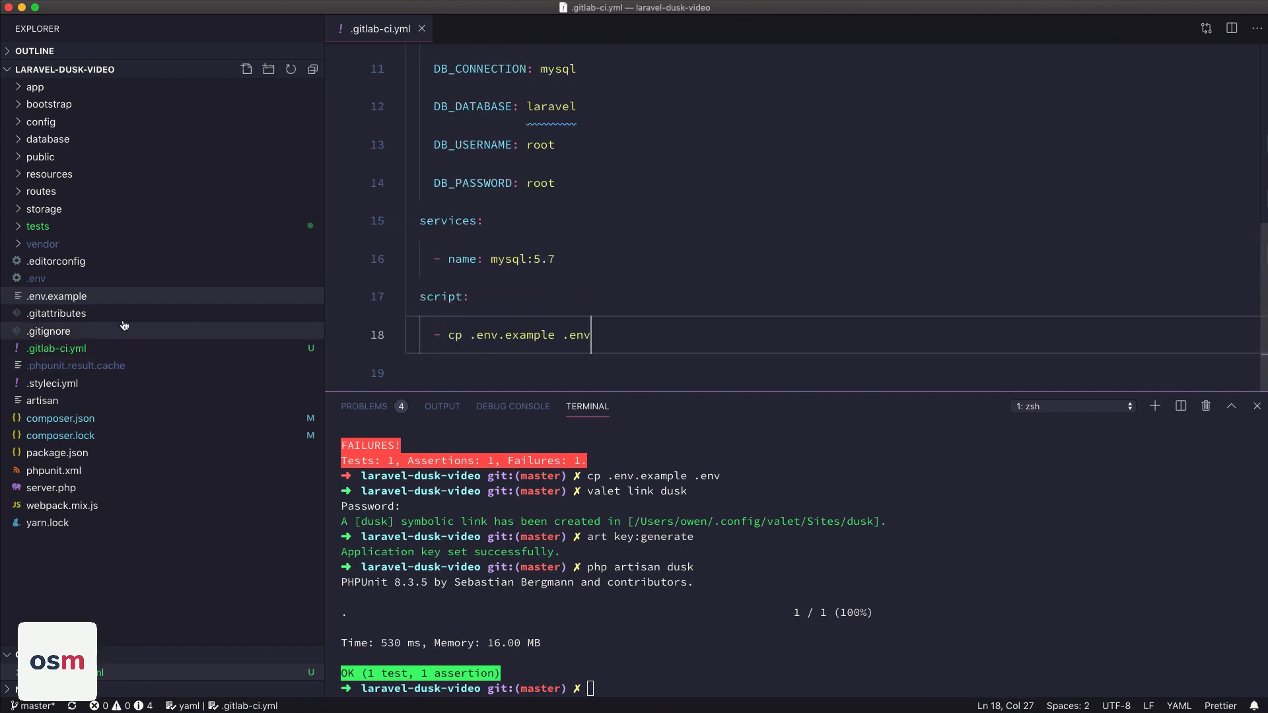
left_click(57, 296)
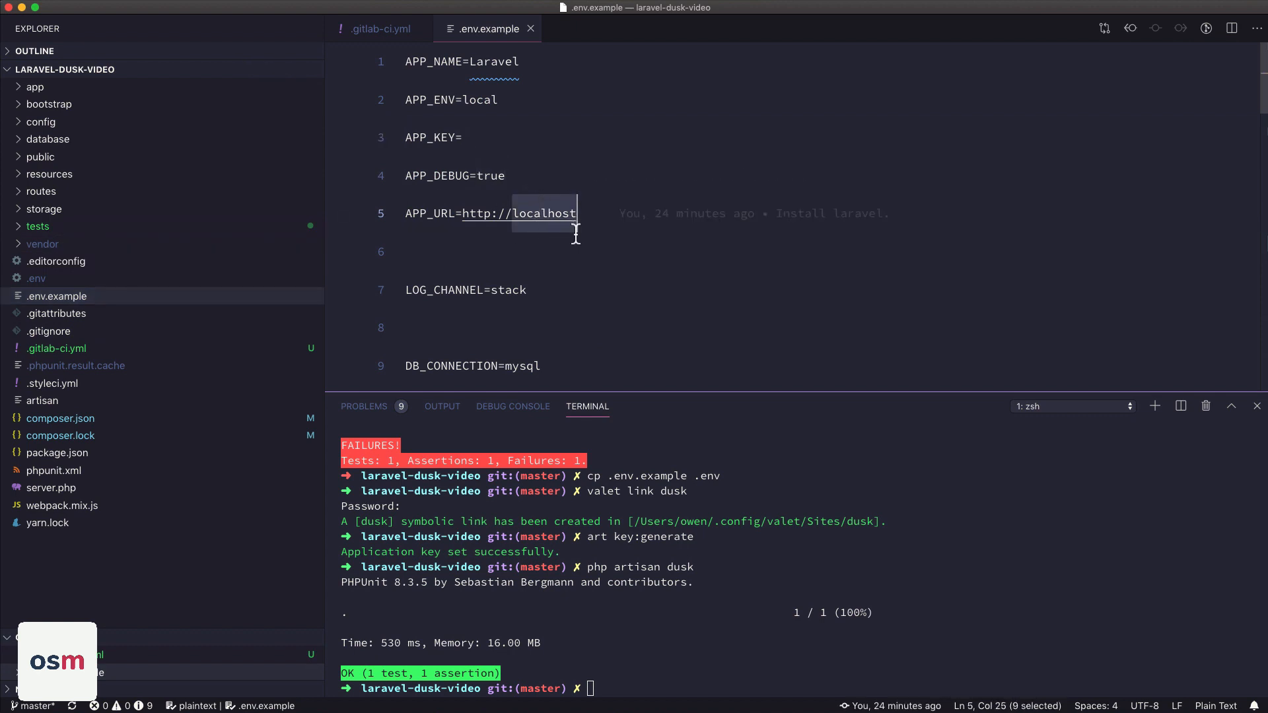
left_click(377, 28)
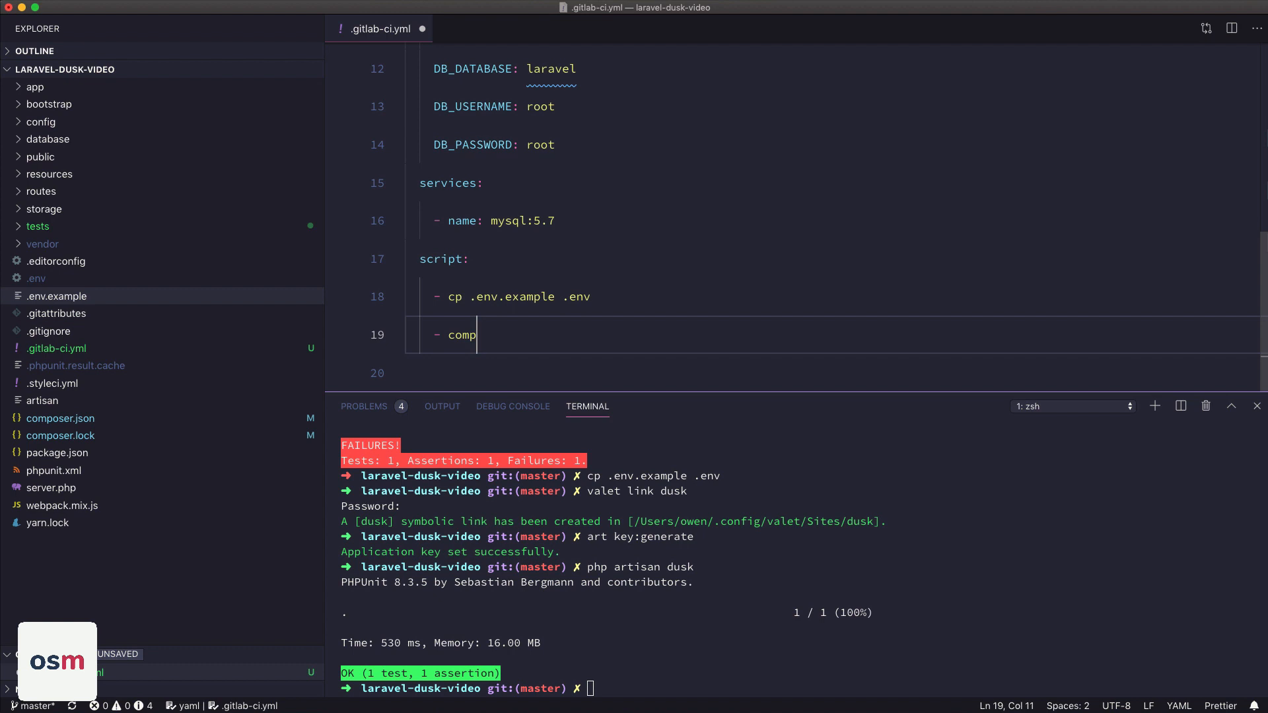
Add configure-laravel, start-nginx-ci-project and php artisan dusk script steps
key("Enter")
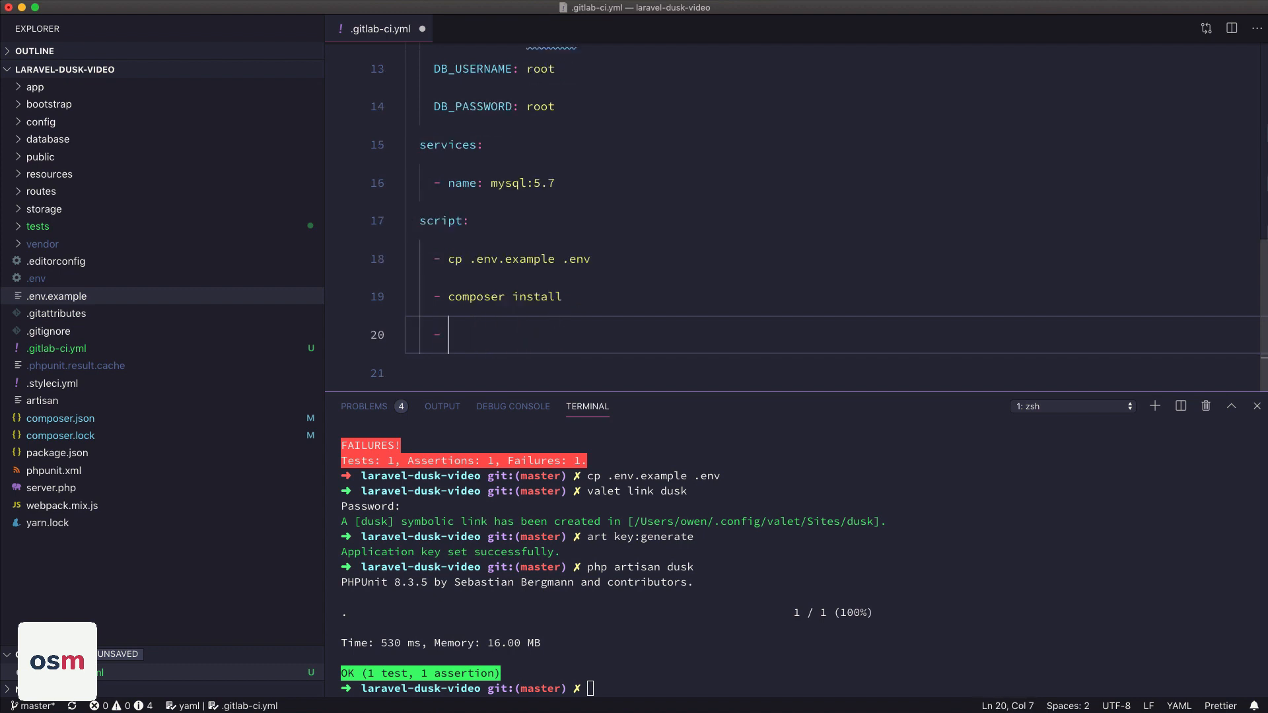
type("confi")
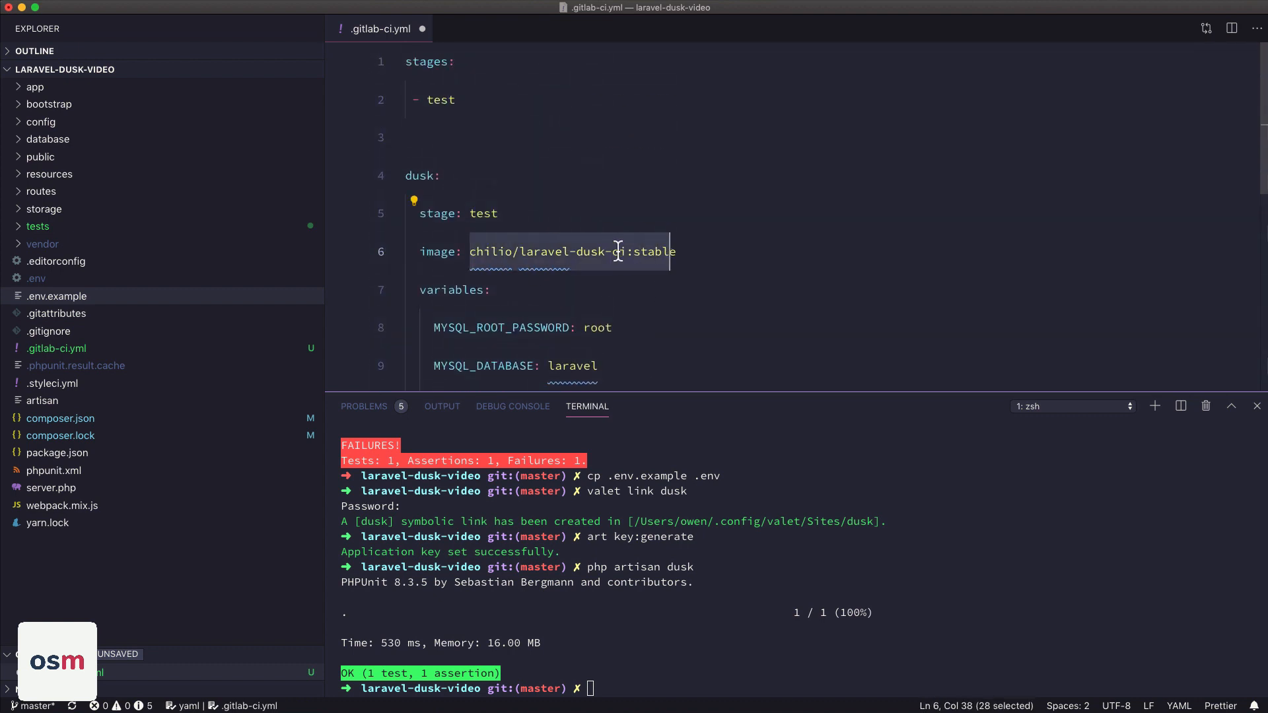
scroll("down", 3)
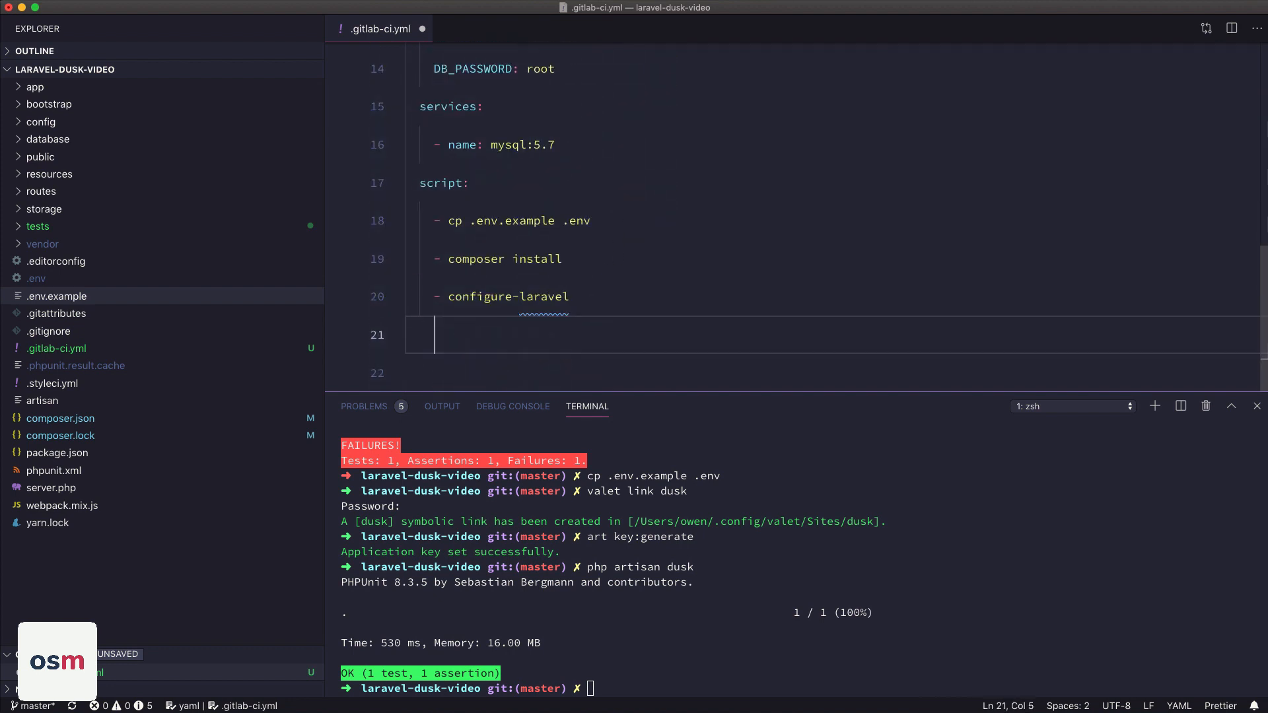
type("- start-m")
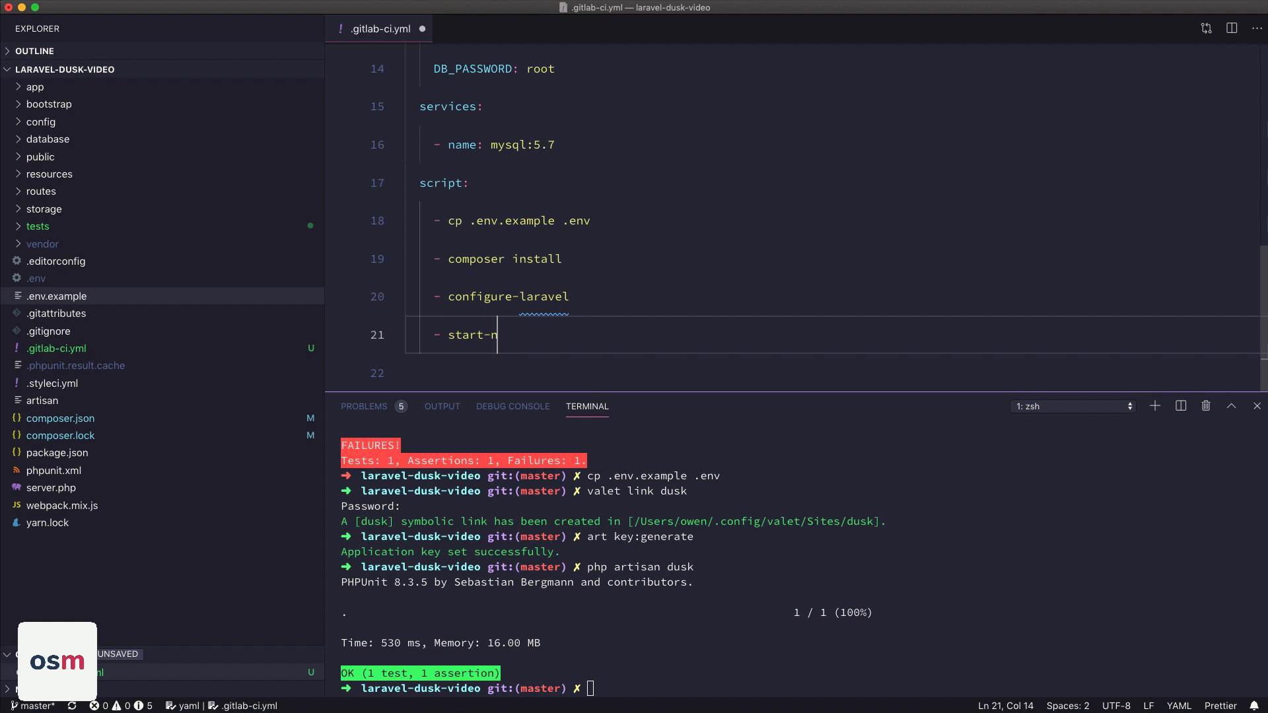
type("ginx-ci-project")
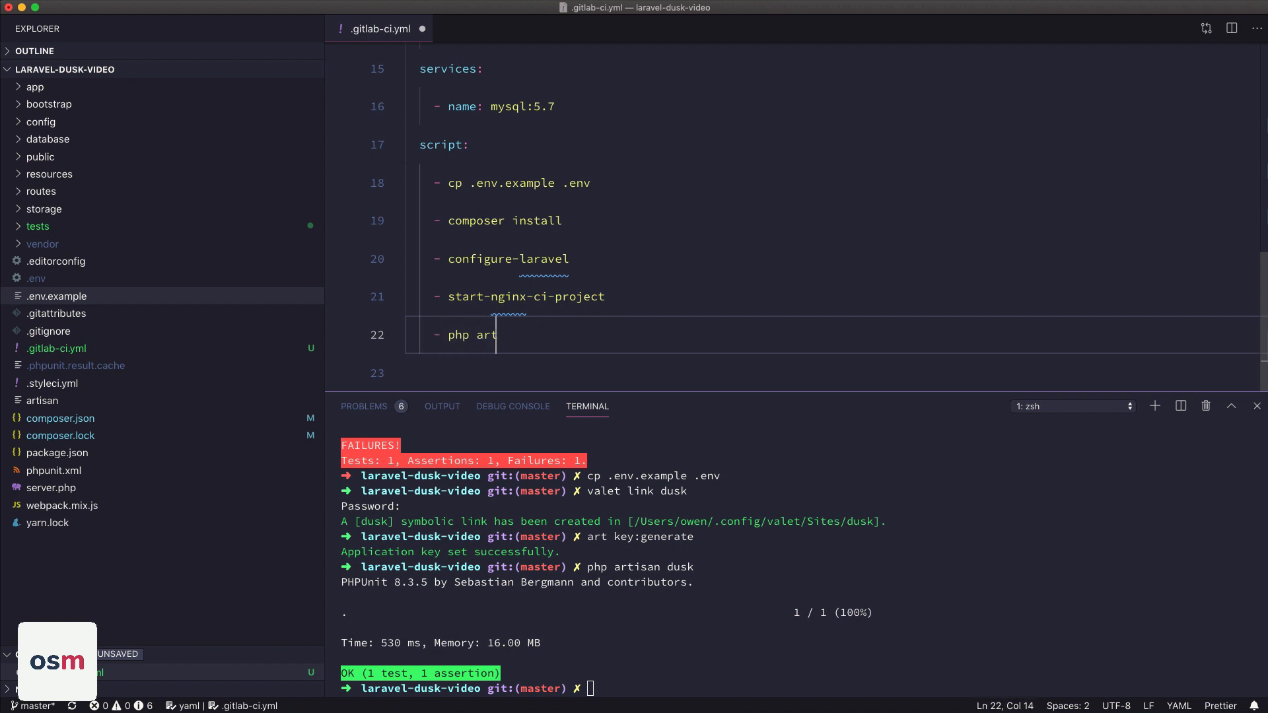
type("isan dusk")
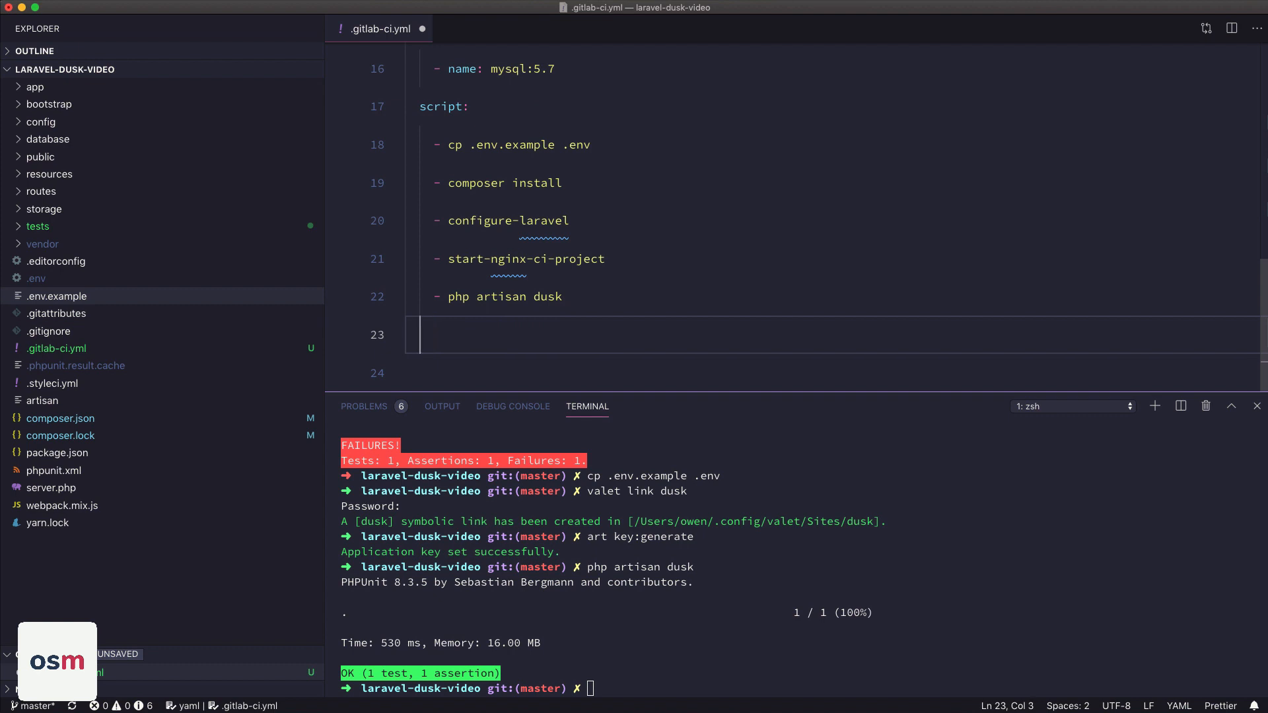
type("ar")
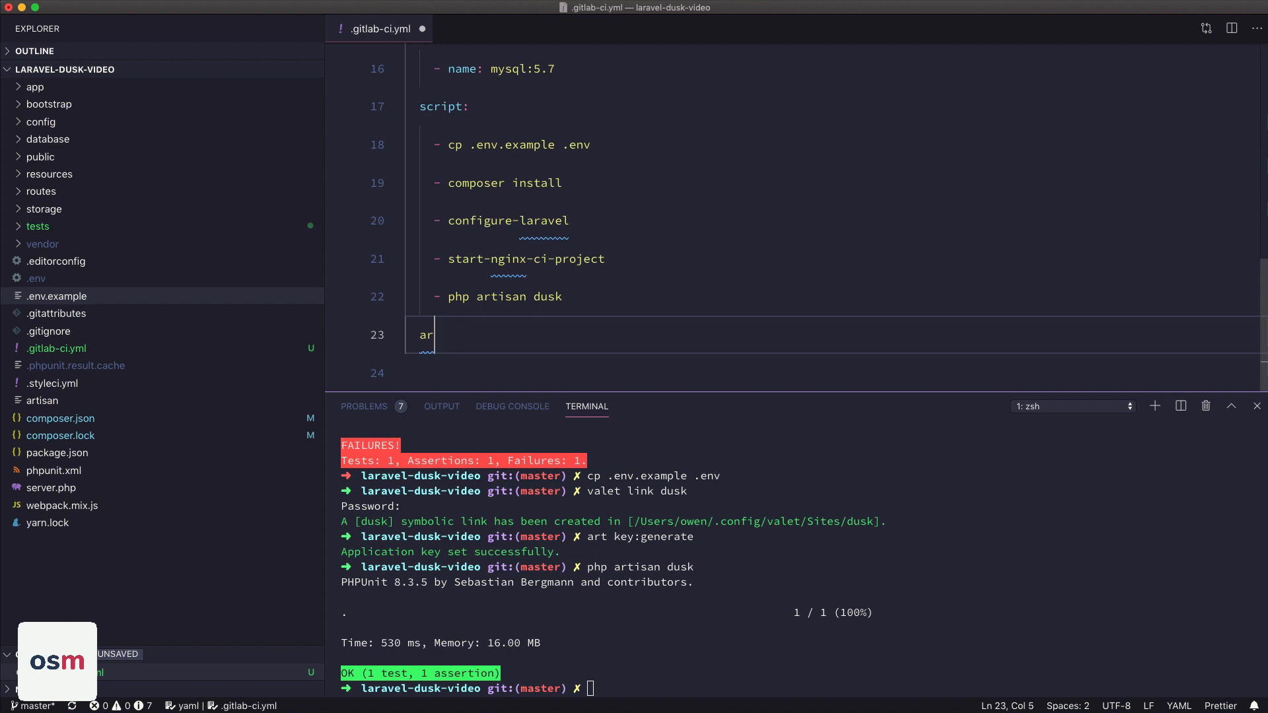
Add tests/Browser/screenshots under the dusk job's artifacts paths
type("tifacts:")
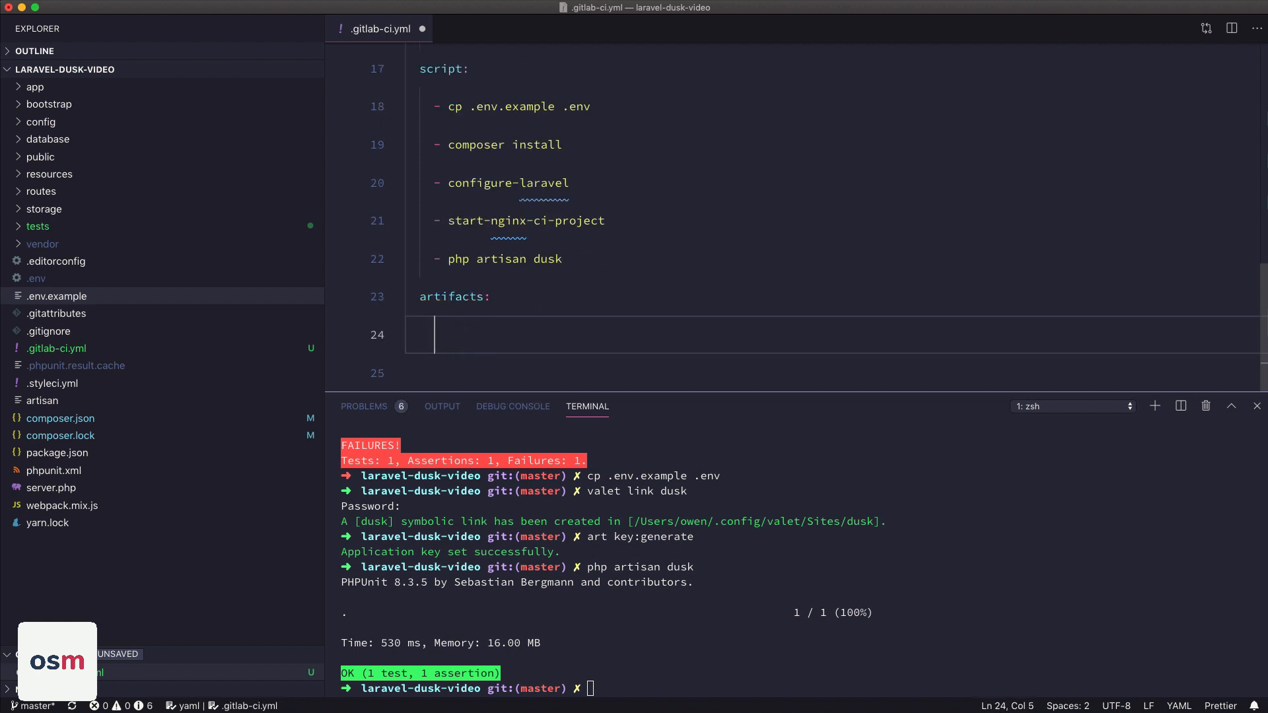
type("paths:")
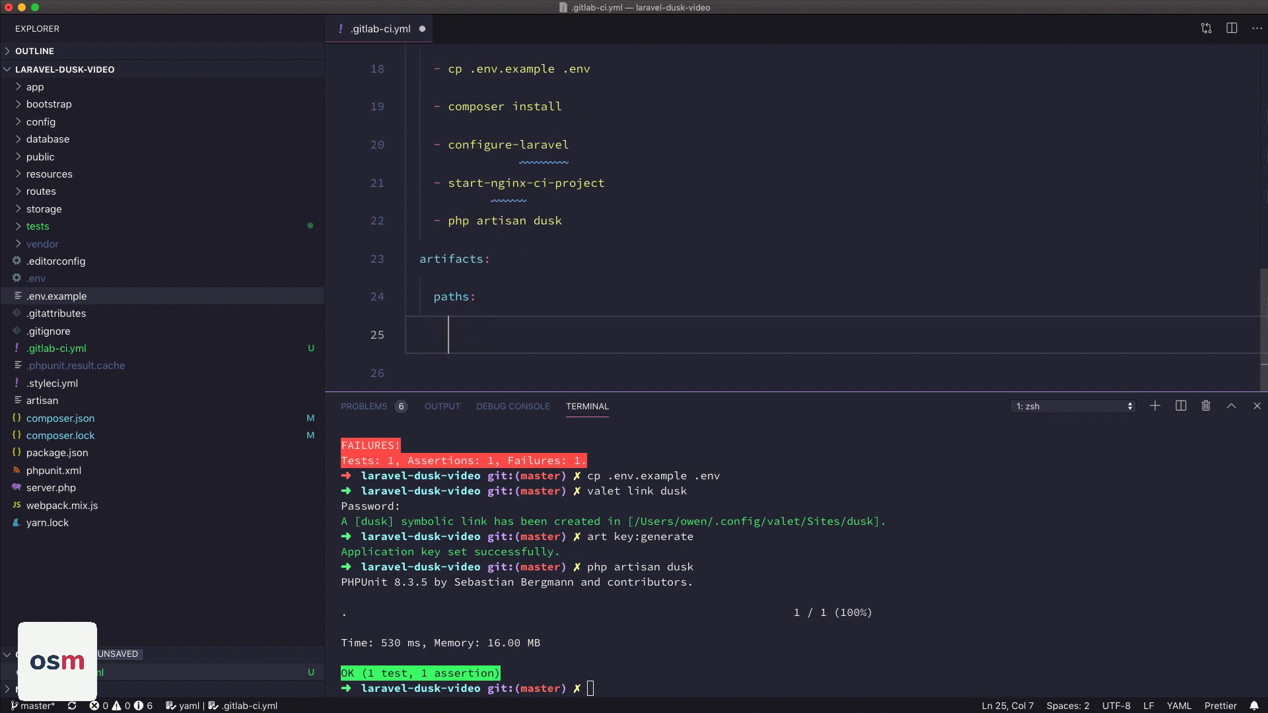
type("-")
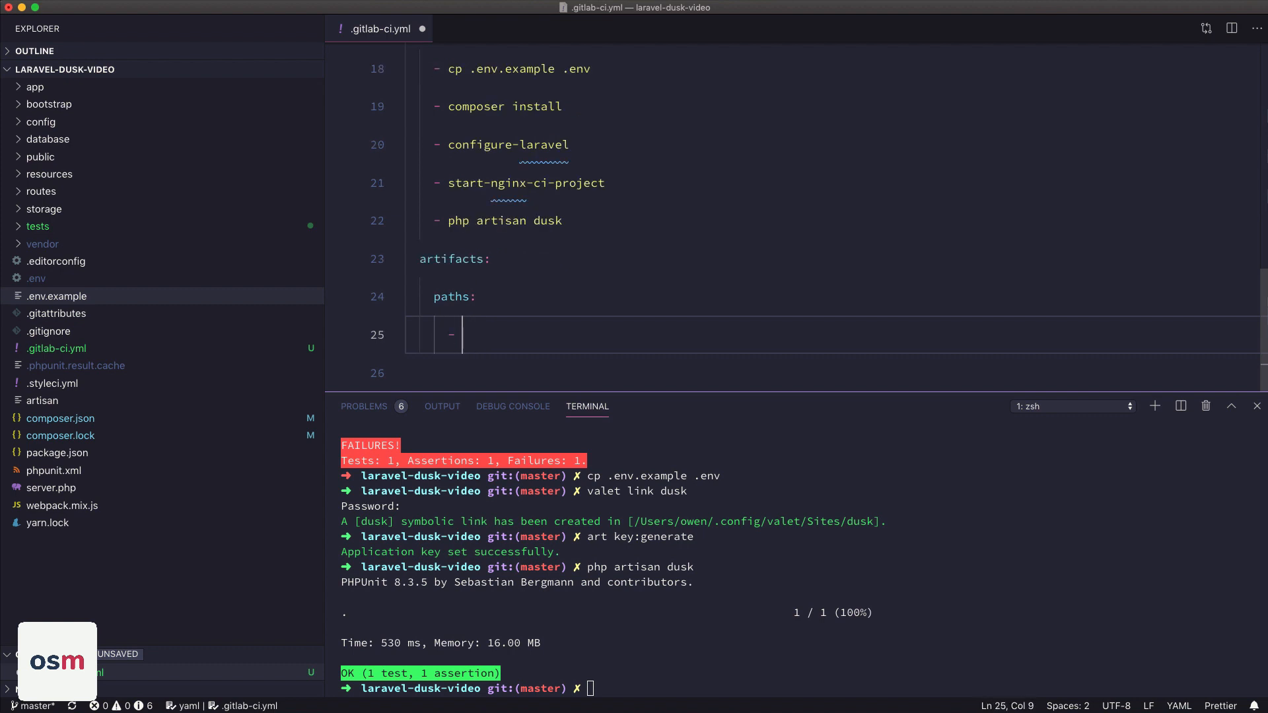
type("tests/Bro")
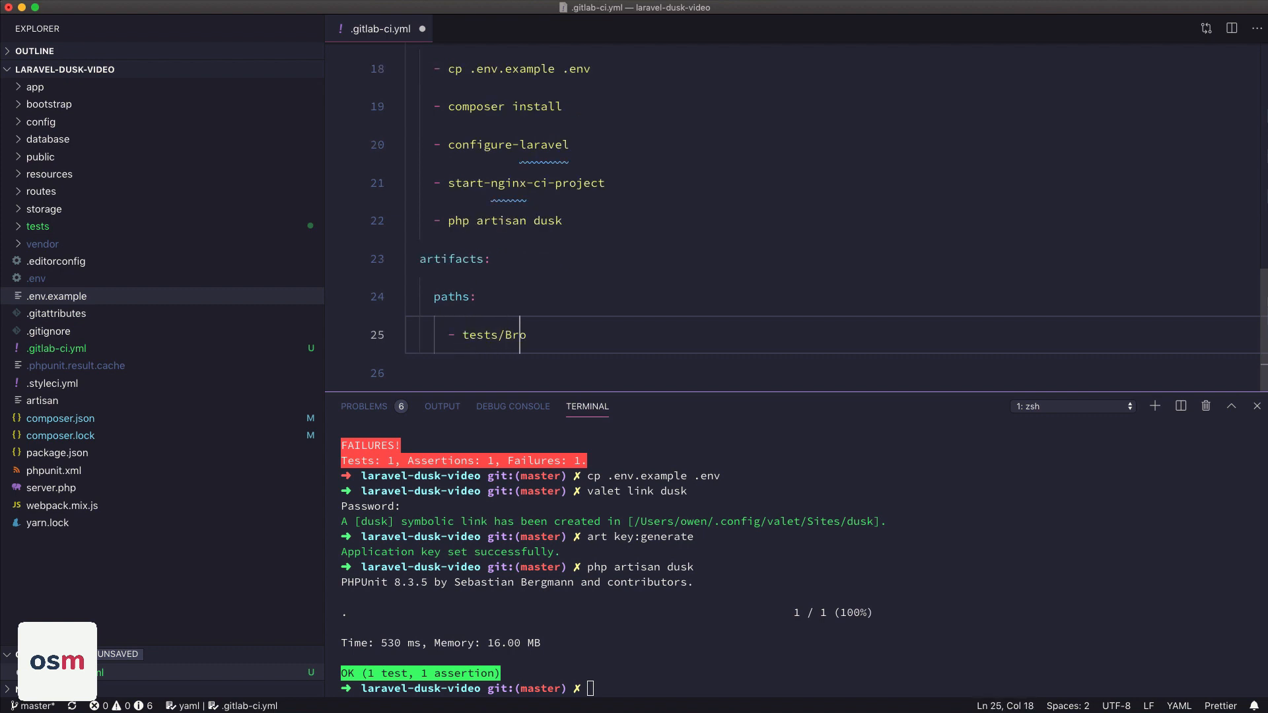
type("wser/screensh")
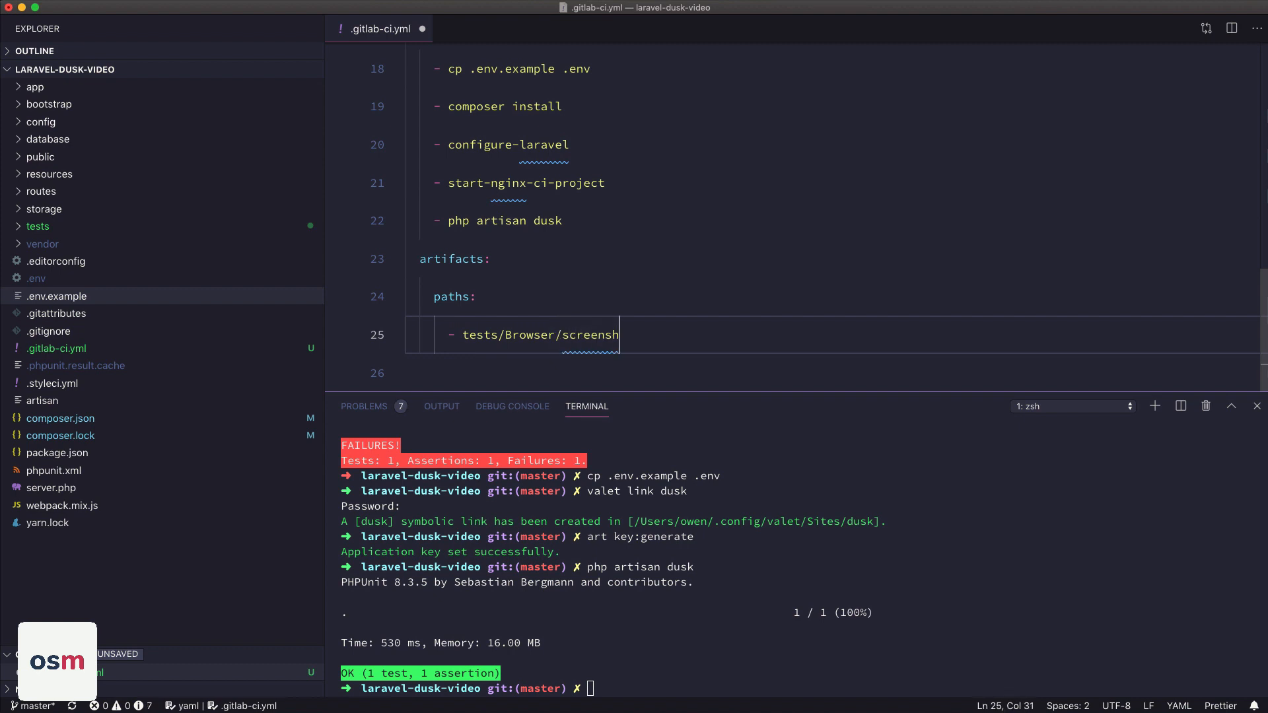
type("ots")
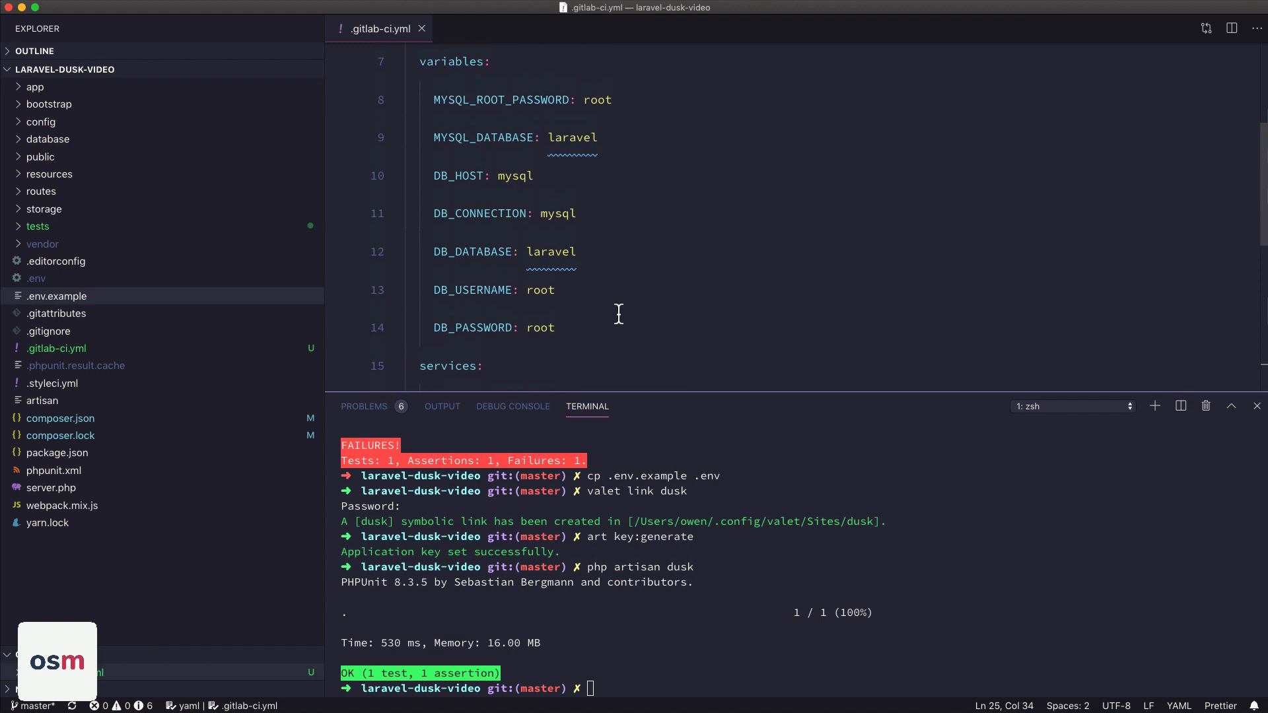
scroll("down", 3)
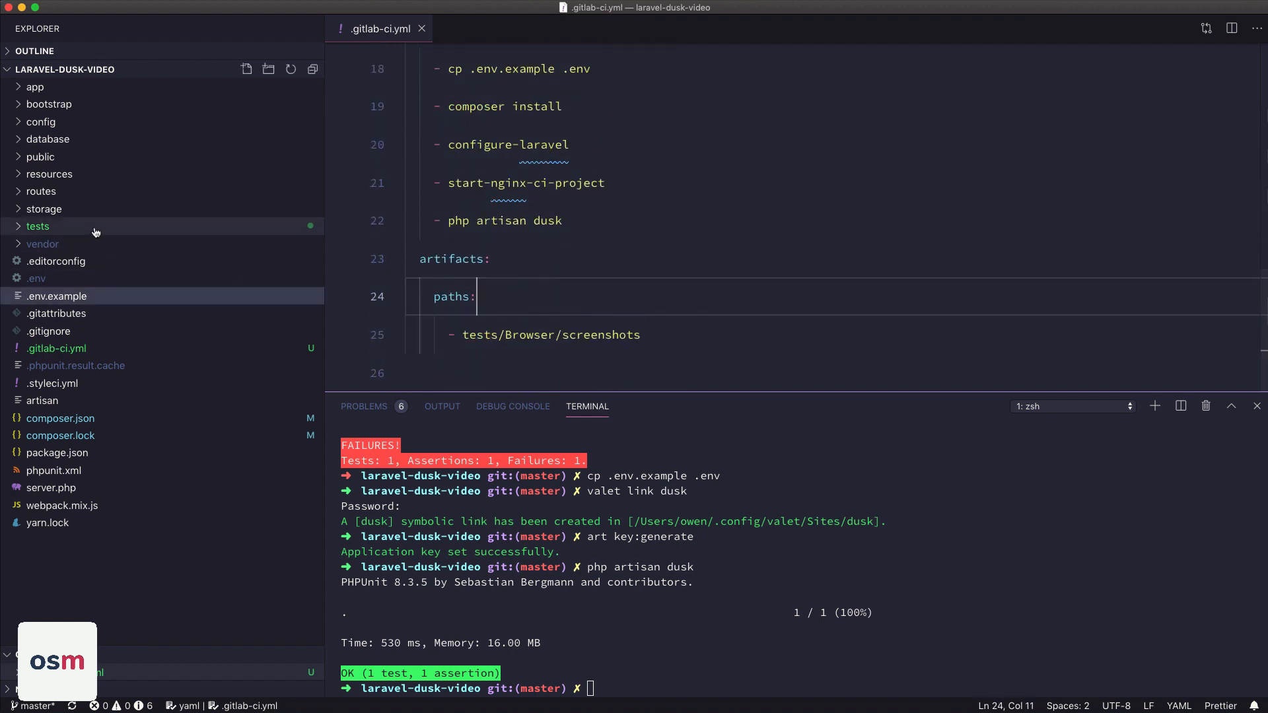
left_click(37, 226)
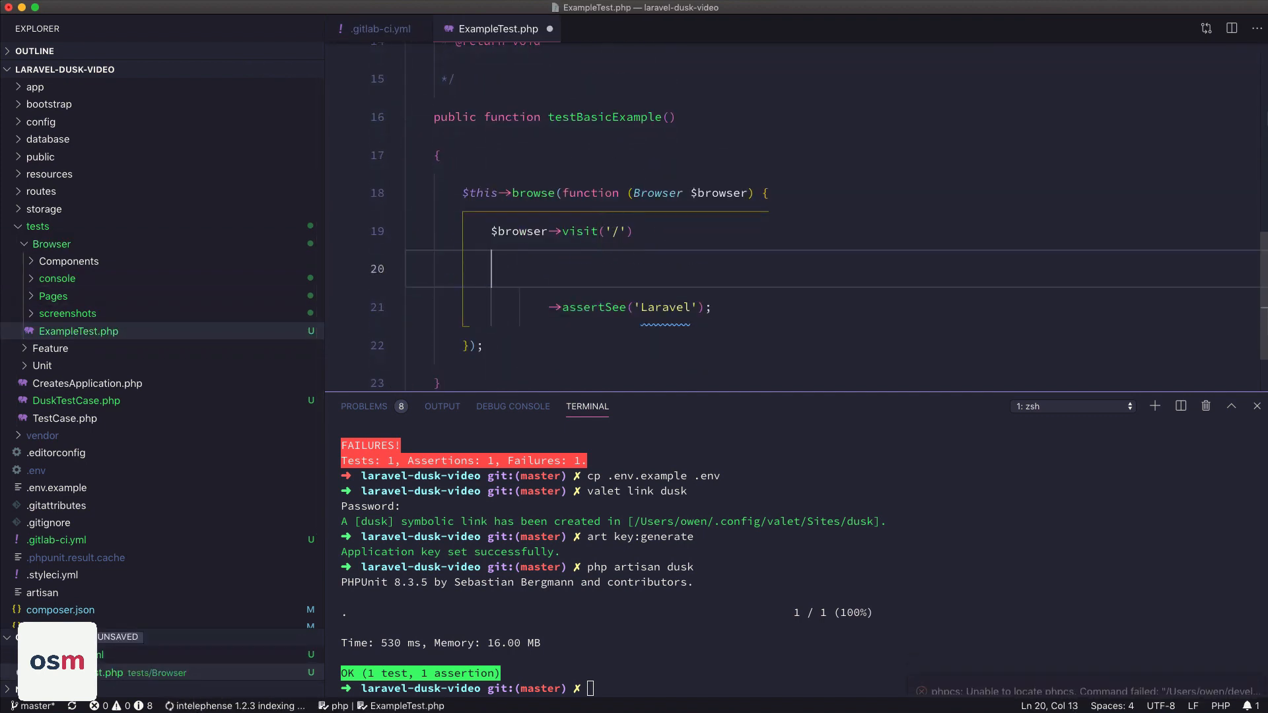
Add ->screenshot('ExampleScreenshot') to ExampleTest and view the generated PNG in screenshots
type("->screenshot('ExampleS")
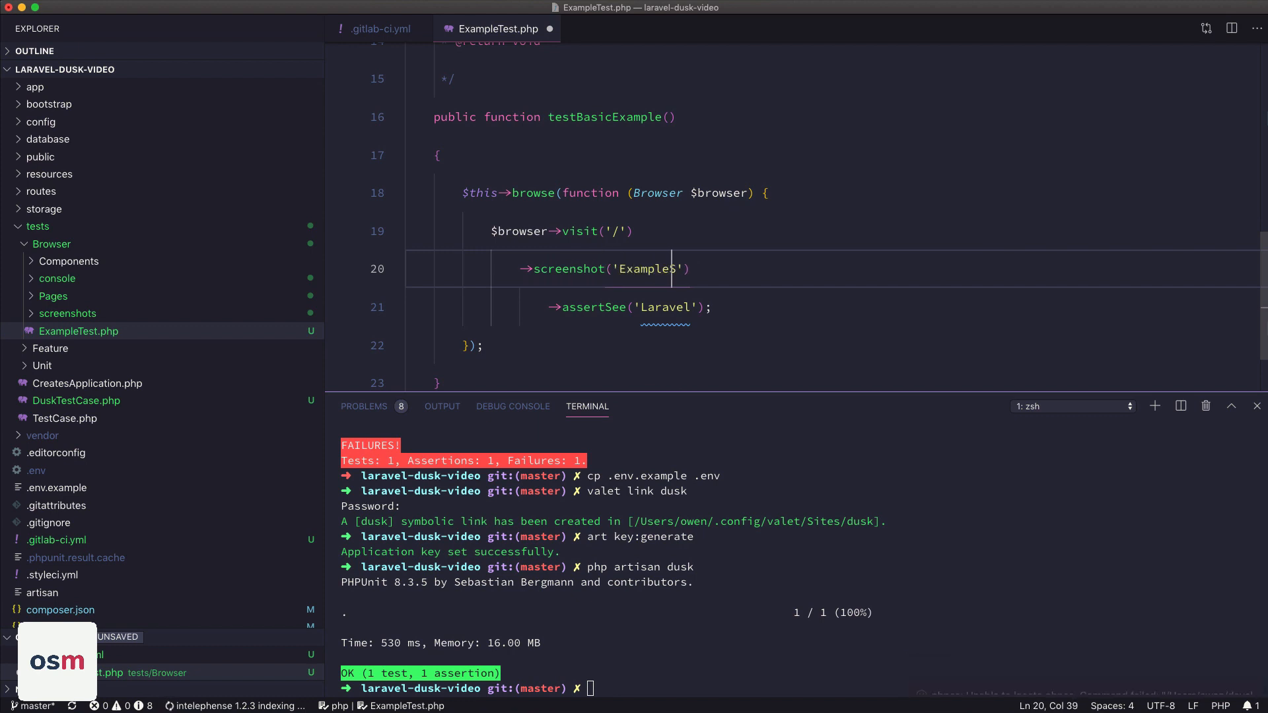
type("Screenshot")
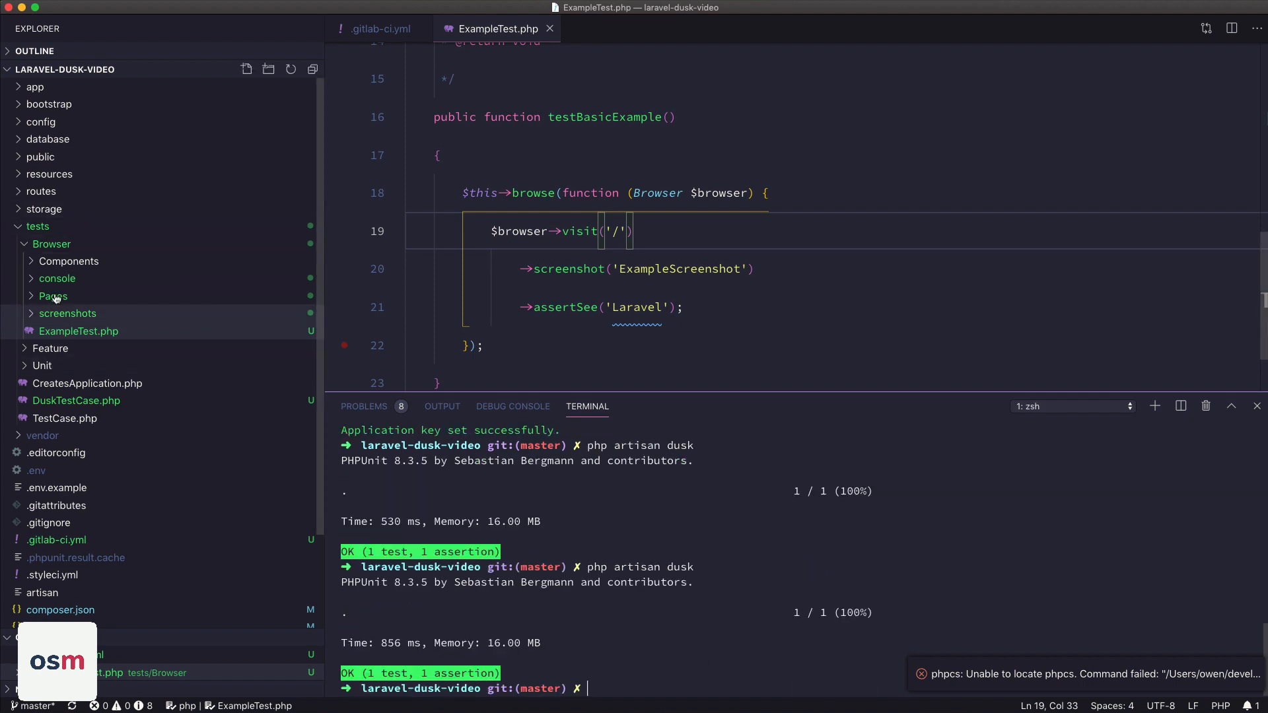
left_click(67, 313)
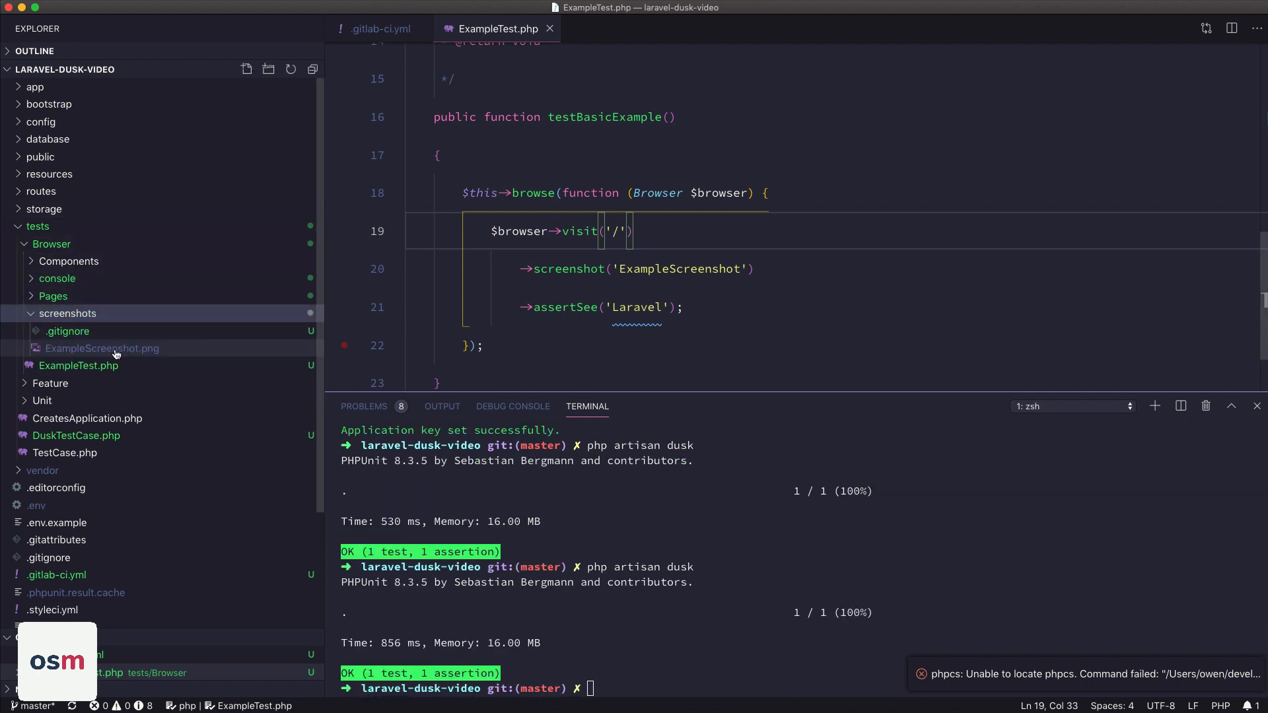
left_click(101, 348)
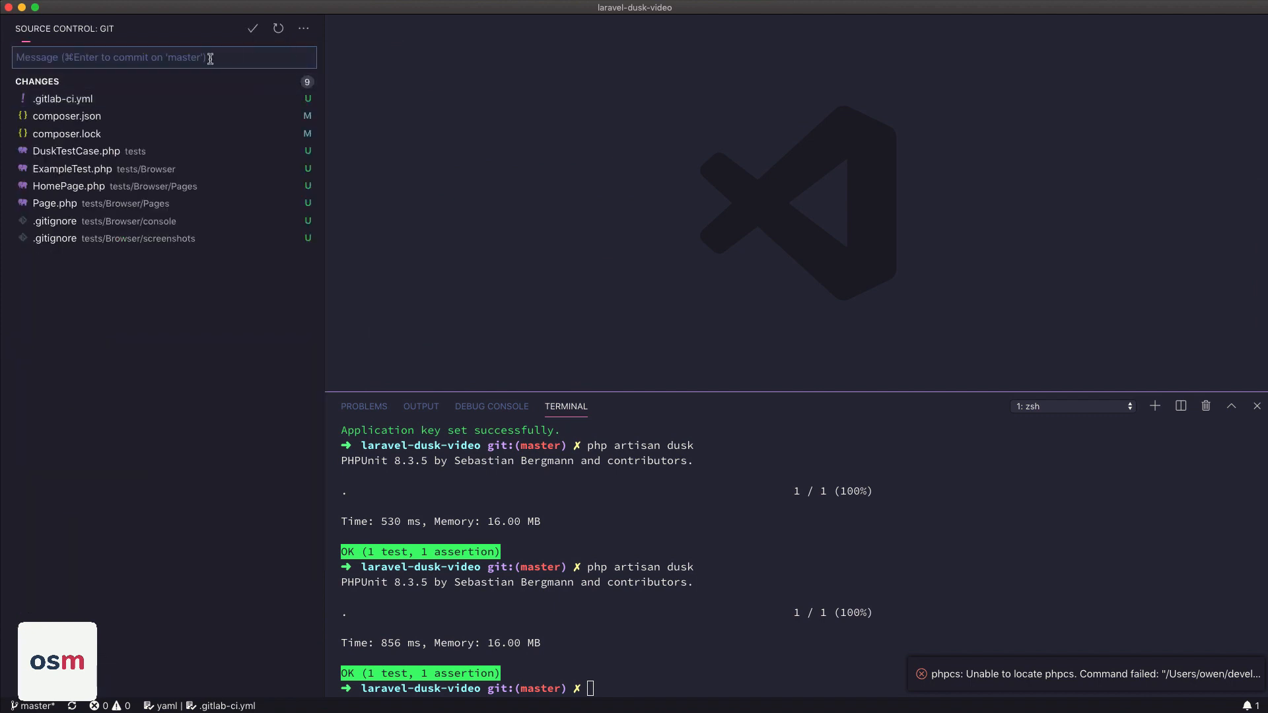
Commit the nine changes as 'Install dusk, and create a gitlab-ci.yml' and push them
type("Install dusk, and create")
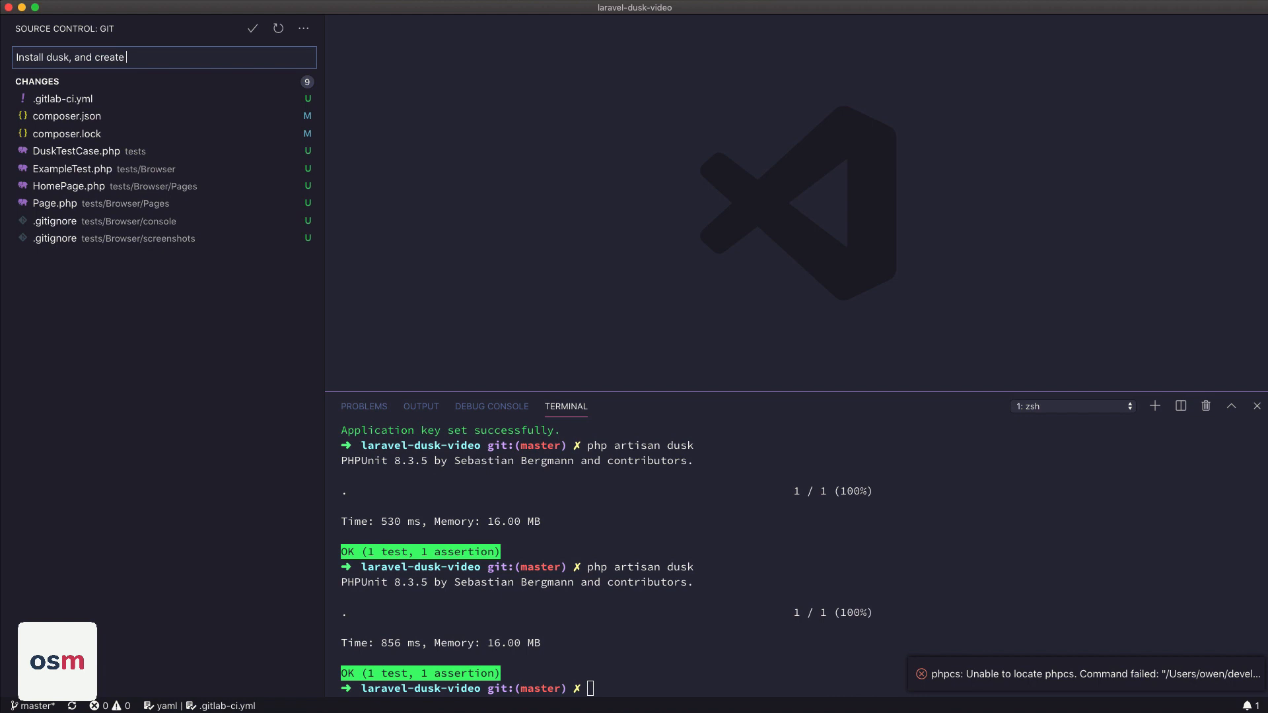
type("a gitlab-ci.yml")
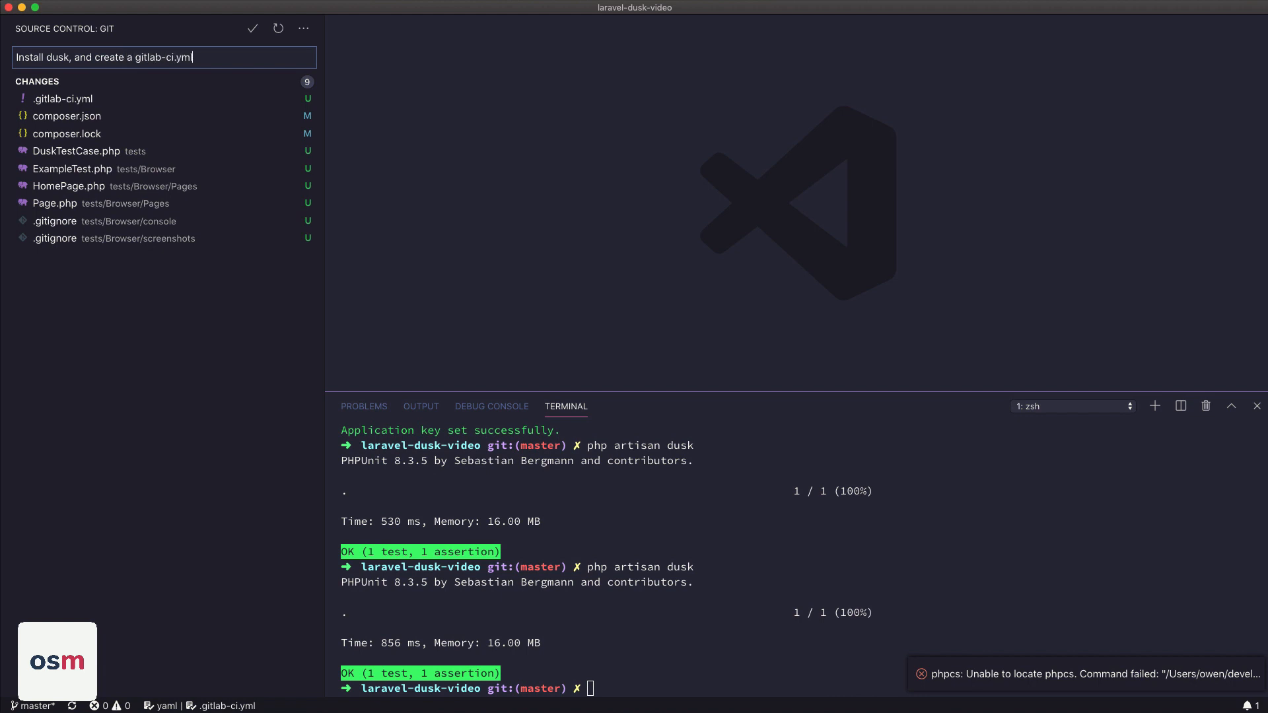
type("push")
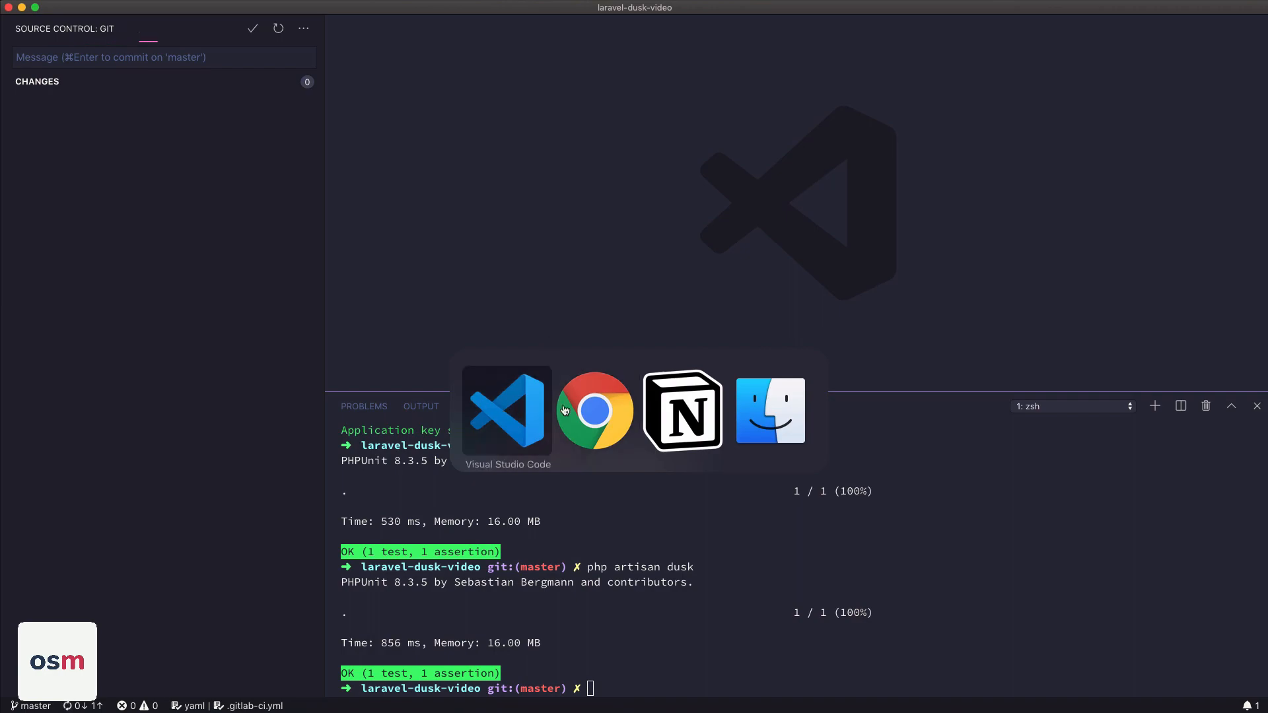
In the failed dusk job log, select the MySQL 'didn't start properly' warning and scroll the service logs
left_click(595, 411)
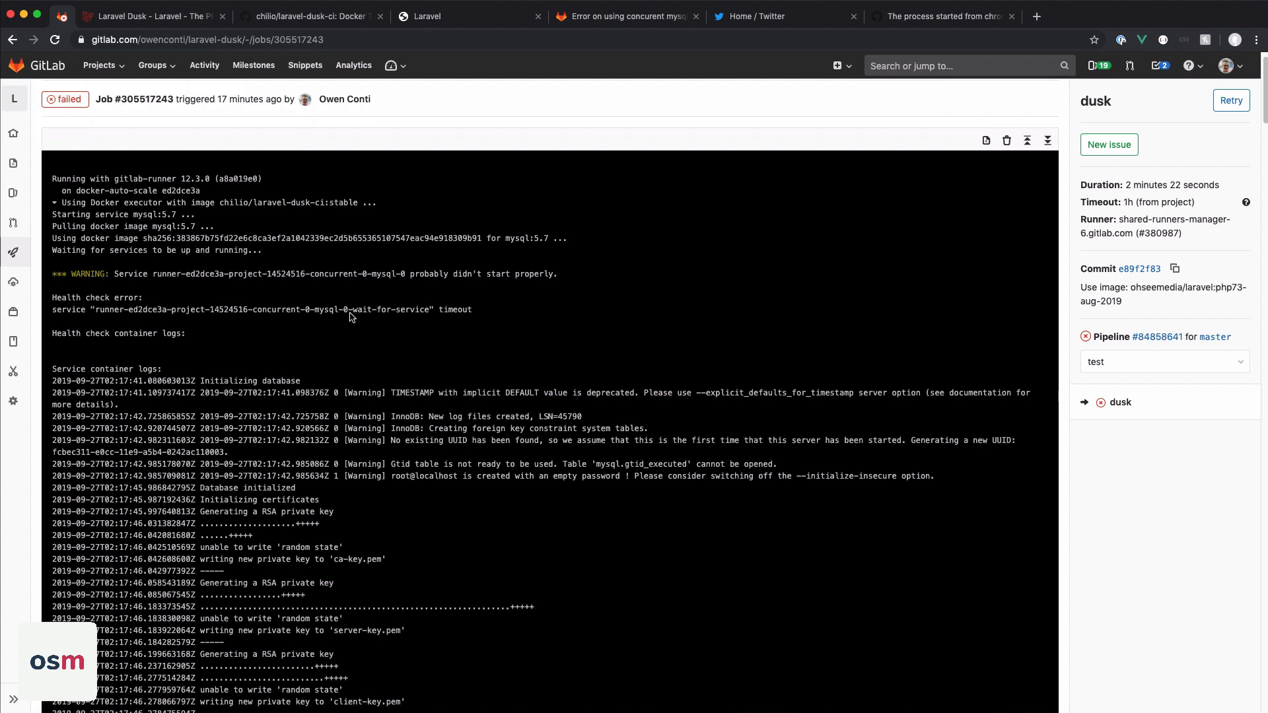
mouse_move(528, 263)
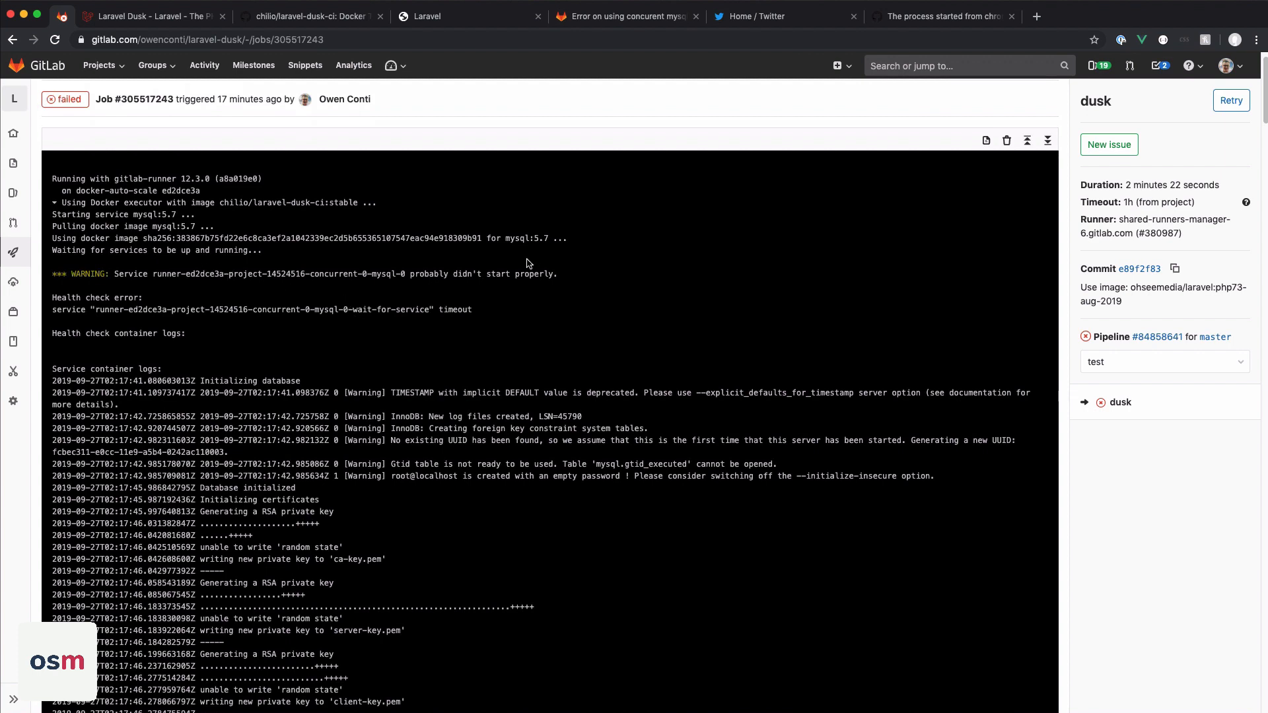
left_click_drag(453, 274, 556, 274)
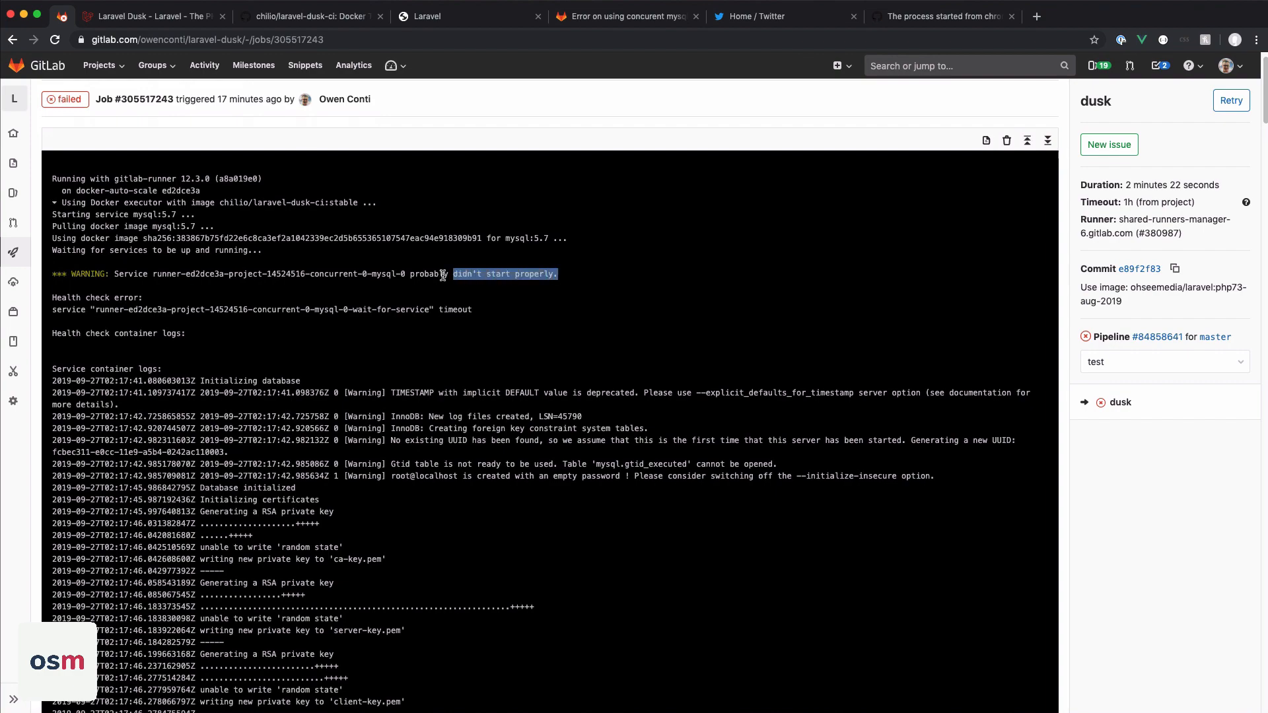
scroll("down", 3)
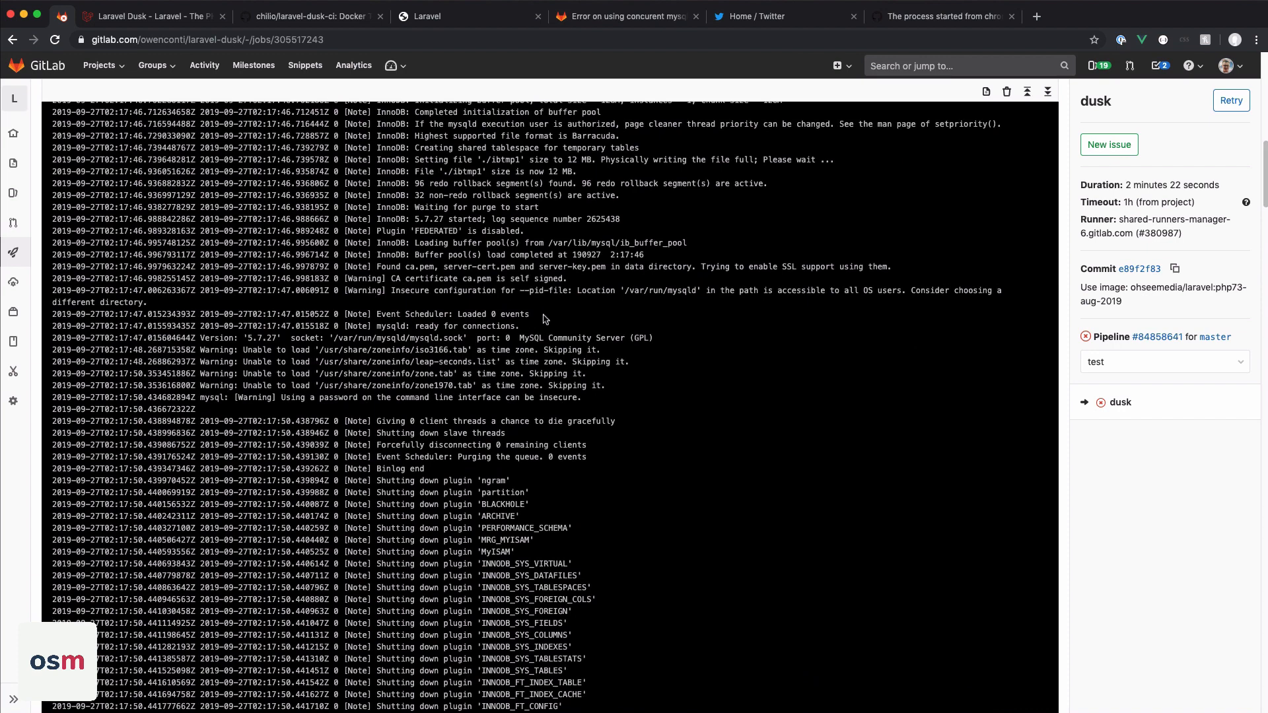
mouse_move(354, 336)
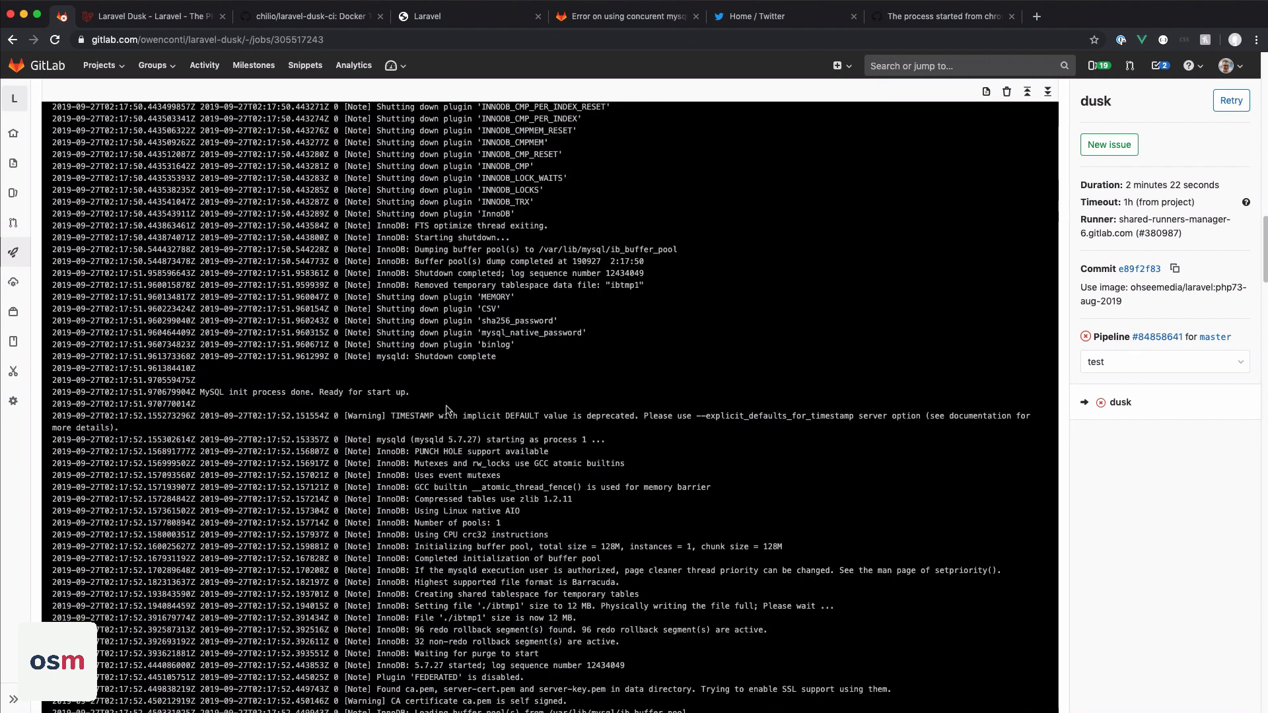
mouse_move(457, 408)
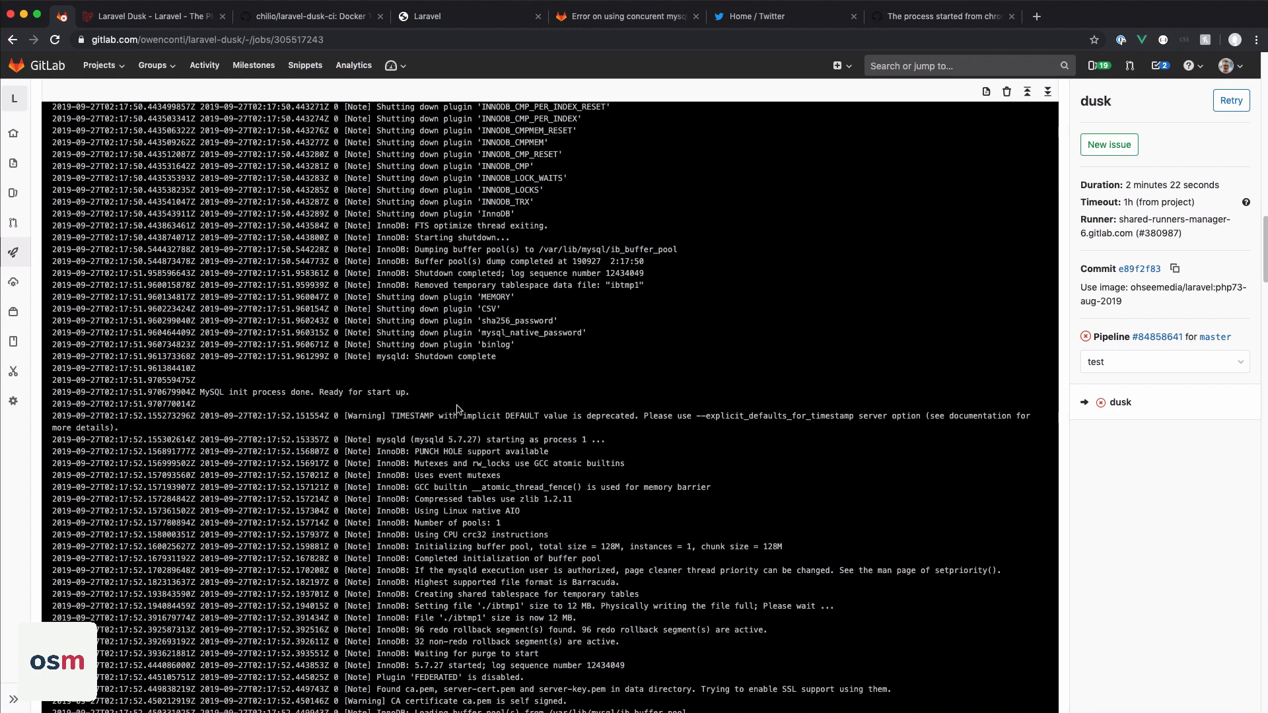
scroll("down", 3)
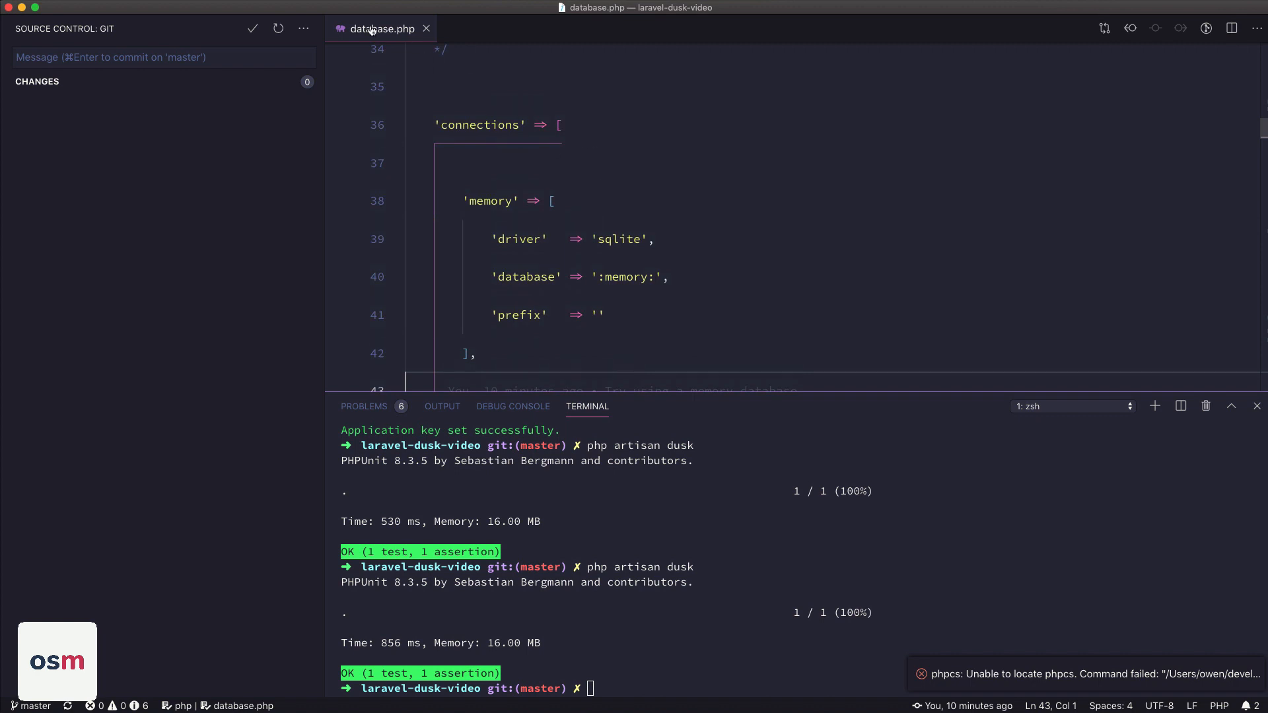
Show the in-memory 'memory' SQLite connection in config/database.php
left_click(479, 171)
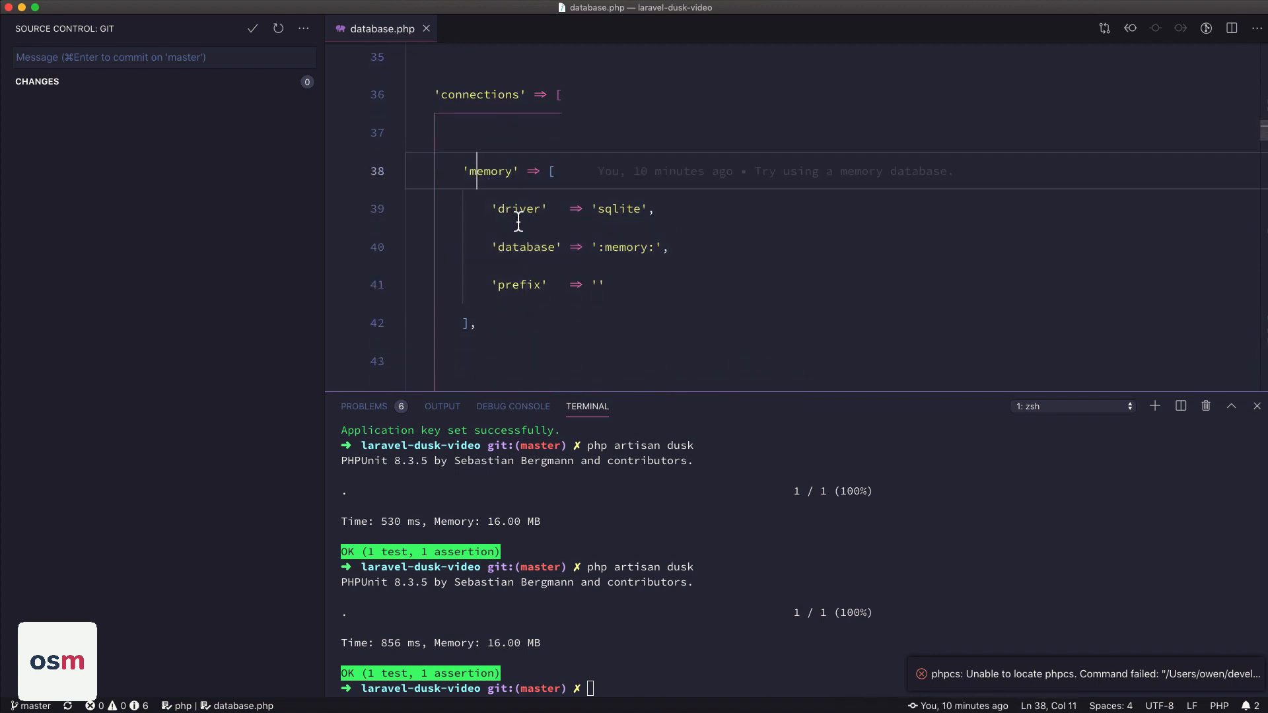
left_click(623, 209)
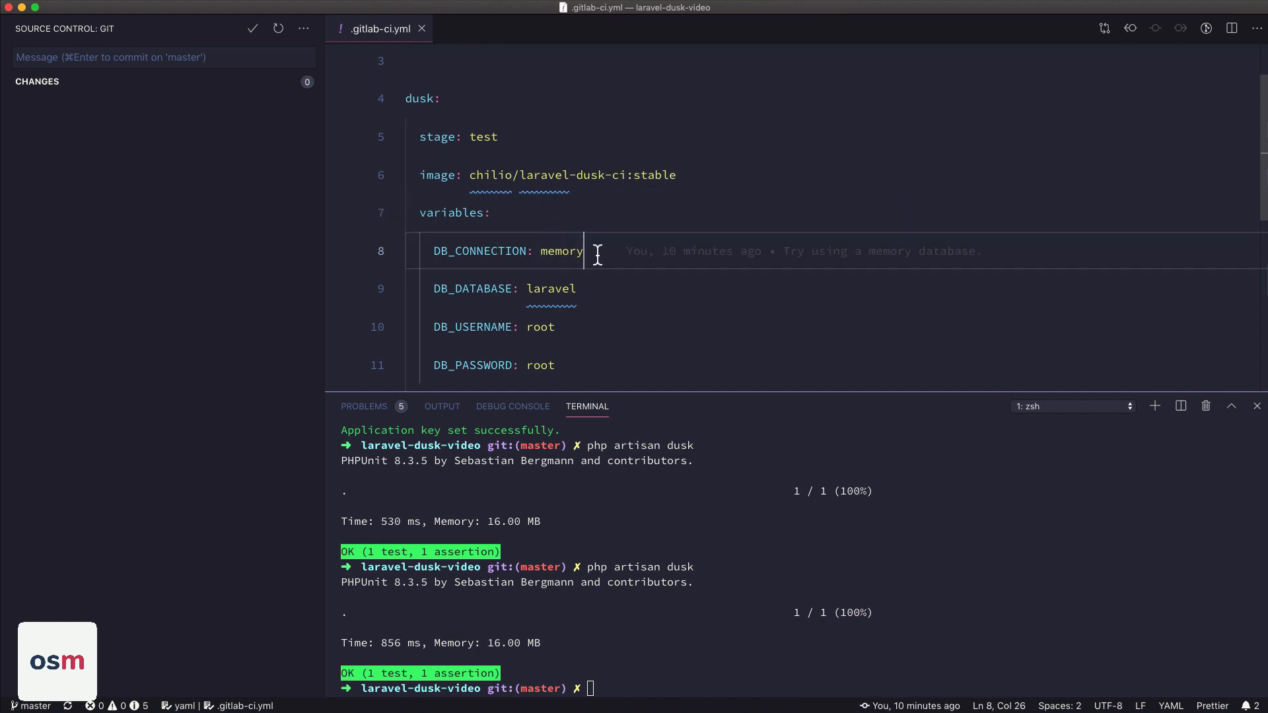
left_click(489, 28)
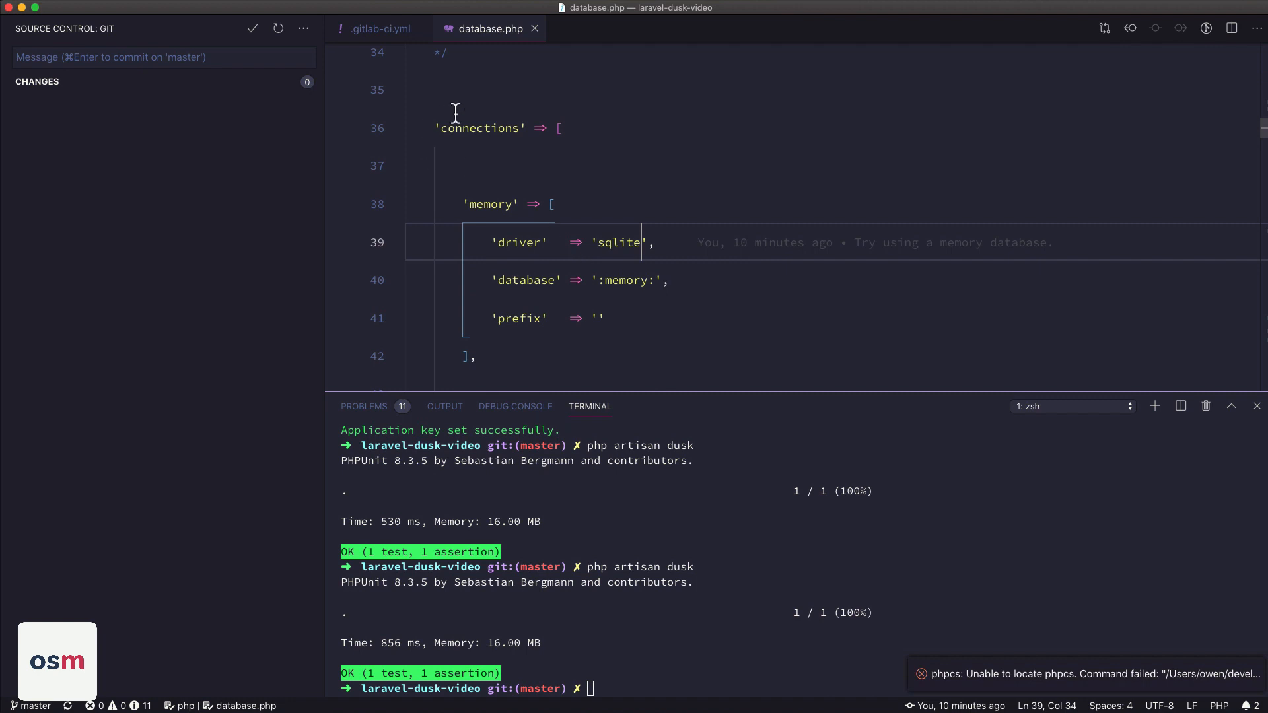
Scroll .gitlab-ci.yml to show DB_CONNECTION set to memory
left_click(377, 29)
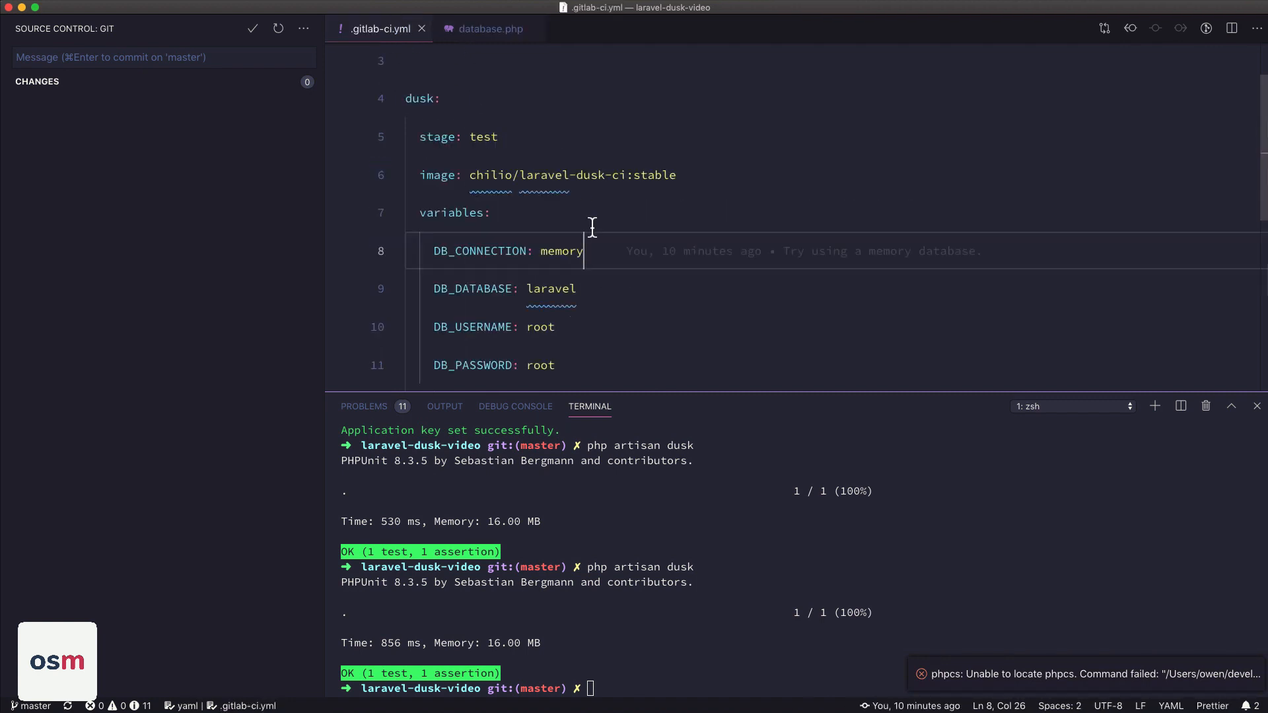
mouse_move(588, 224)
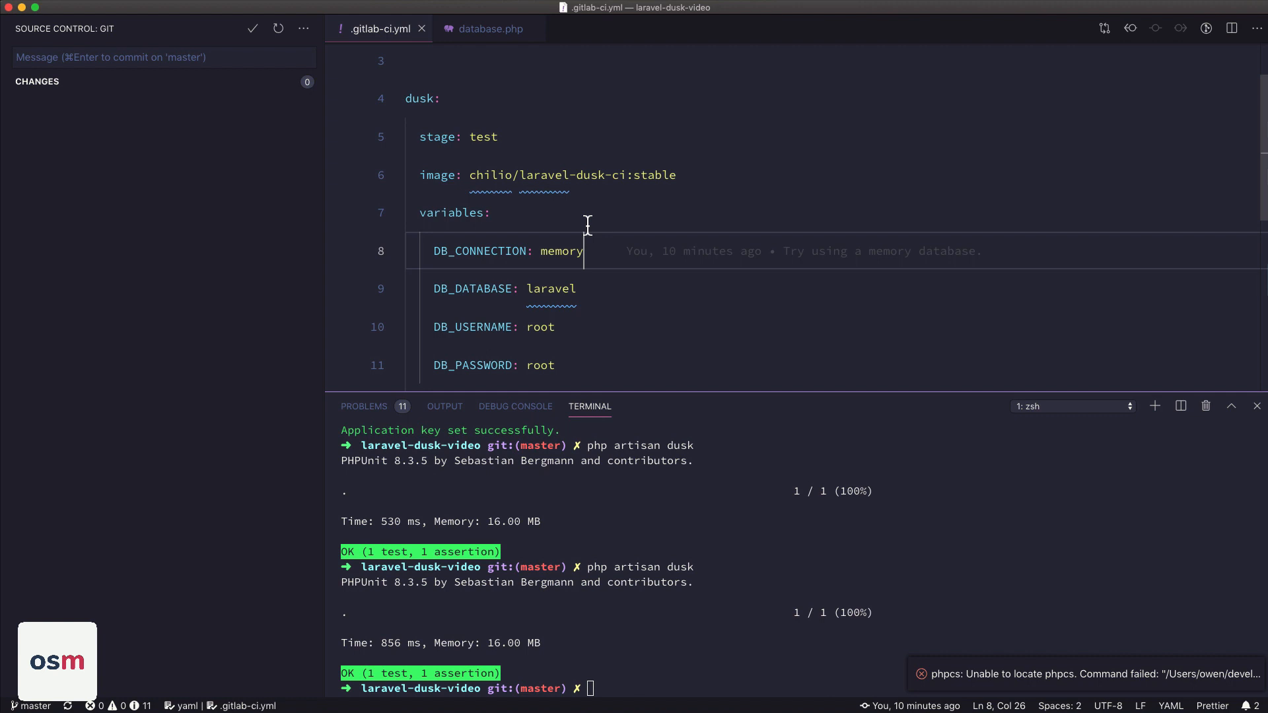
scroll("down", 3)
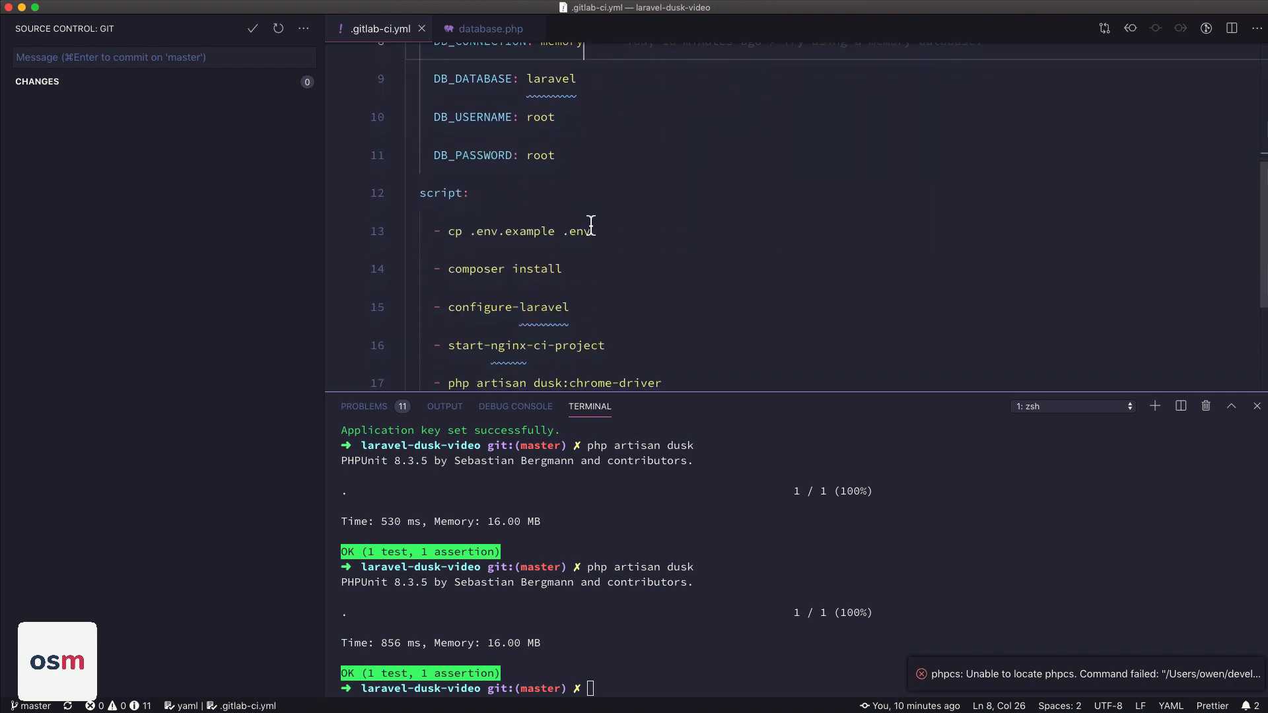
scroll("down", 3)
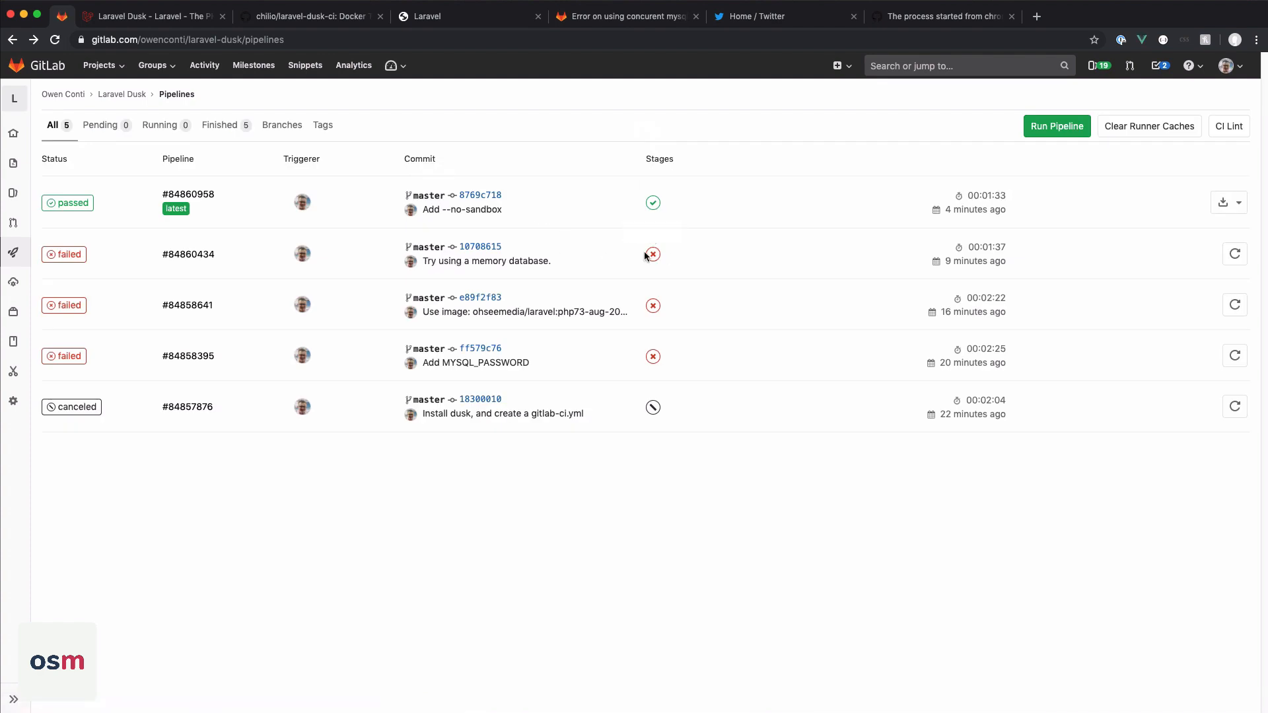
Open the memory-database pipeline's failed dusk job showing Chrome failing to start
left_click(652, 254)
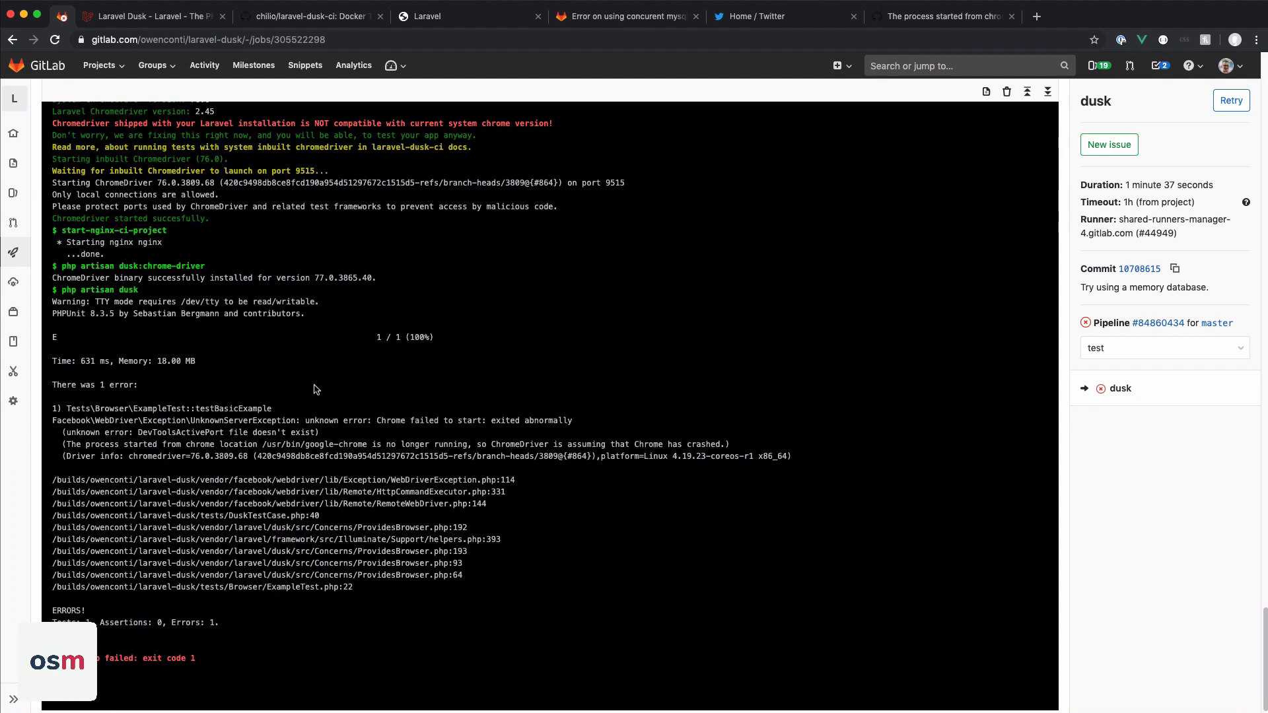
mouse_move(421, 511)
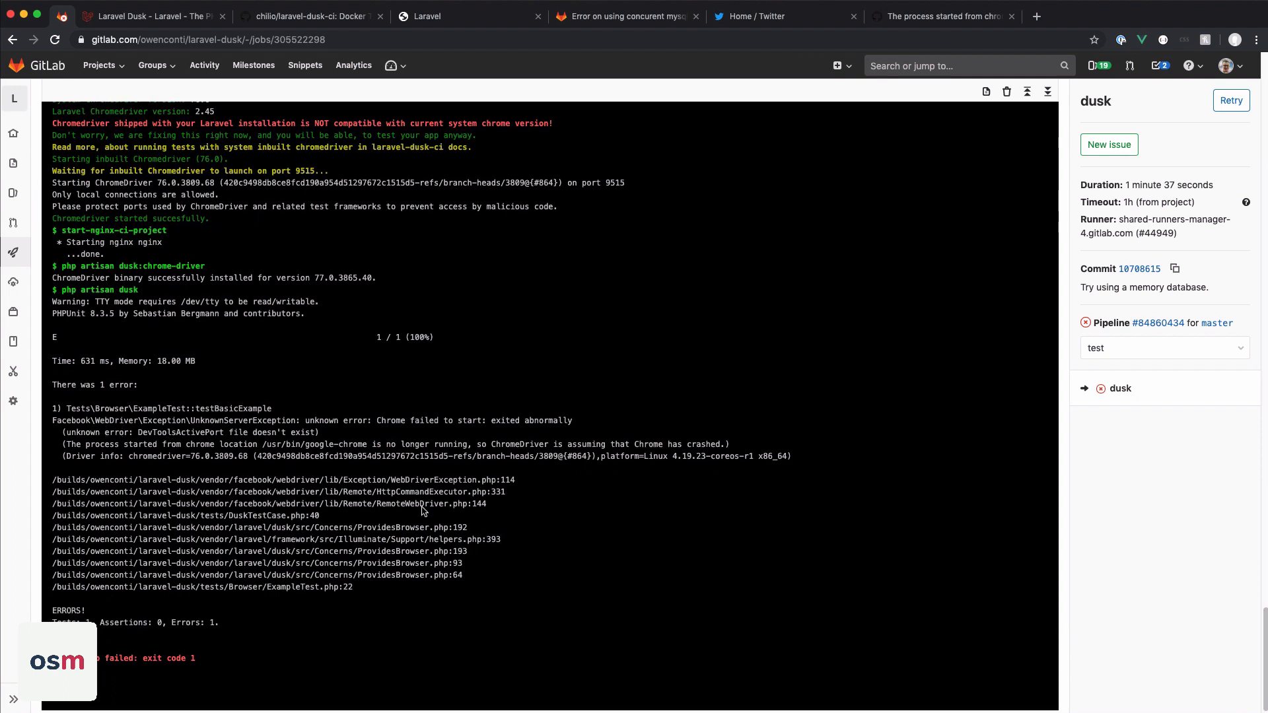
left_click(311, 16)
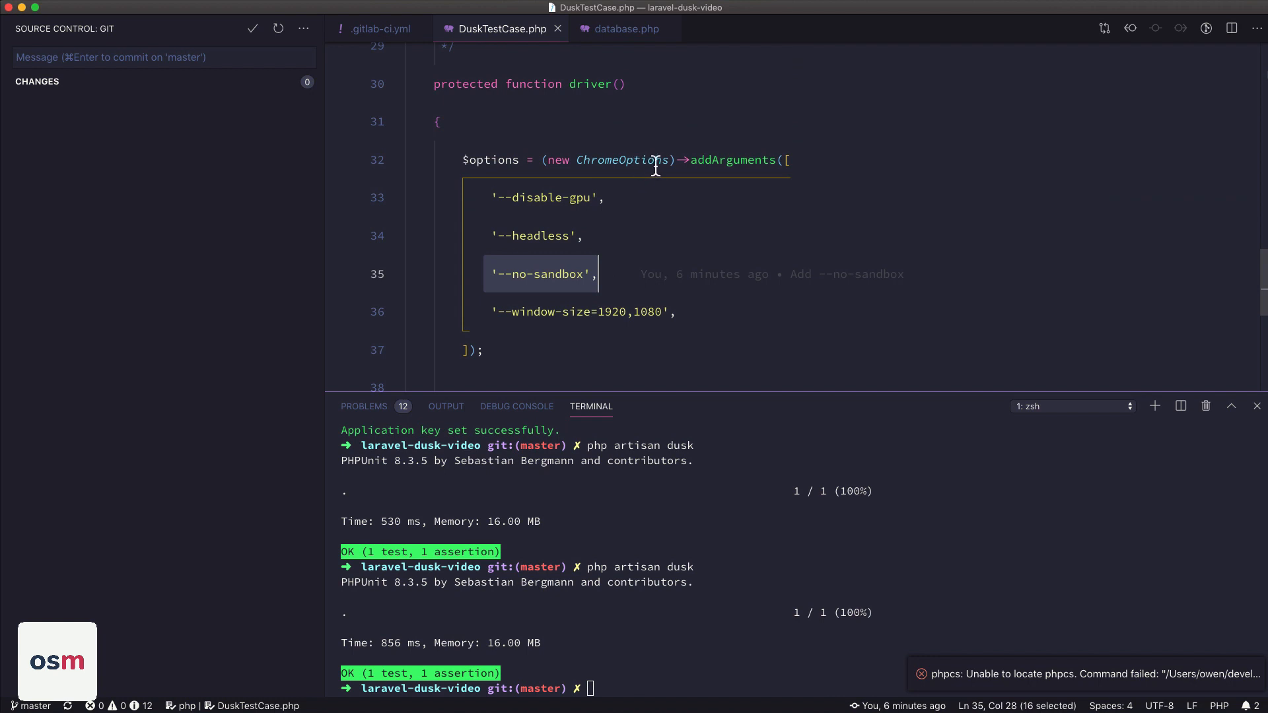
mouse_move(622, 159)
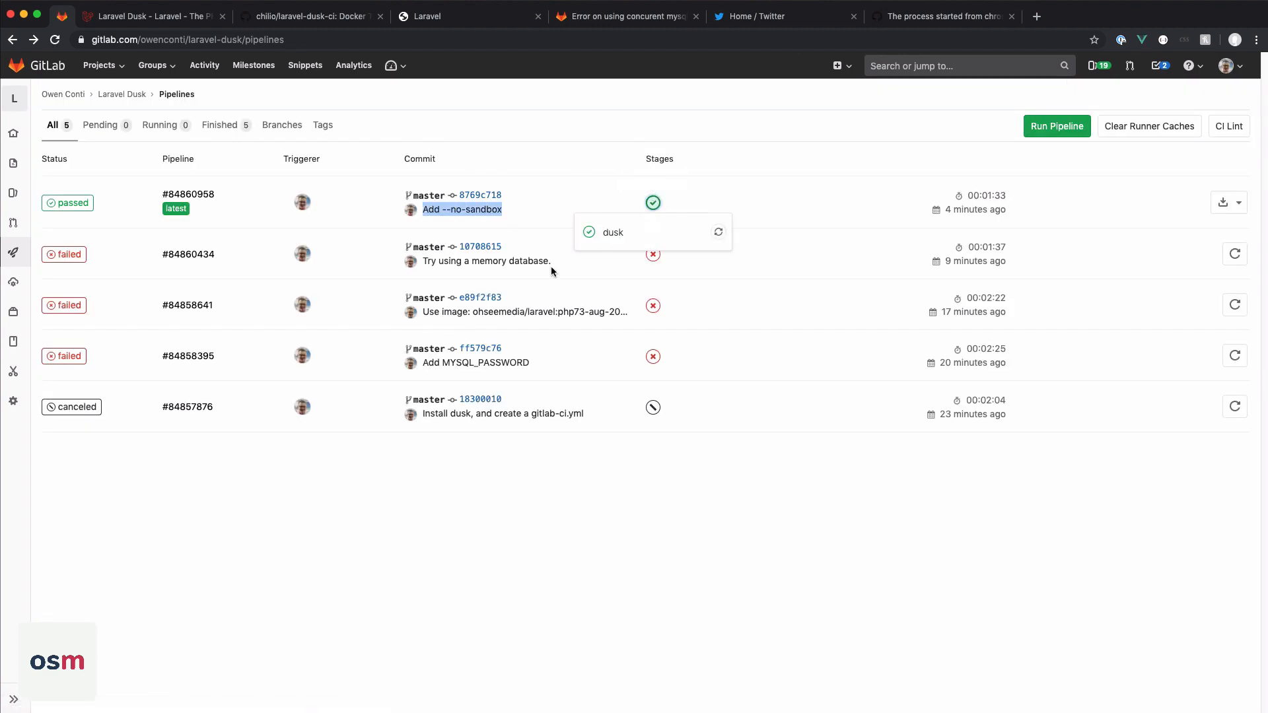
Open the newest pipeline's passed dusk job and scroll to the OK result and artifact upload
left_click(612, 232)
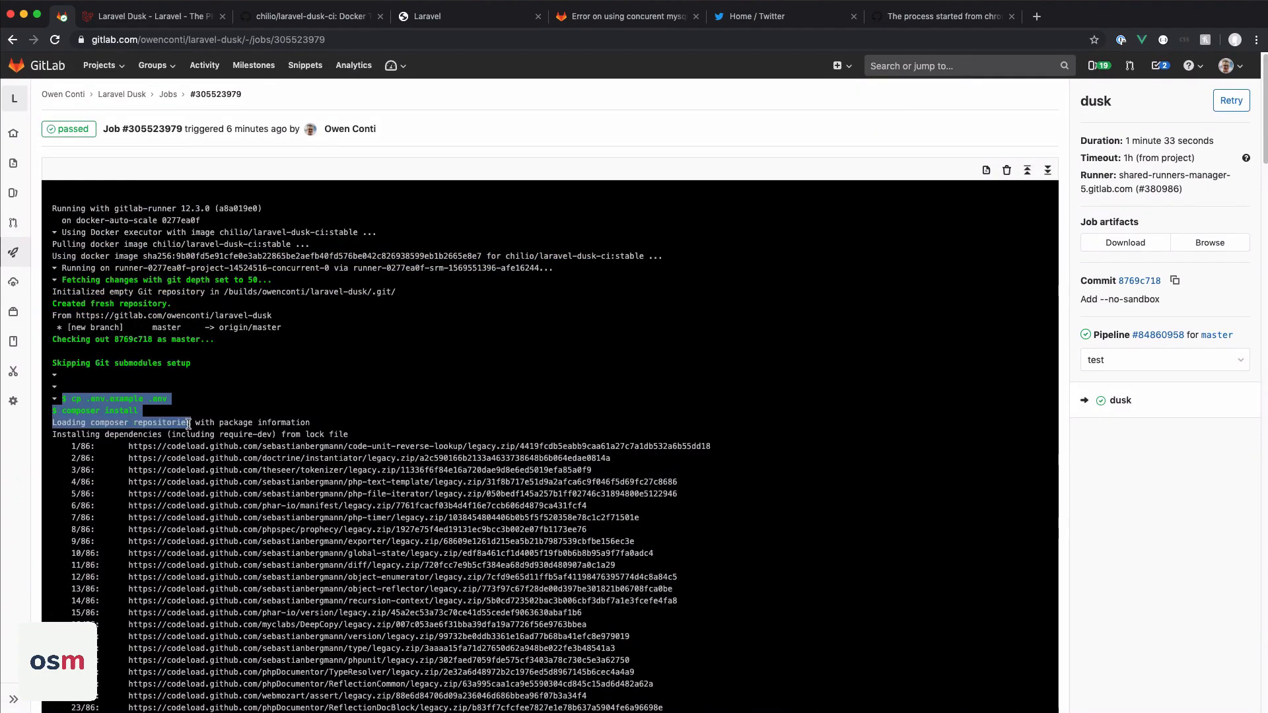
scroll("down", 3)
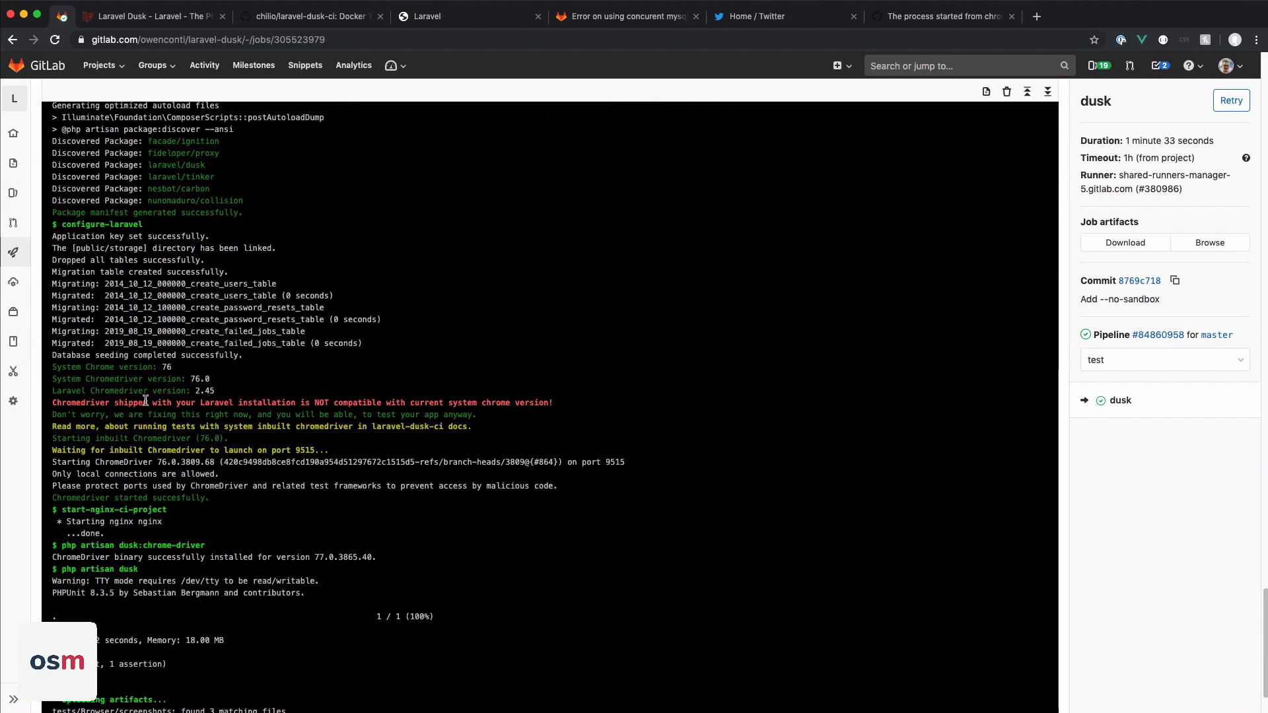
scroll("down", 3)
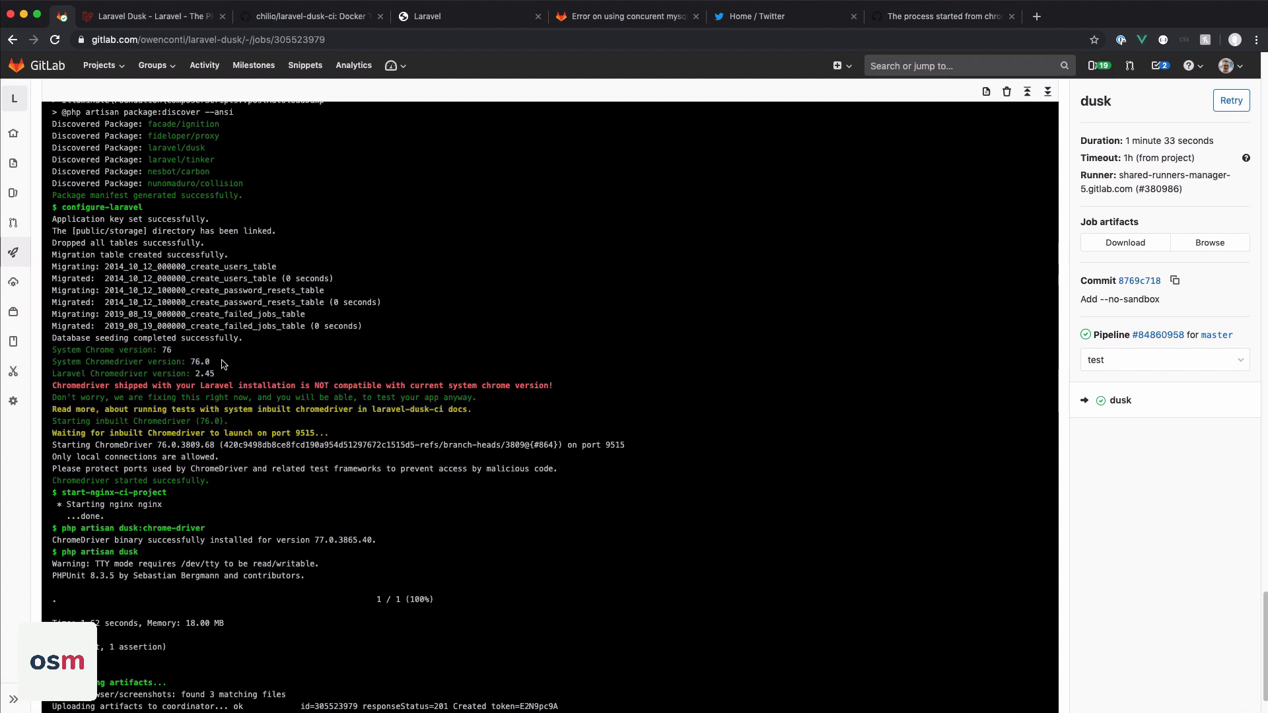
scroll("down", 3)
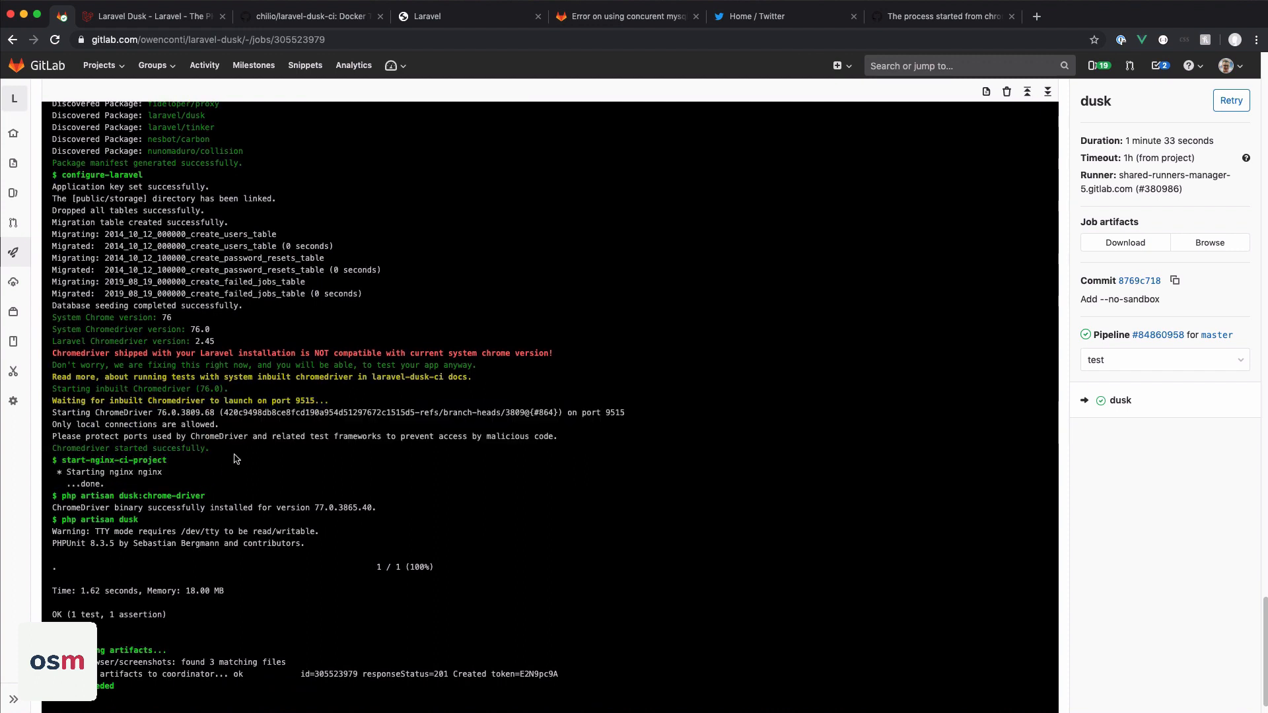
scroll("down", 3)
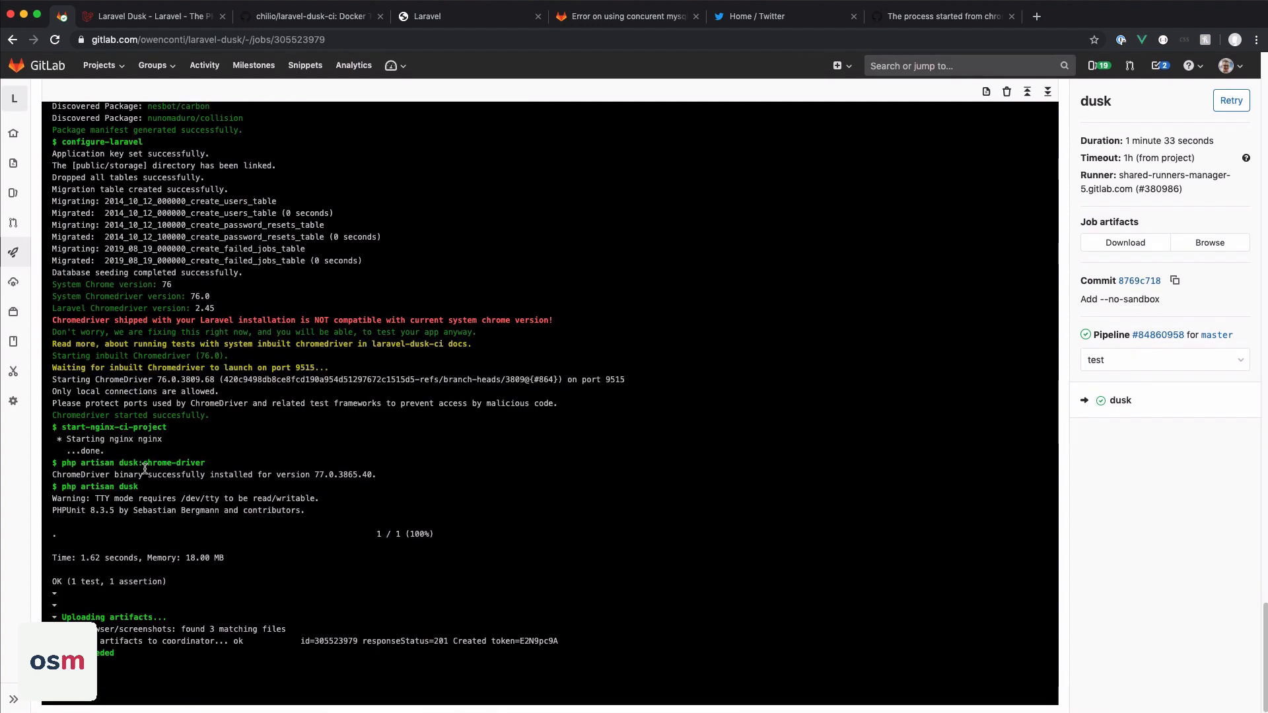
mouse_move(128, 574)
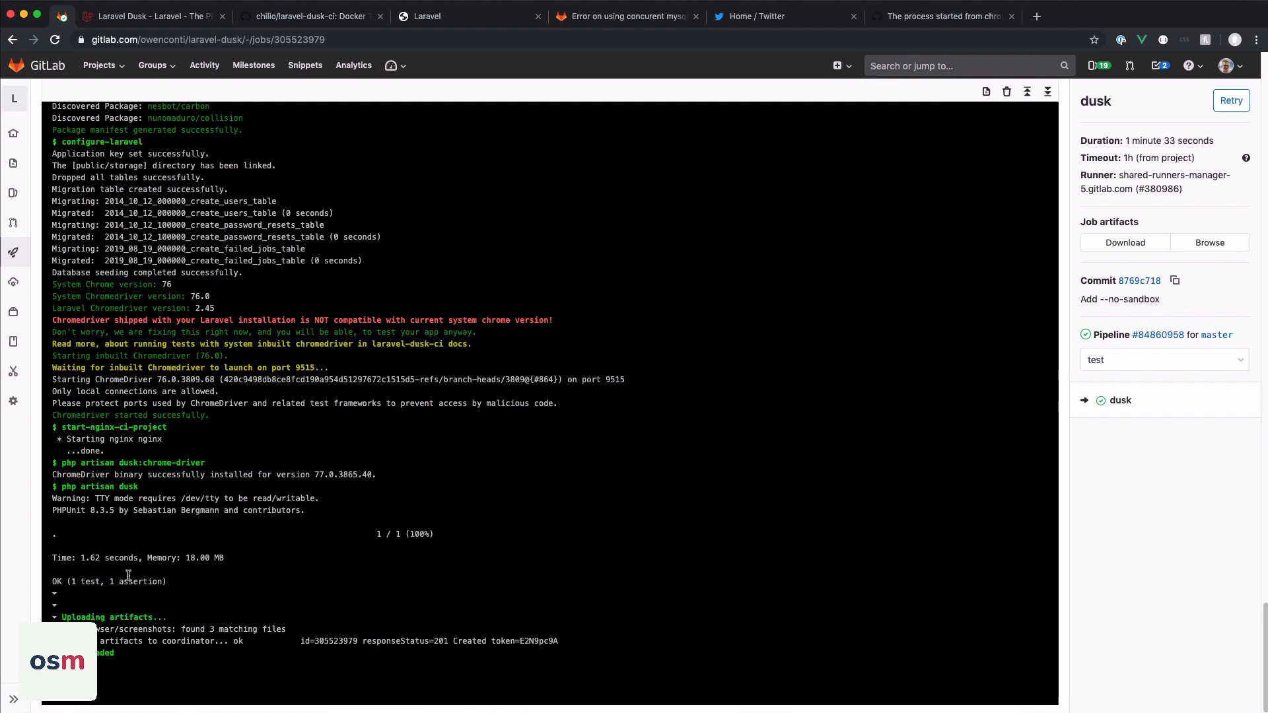
double_click(144, 580)
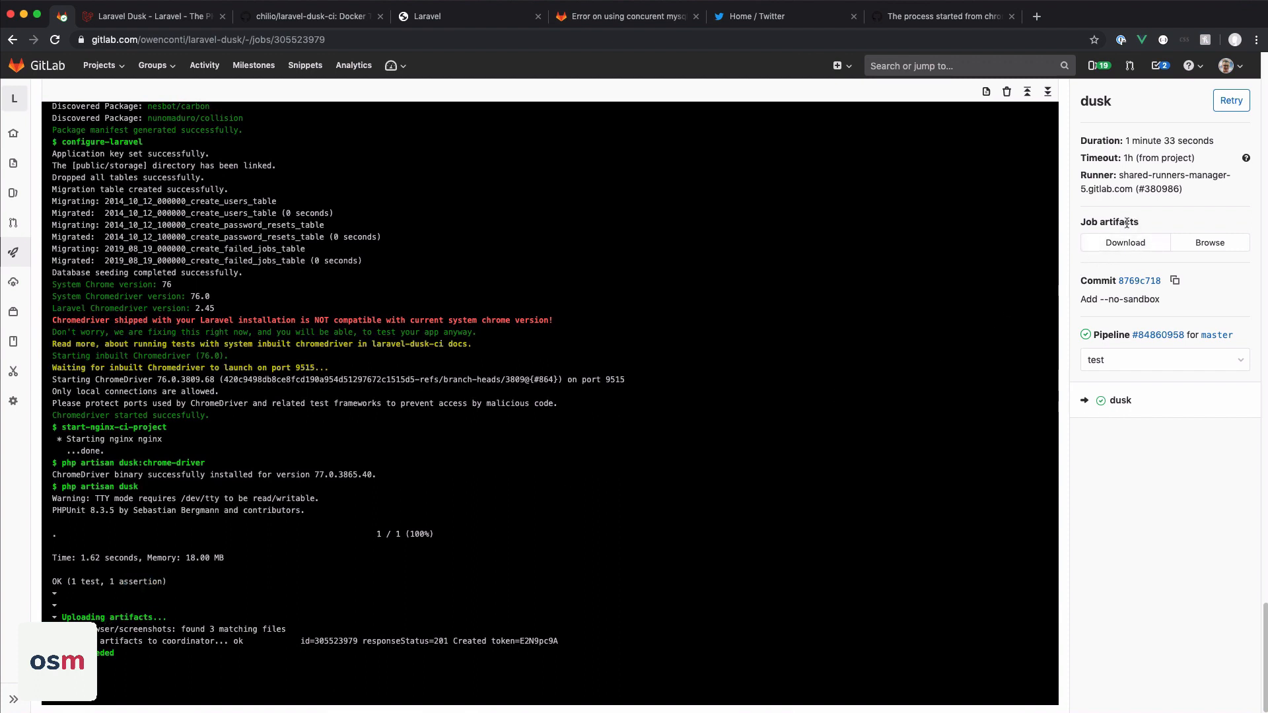
Browse the job artifacts through tests > Browser > screenshots to ExampleScreenshot.png
left_click(1209, 243)
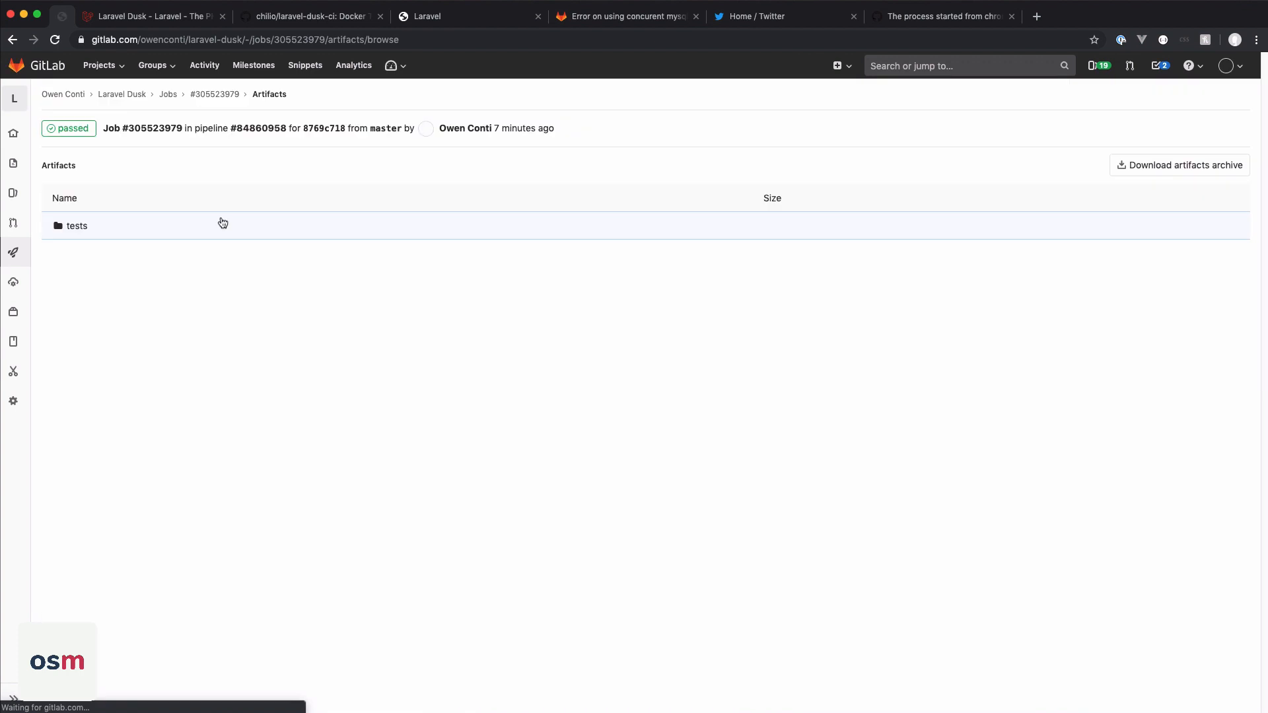
left_click(76, 226)
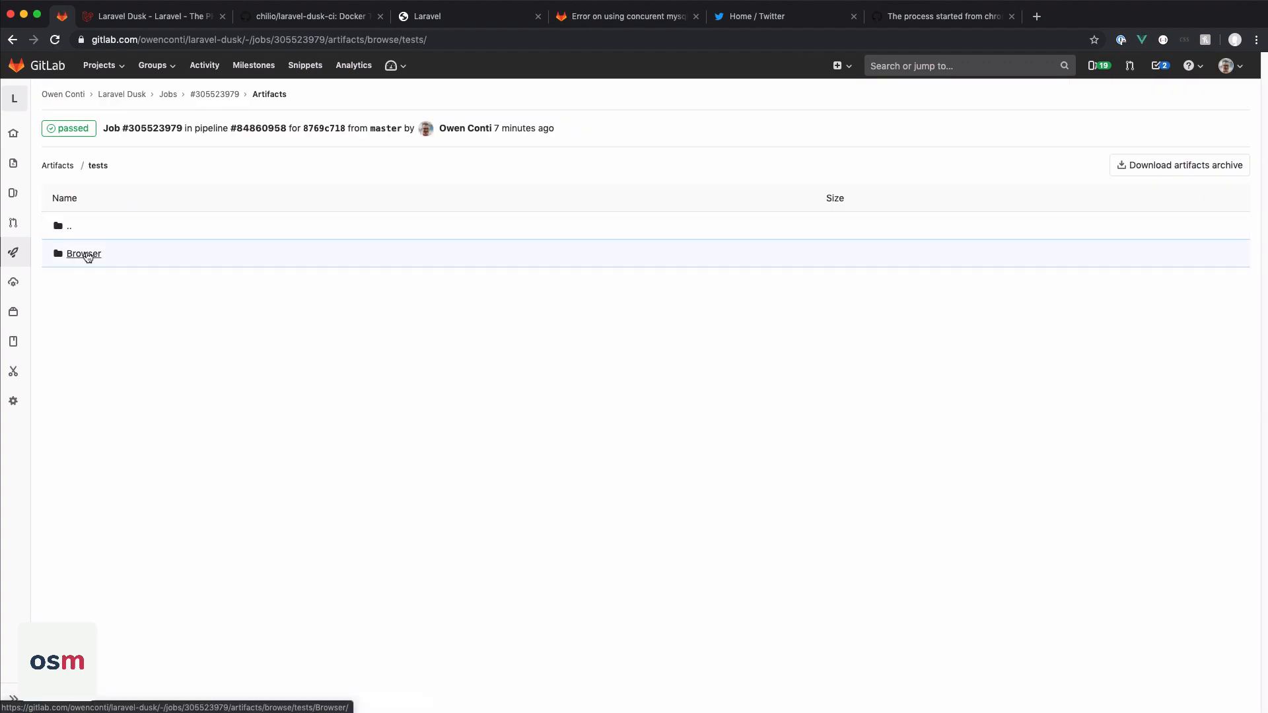
left_click(83, 253)
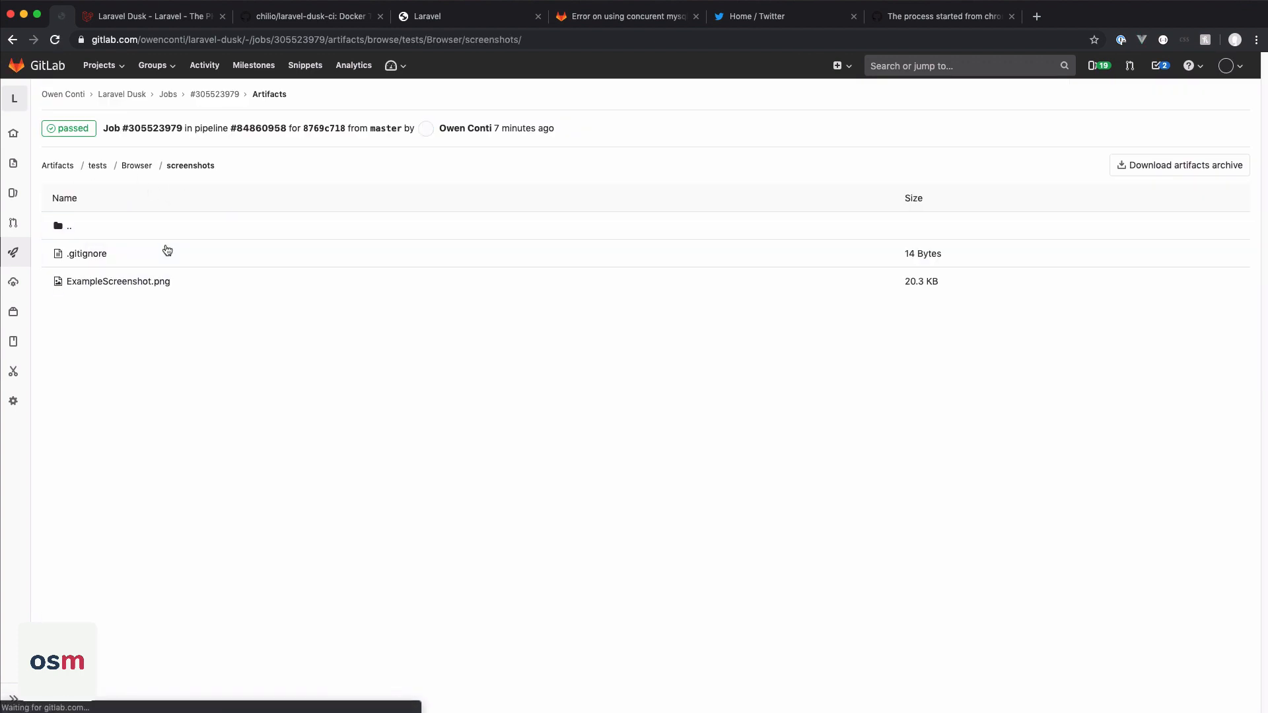
left_click(118, 280)
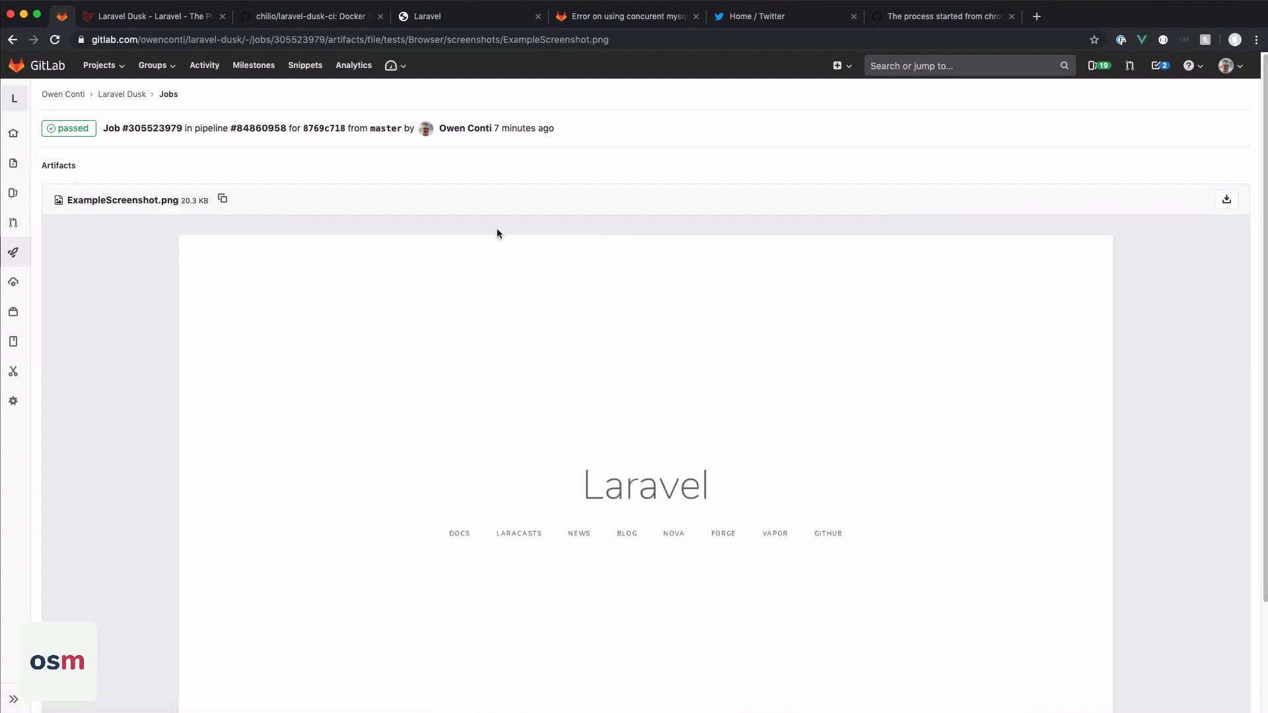
mouse_move(354, 253)
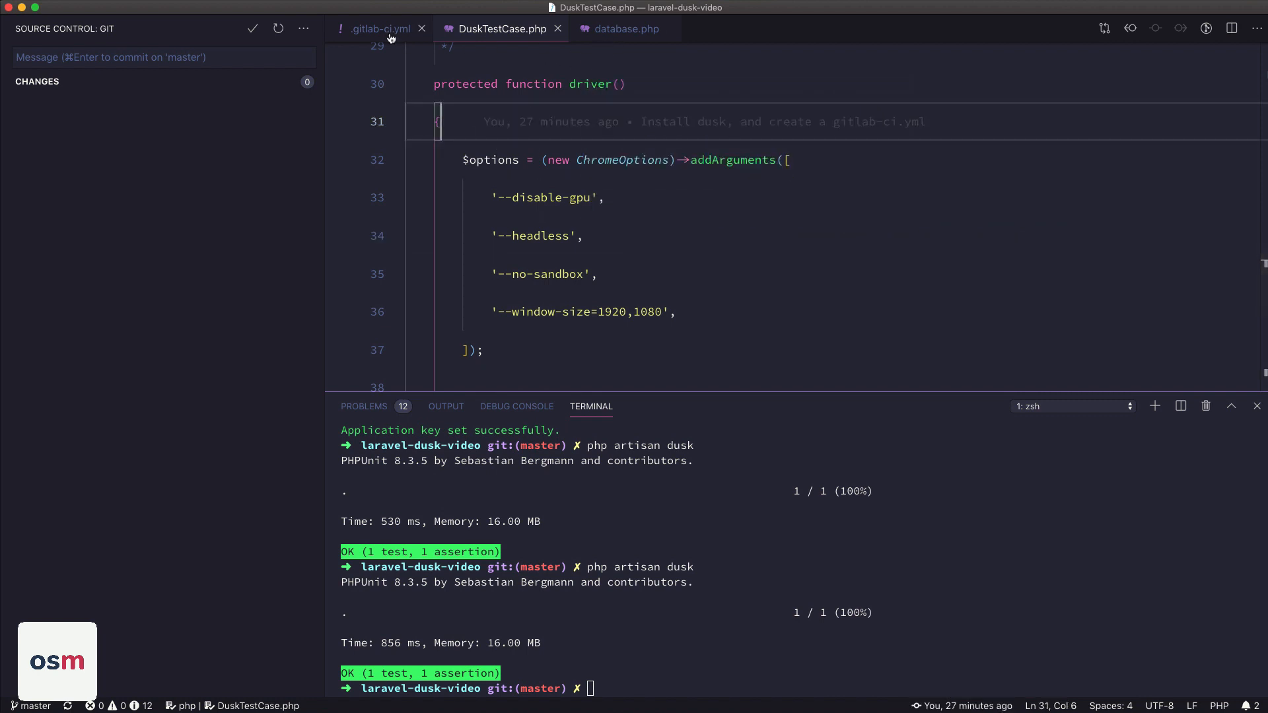
Review .gitlab-ci.yml, highlighting its config and the two php artisan dusk commands
left_click(378, 28)
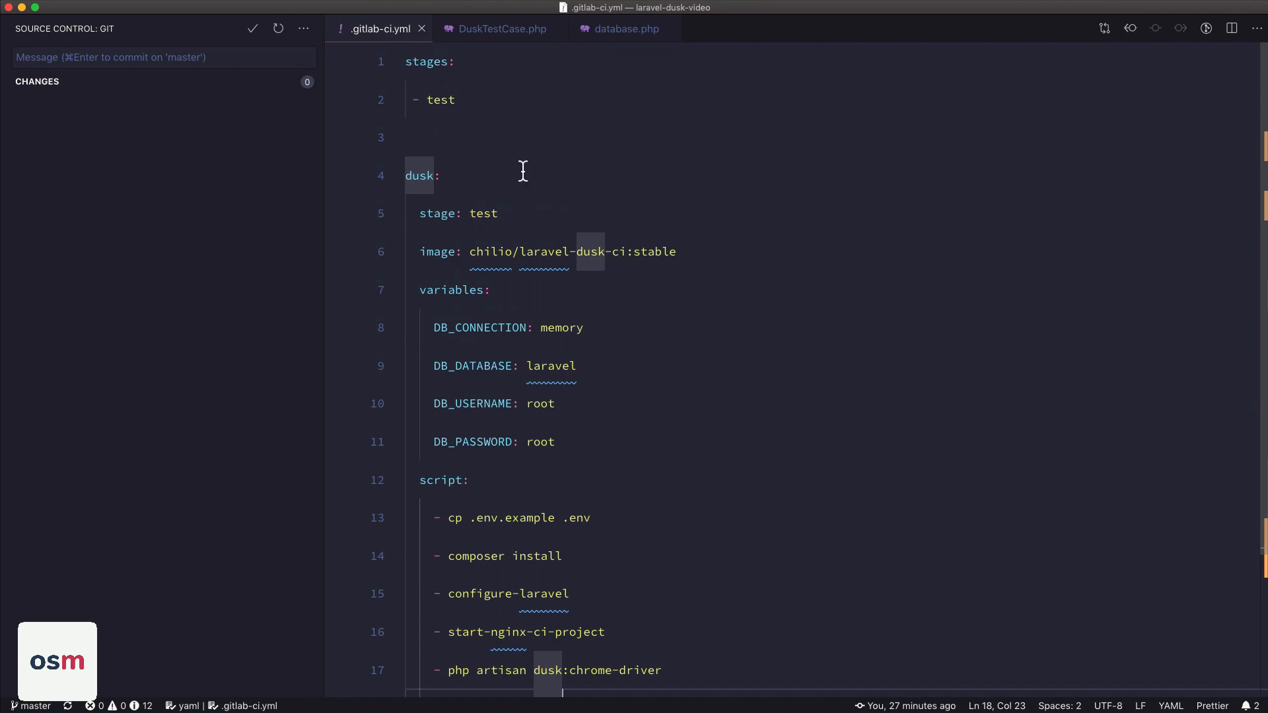
left_click(445, 175)
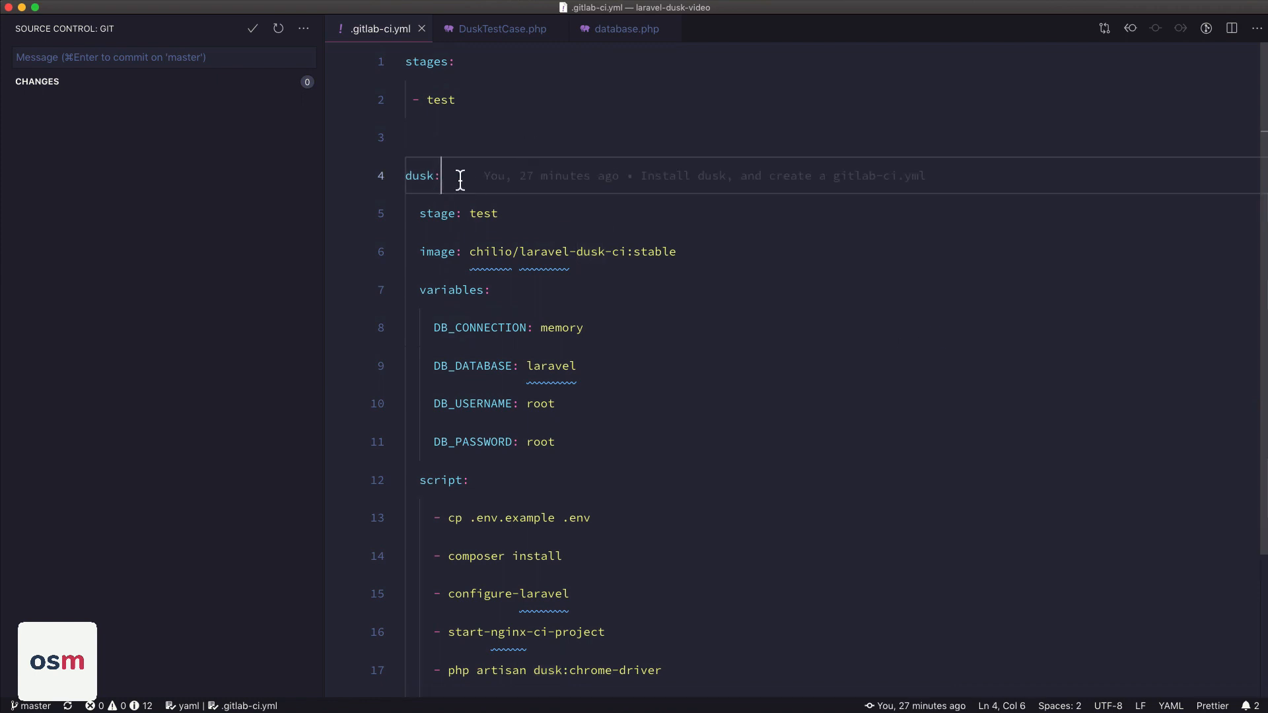
scroll("down", 3)
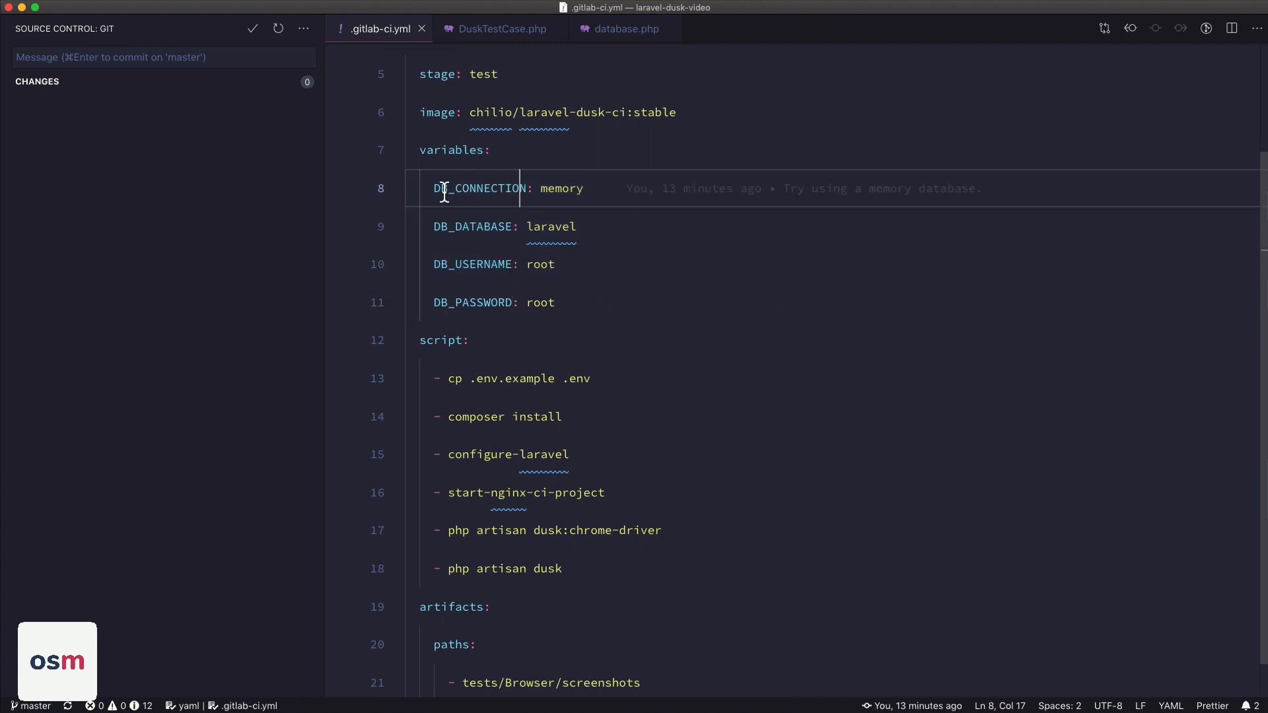
left_click_drag(433, 188, 555, 302)
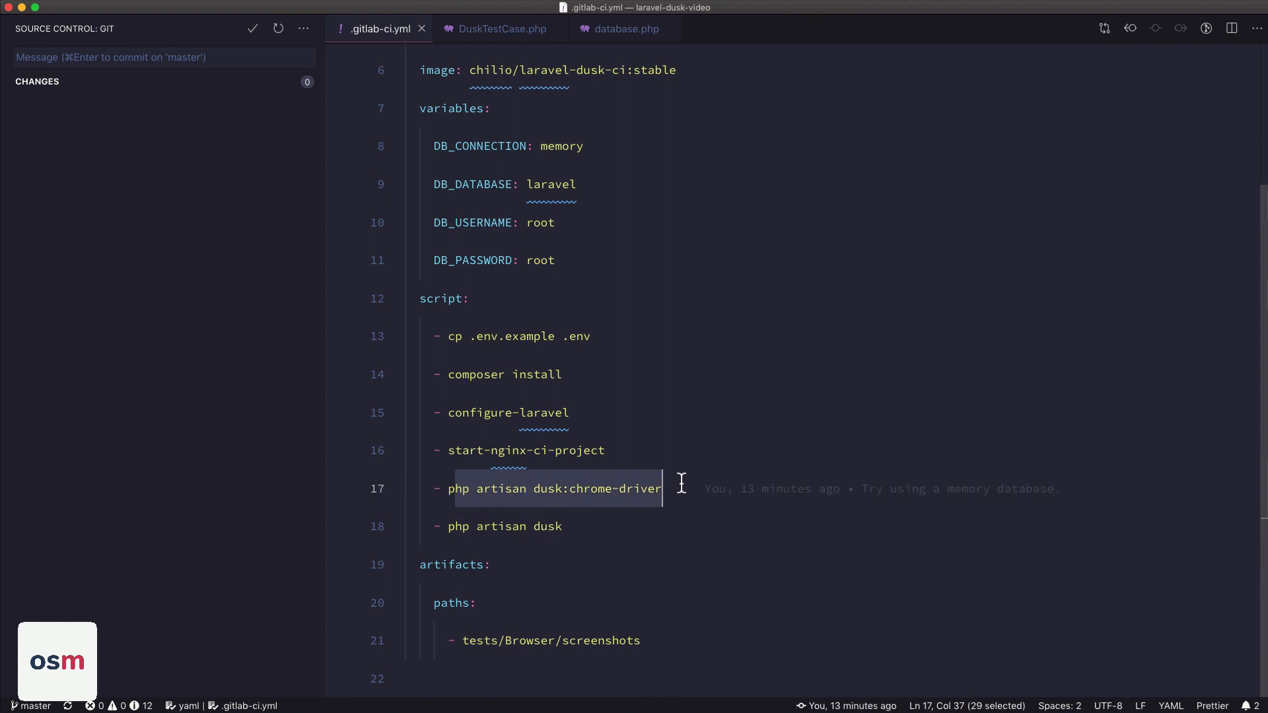
left_click(447, 526)
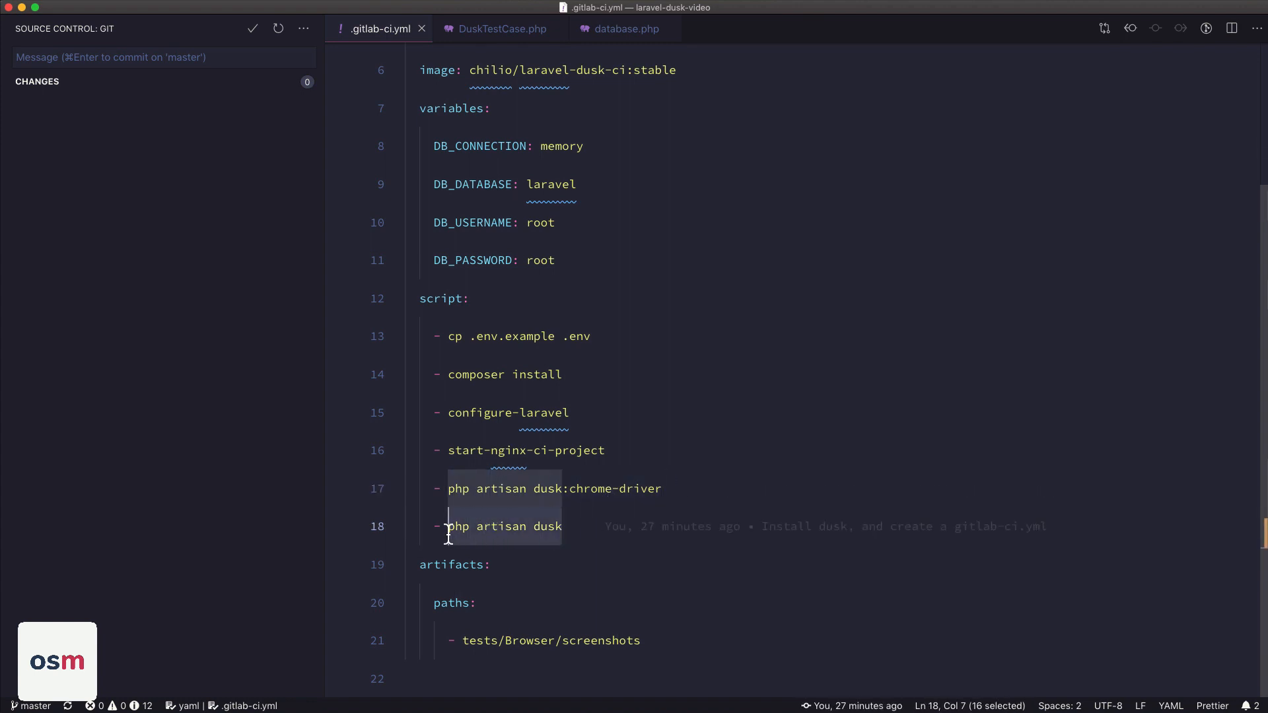
mouse_move(439, 580)
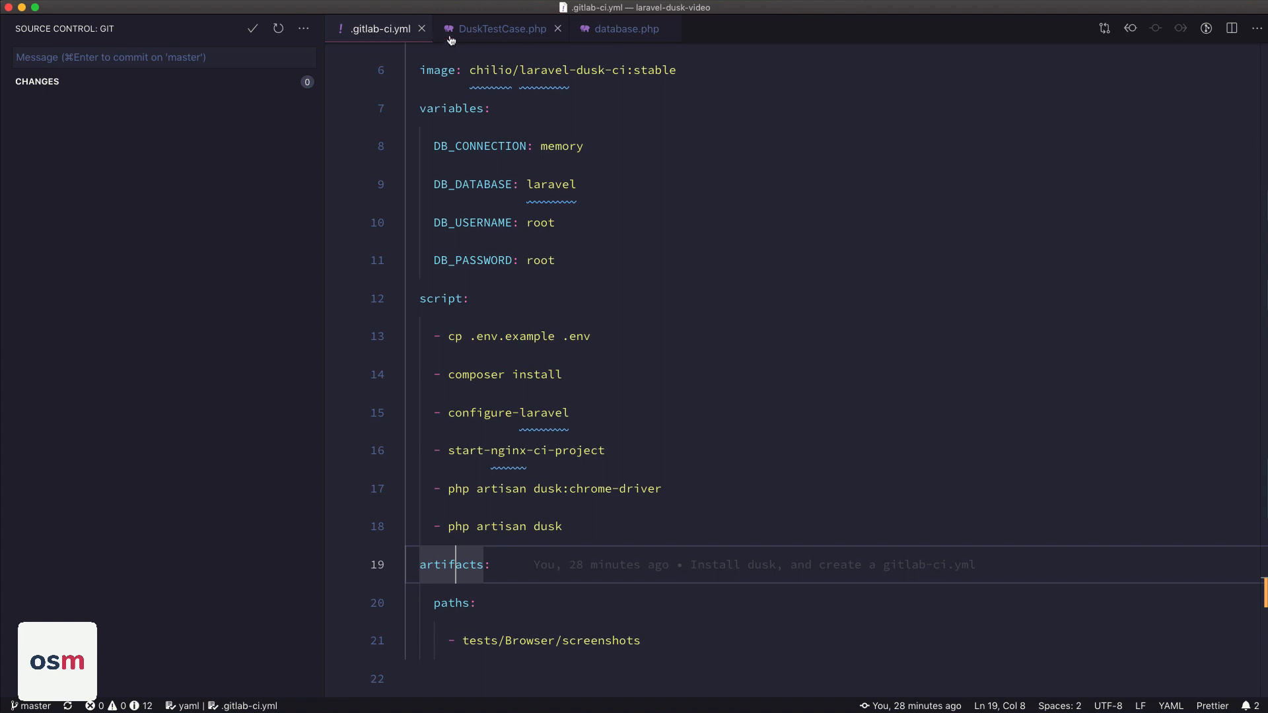
Compare DuskTestCase.php with the CI config, ending on database.php's 'memory' connection
left_click(501, 29)
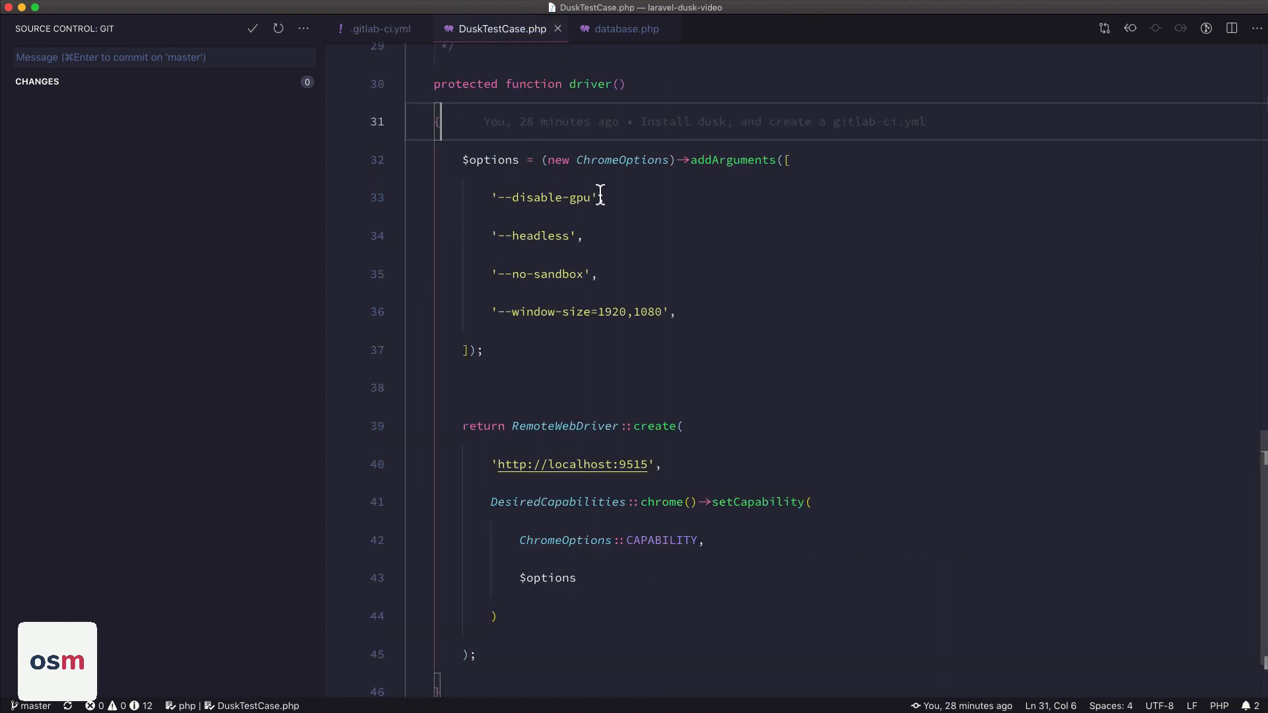
left_click(379, 28)
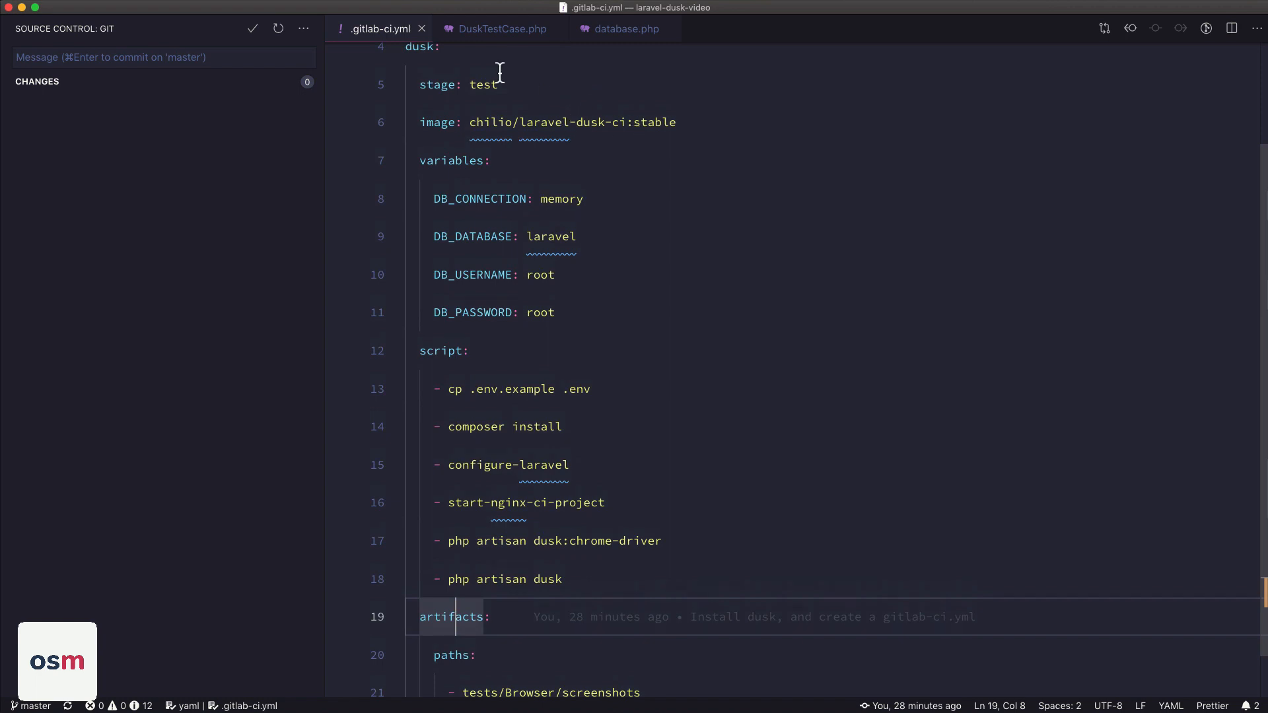
left_click(503, 29)
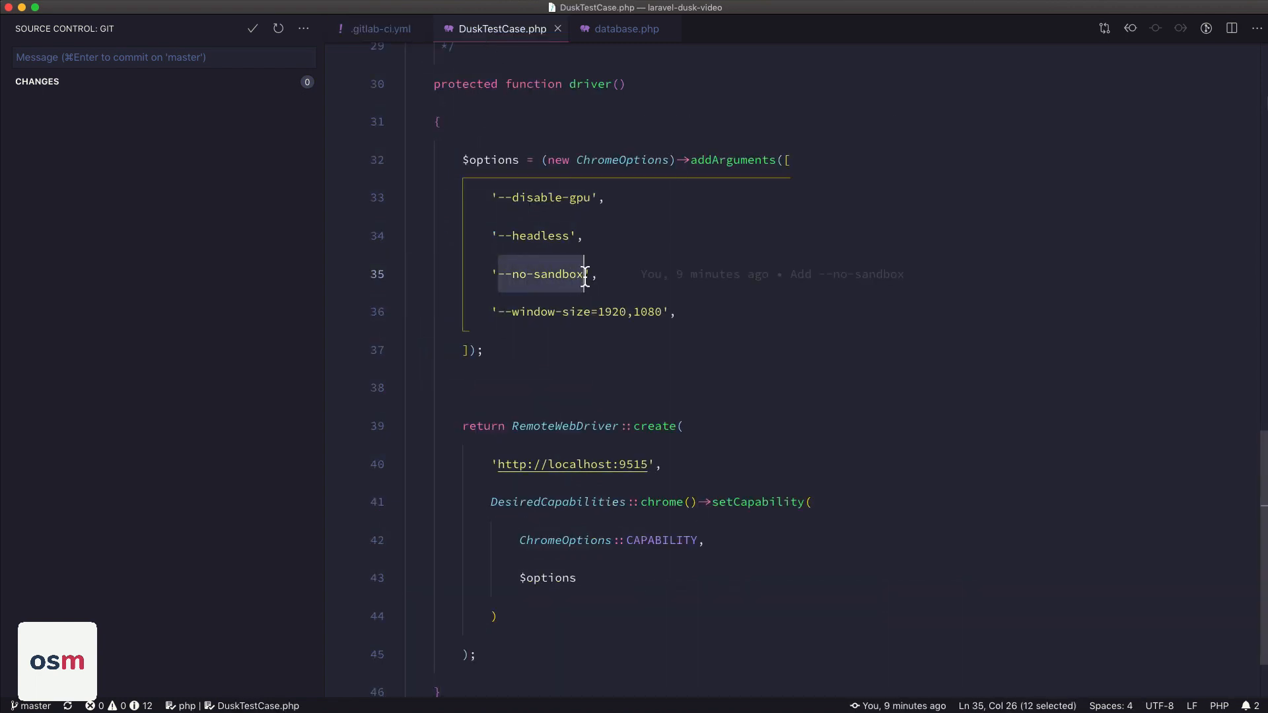
left_click(626, 28)
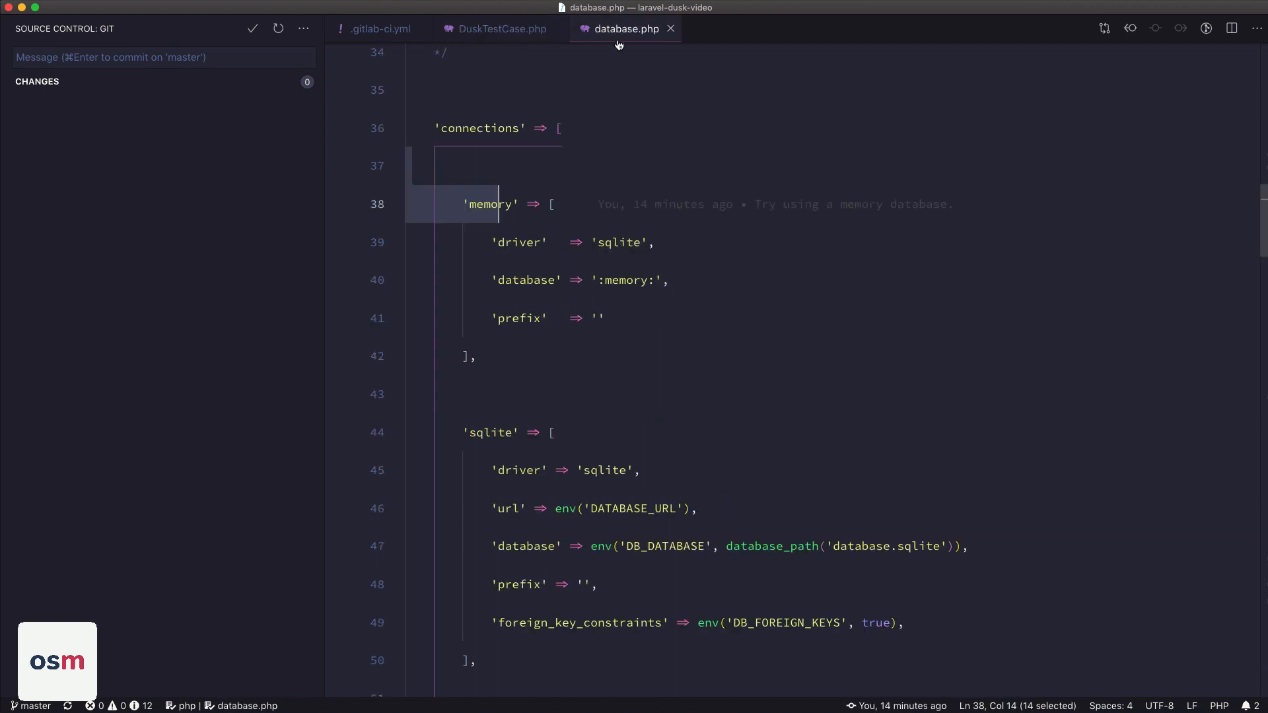